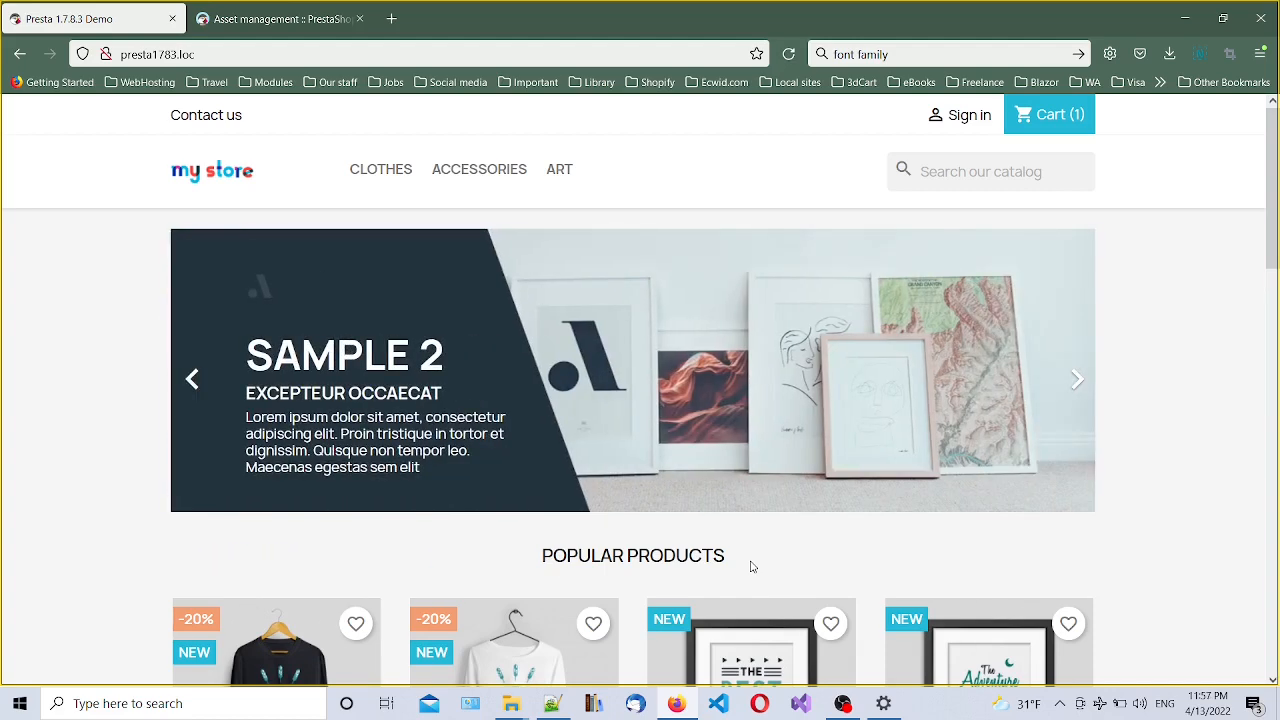
Open the themes folder in File Explorer
left_click(1077, 379)
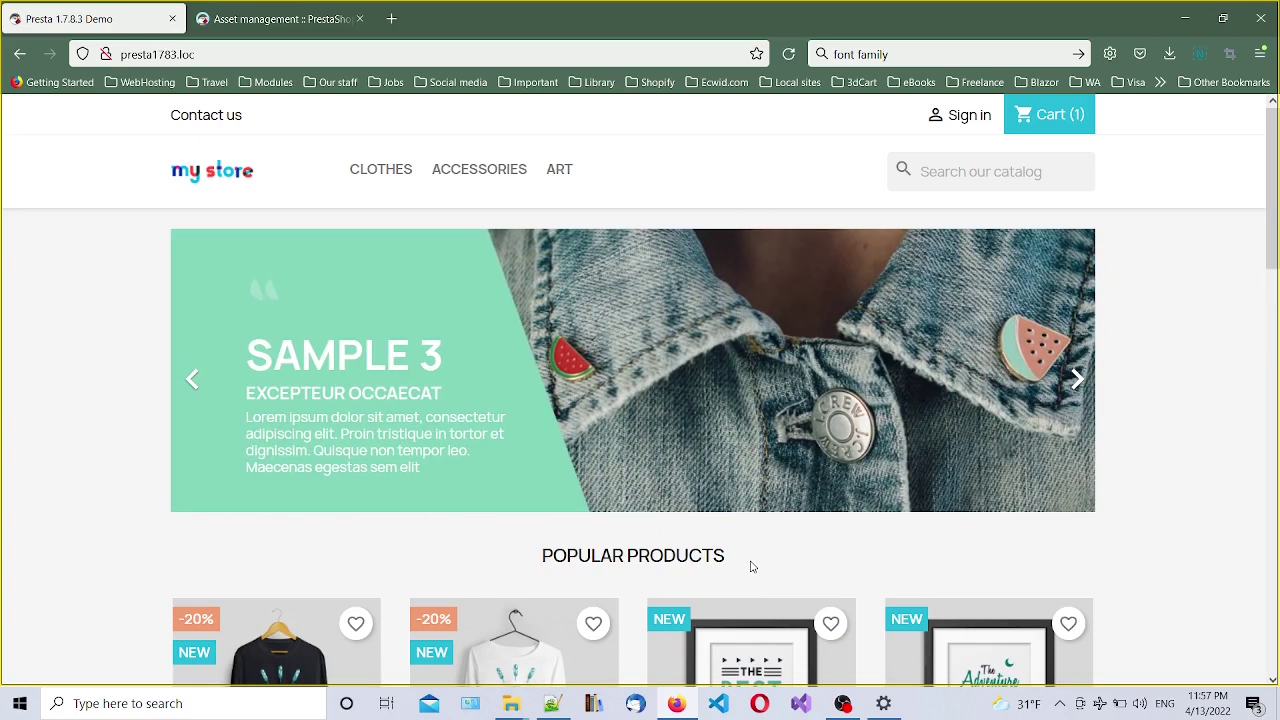
left_click(1077, 379)
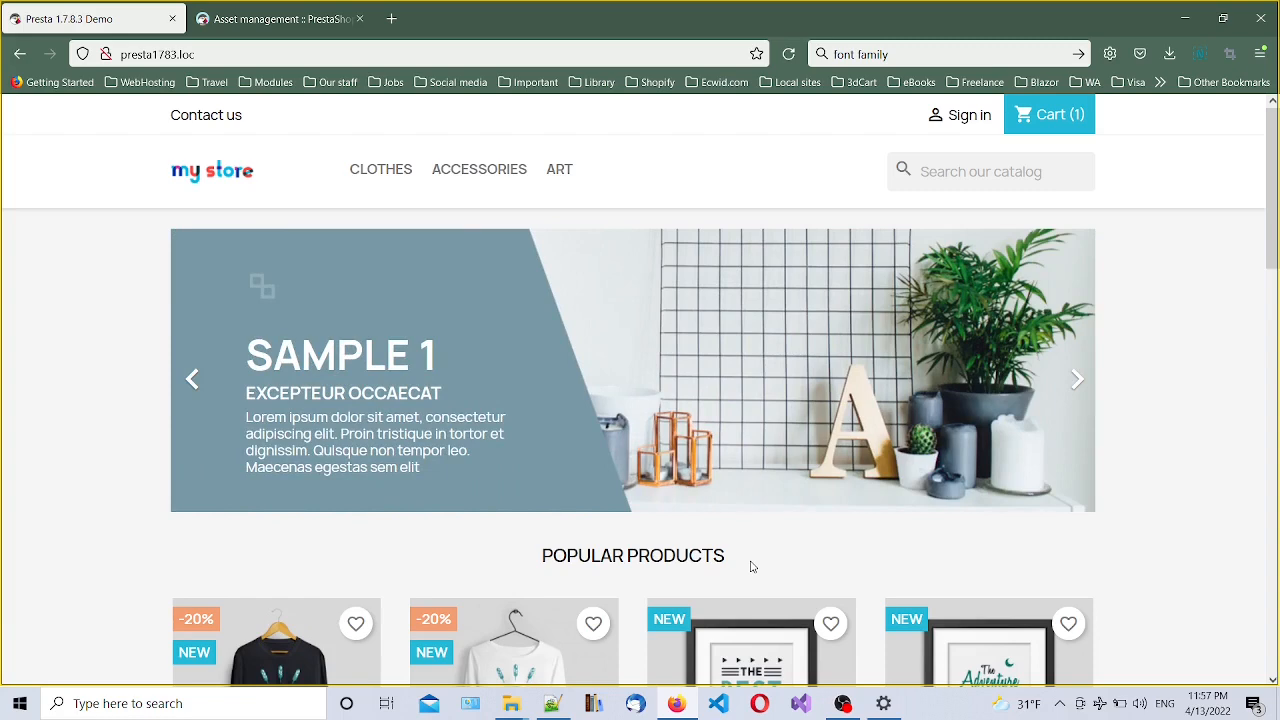
left_click(1077, 379)
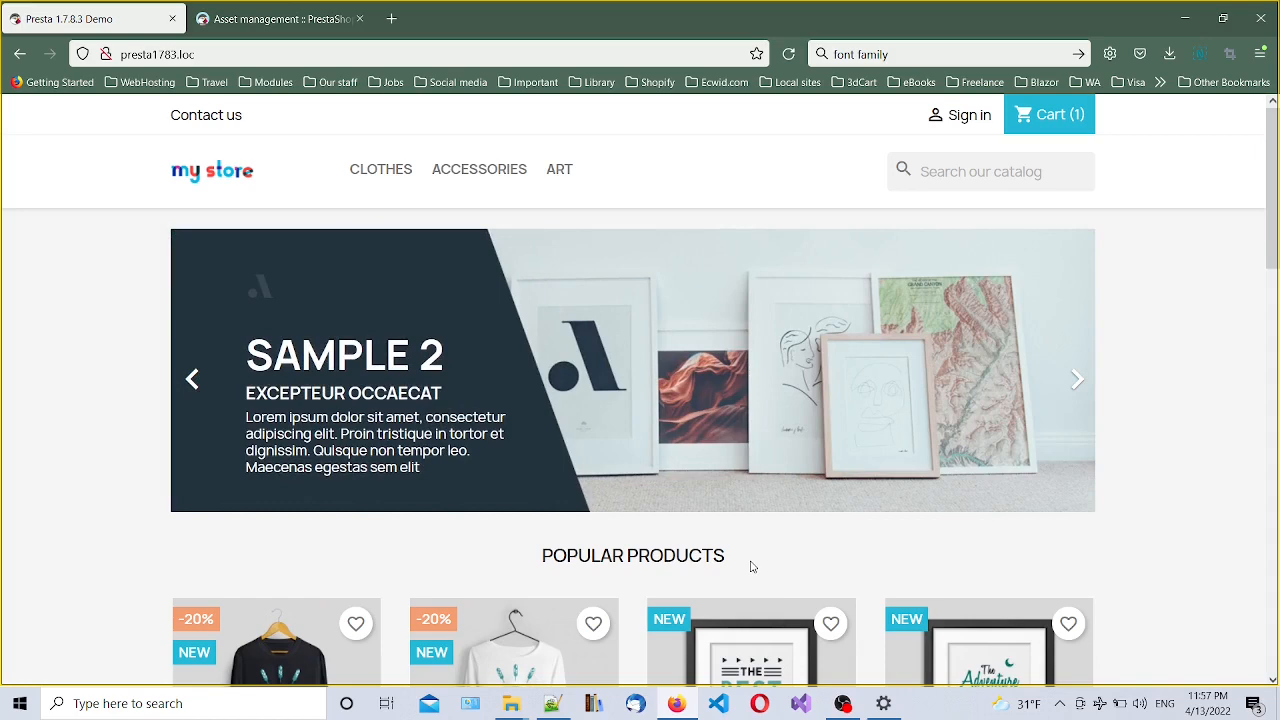
left_click(1077, 378)
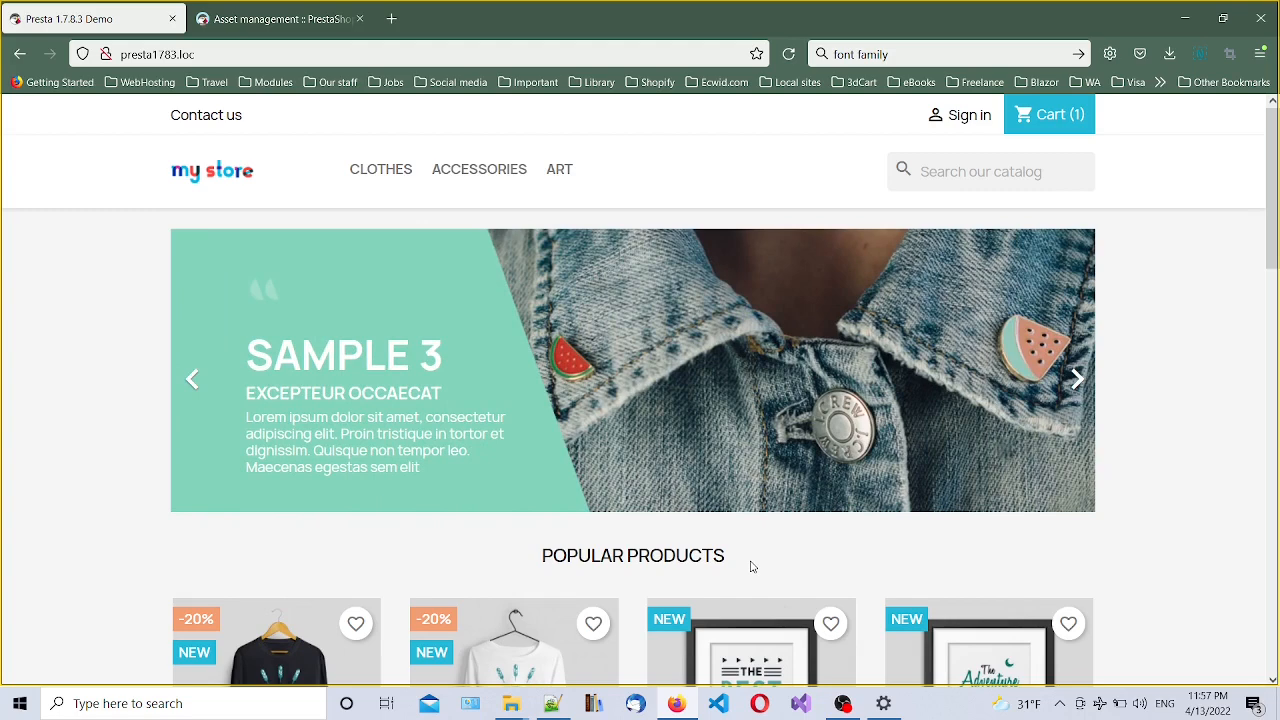
left_click(1078, 378)
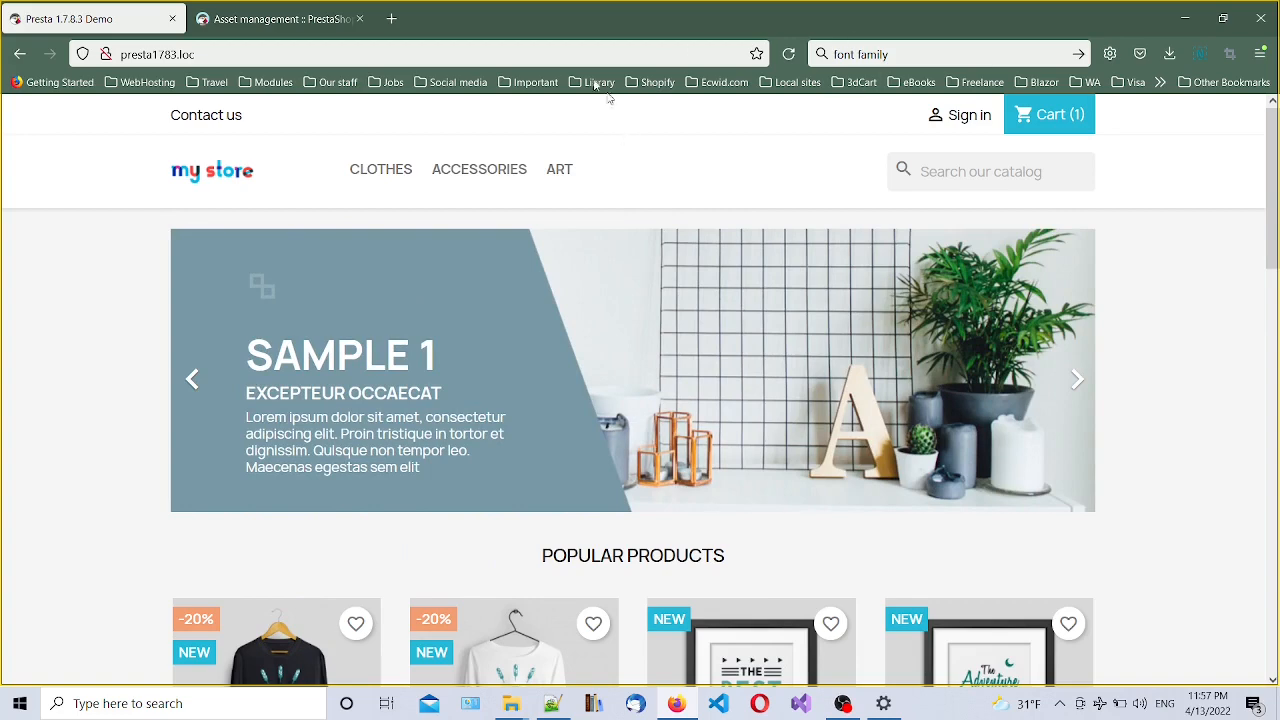
mouse_move(1178, 142)
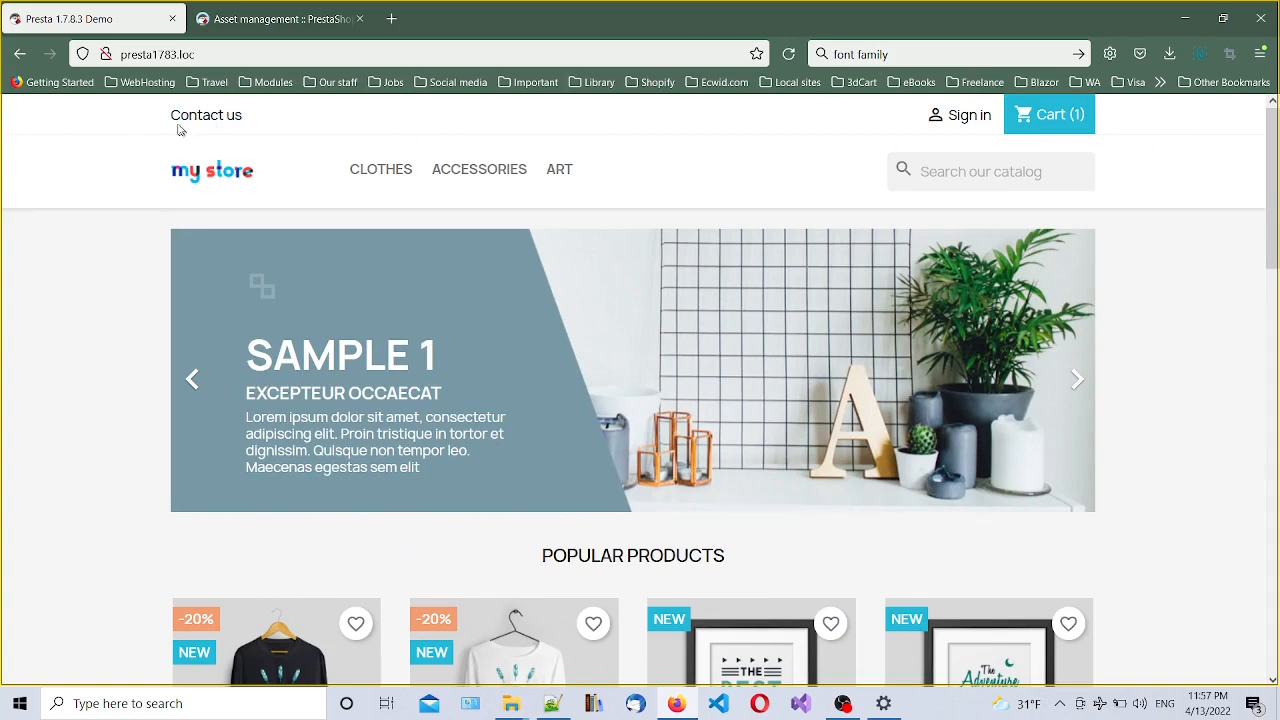
left_click(1077, 379)
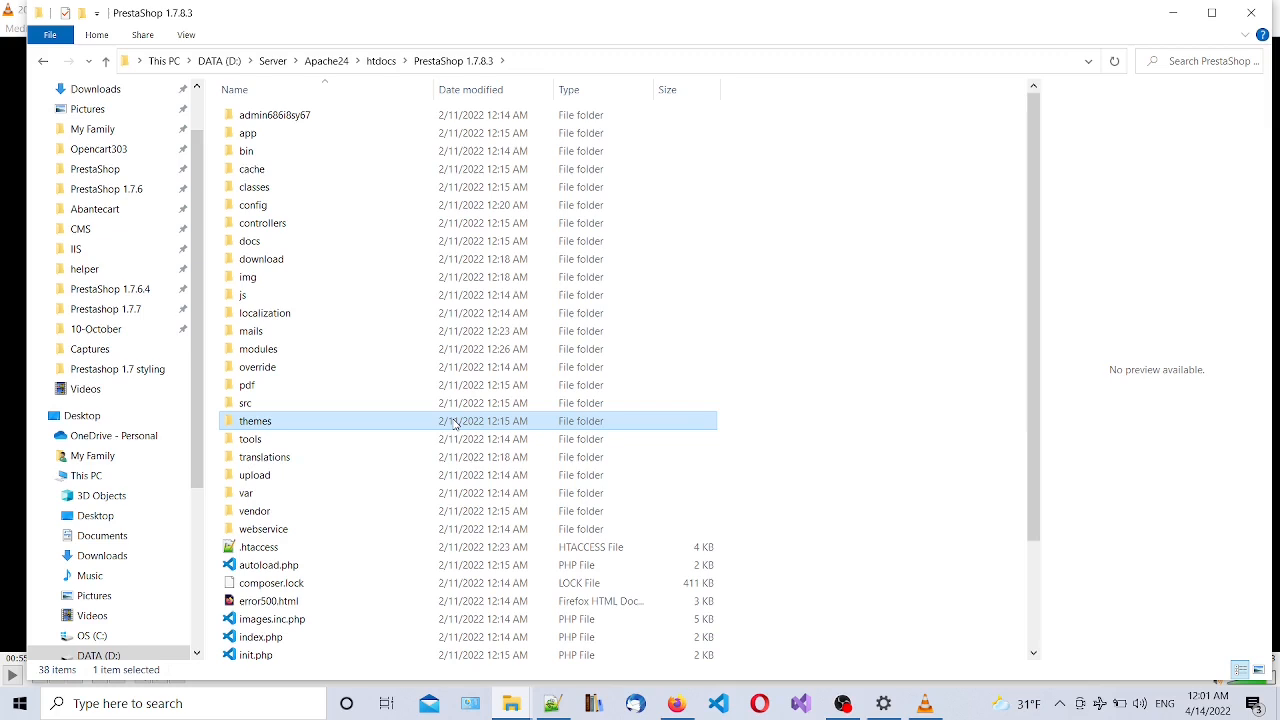
mouse_move(349, 441)
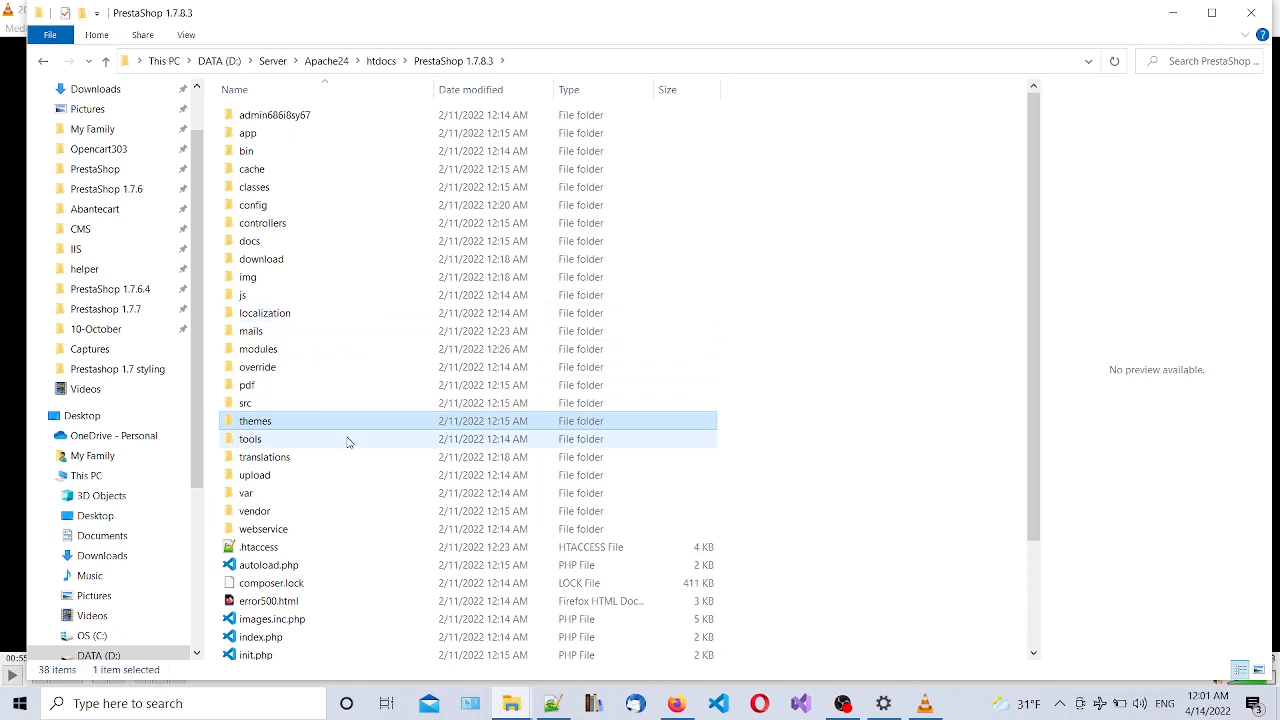
mouse_move(322, 420)
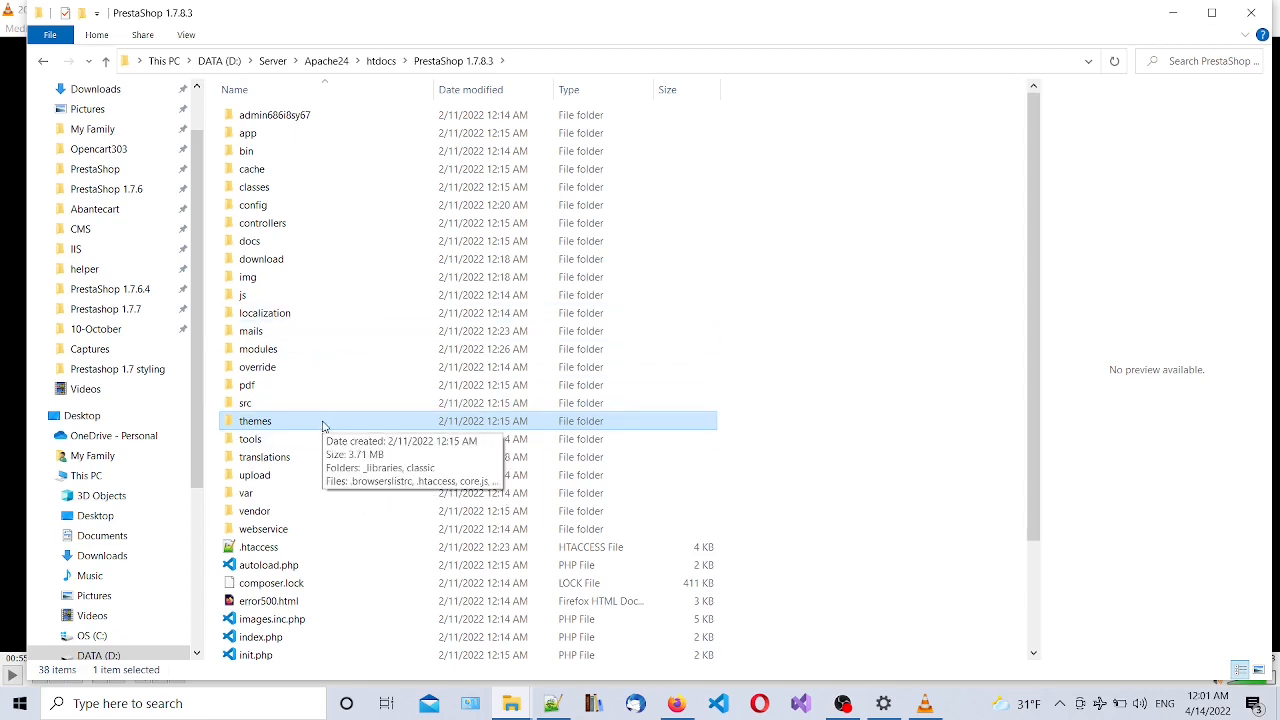
double_click(256, 420)
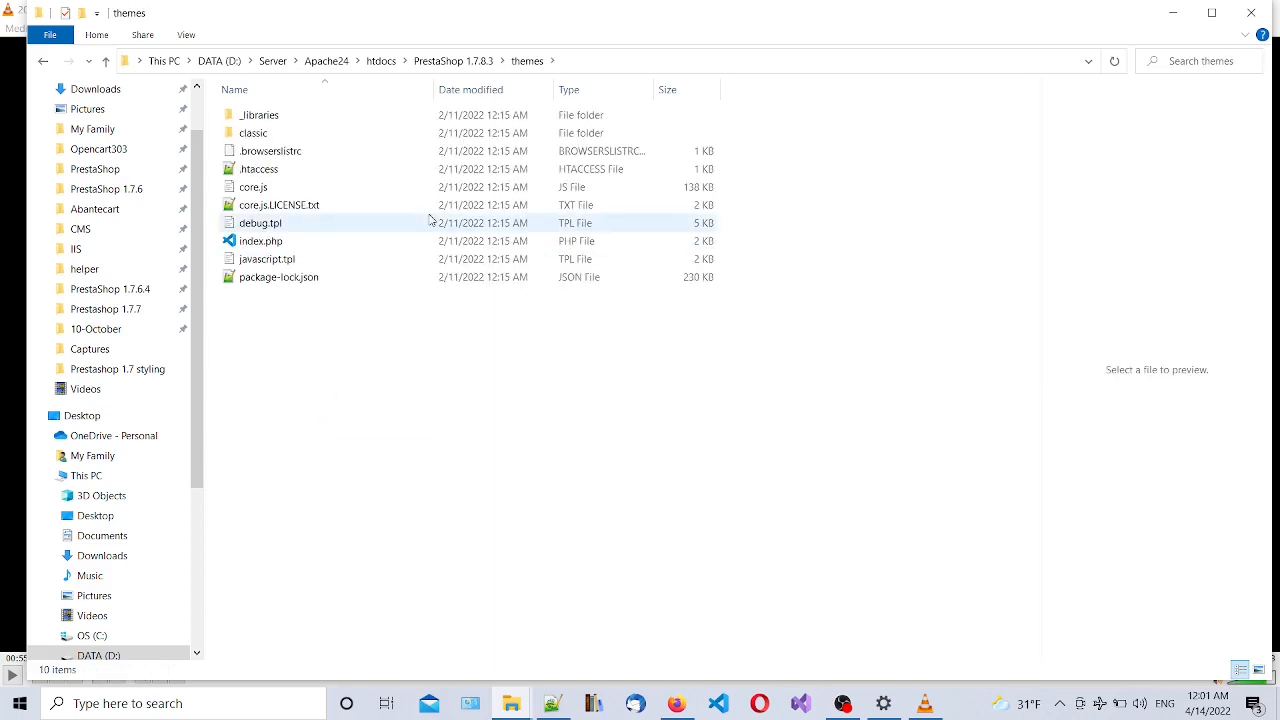
Open classic > assets > css and scroll through its file list
left_click(253, 133)
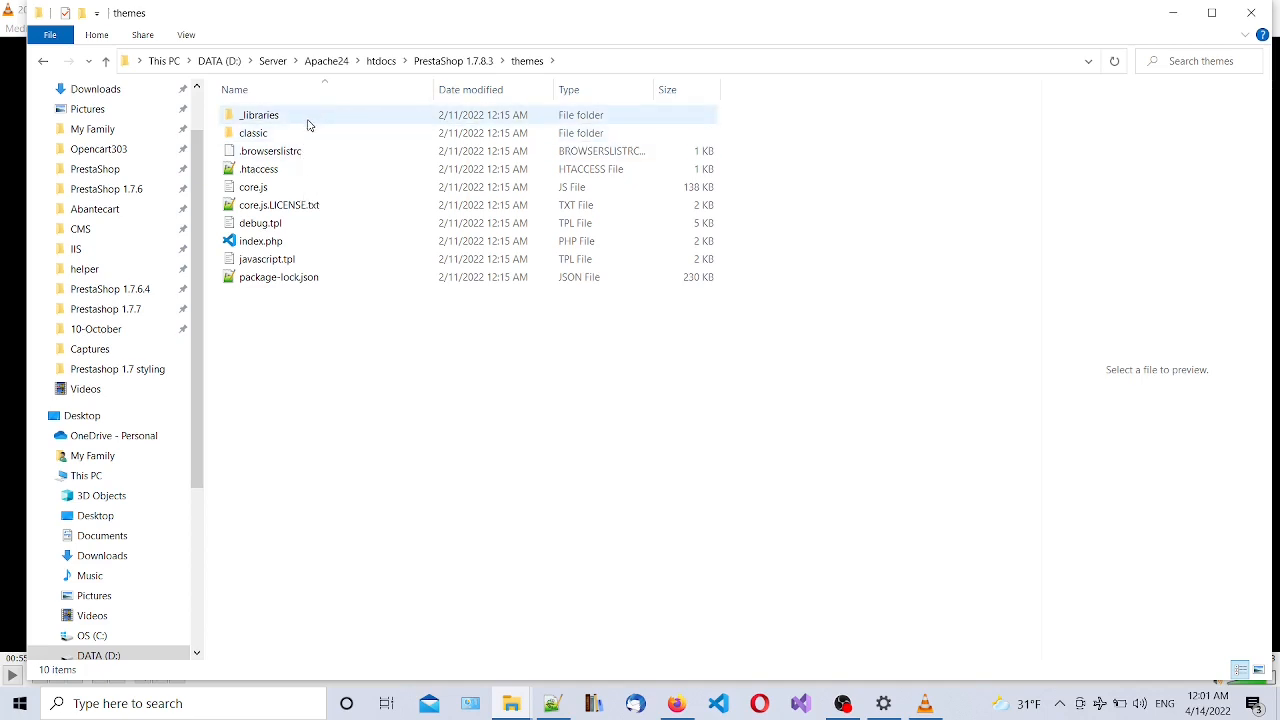
mouse_move(313, 140)
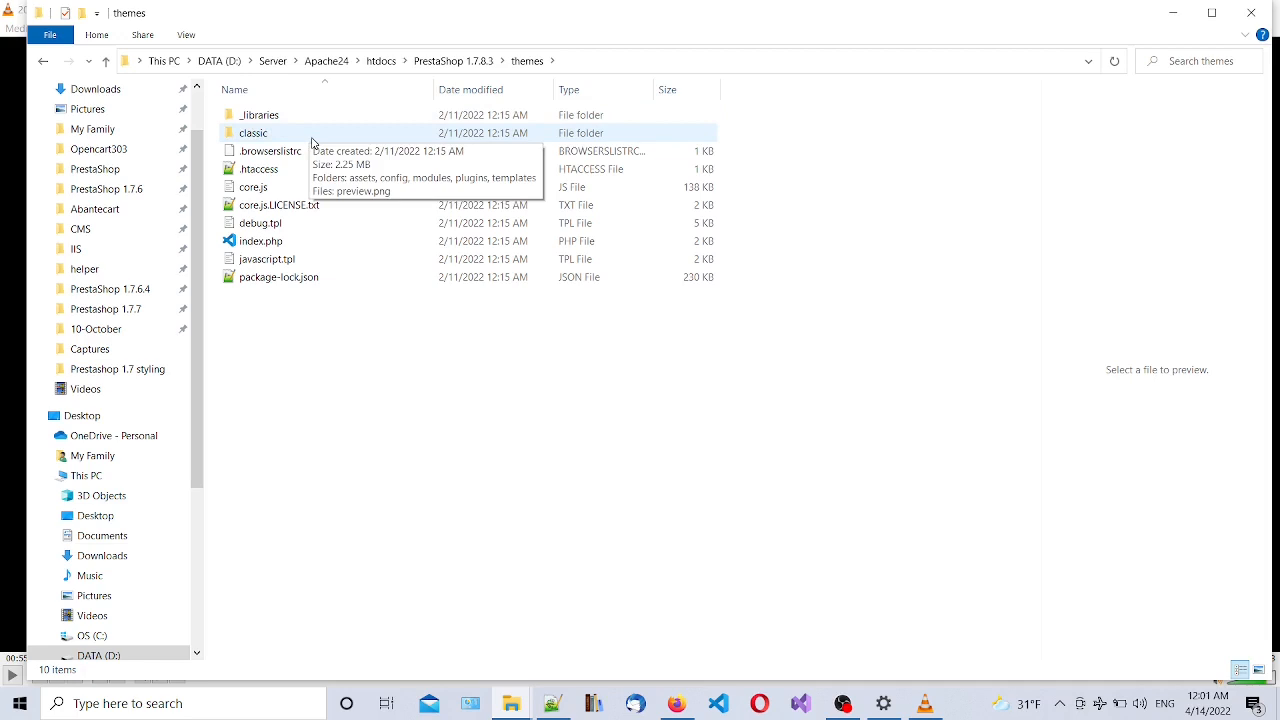
double_click(254, 132)
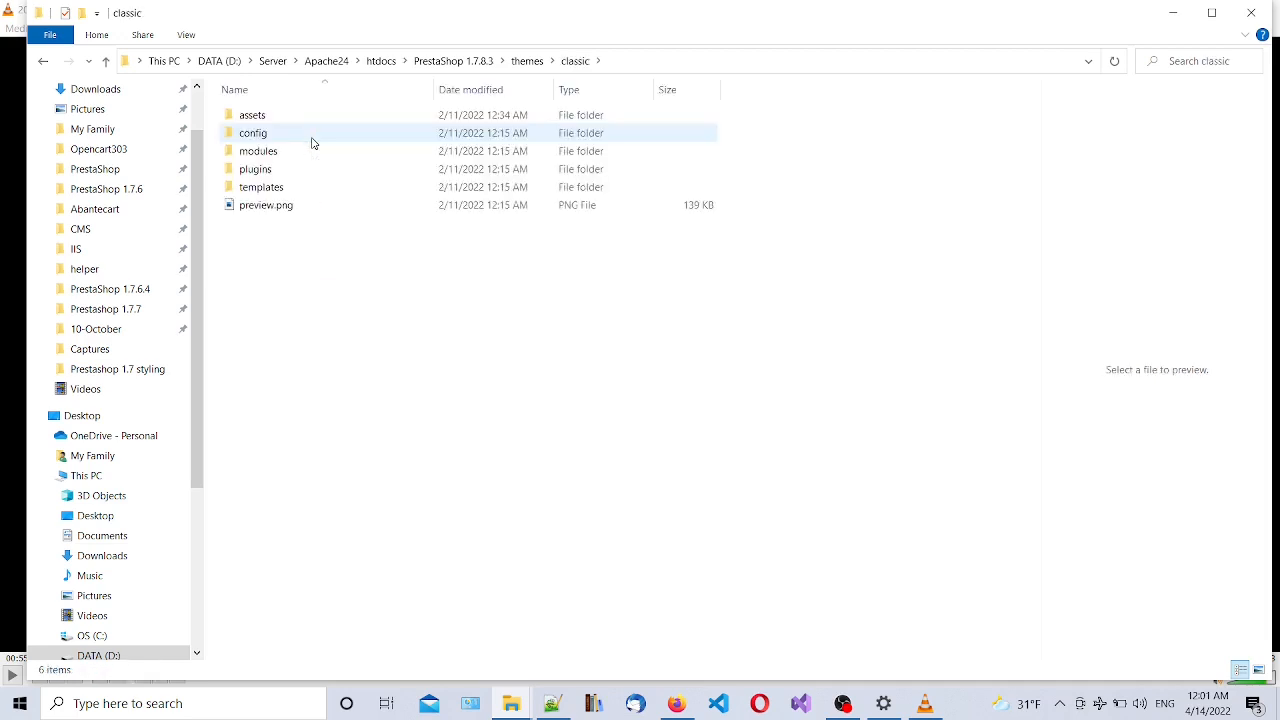
left_click(253, 114)
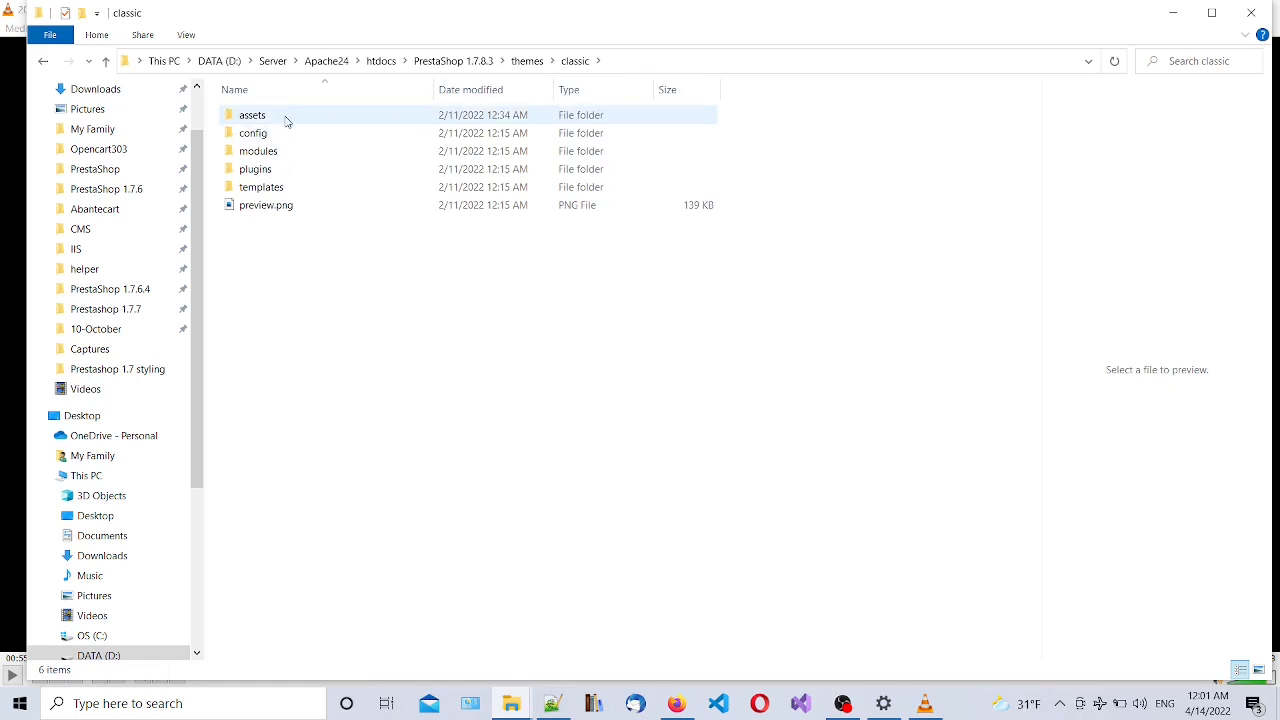
double_click(252, 114)
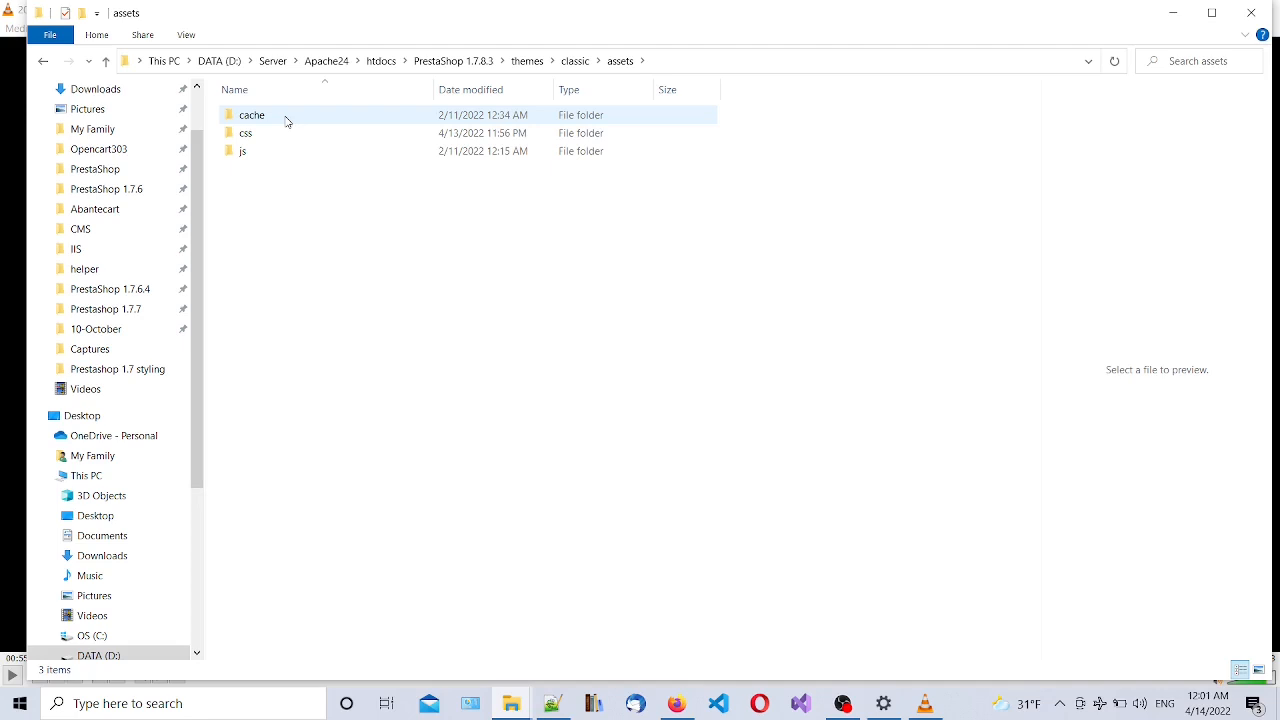
double_click(247, 133)
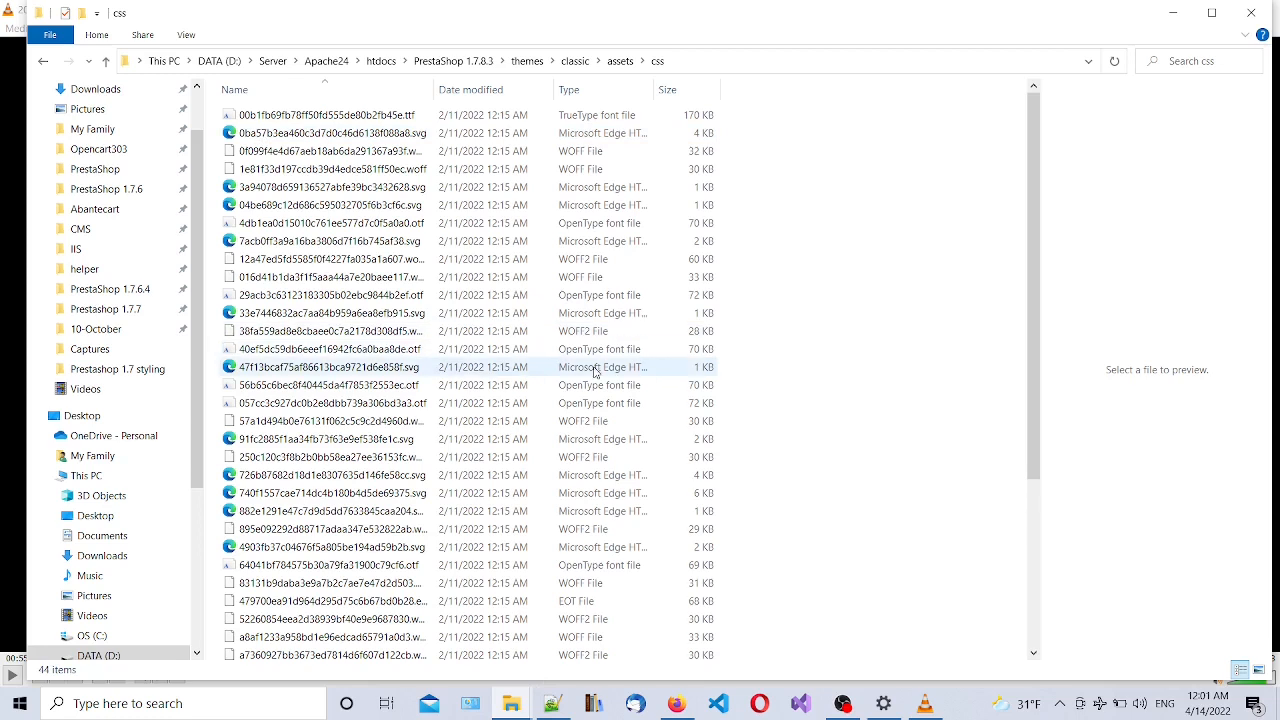
mouse_move(595, 367)
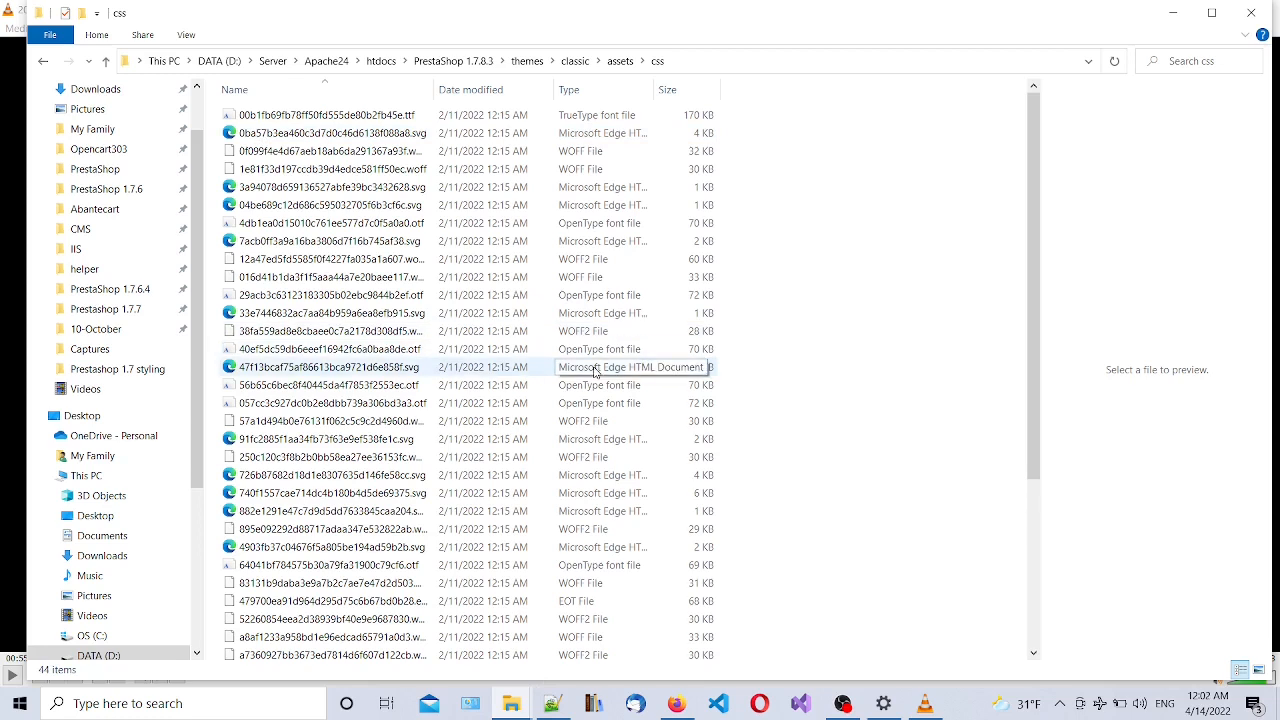
scroll("down", 3)
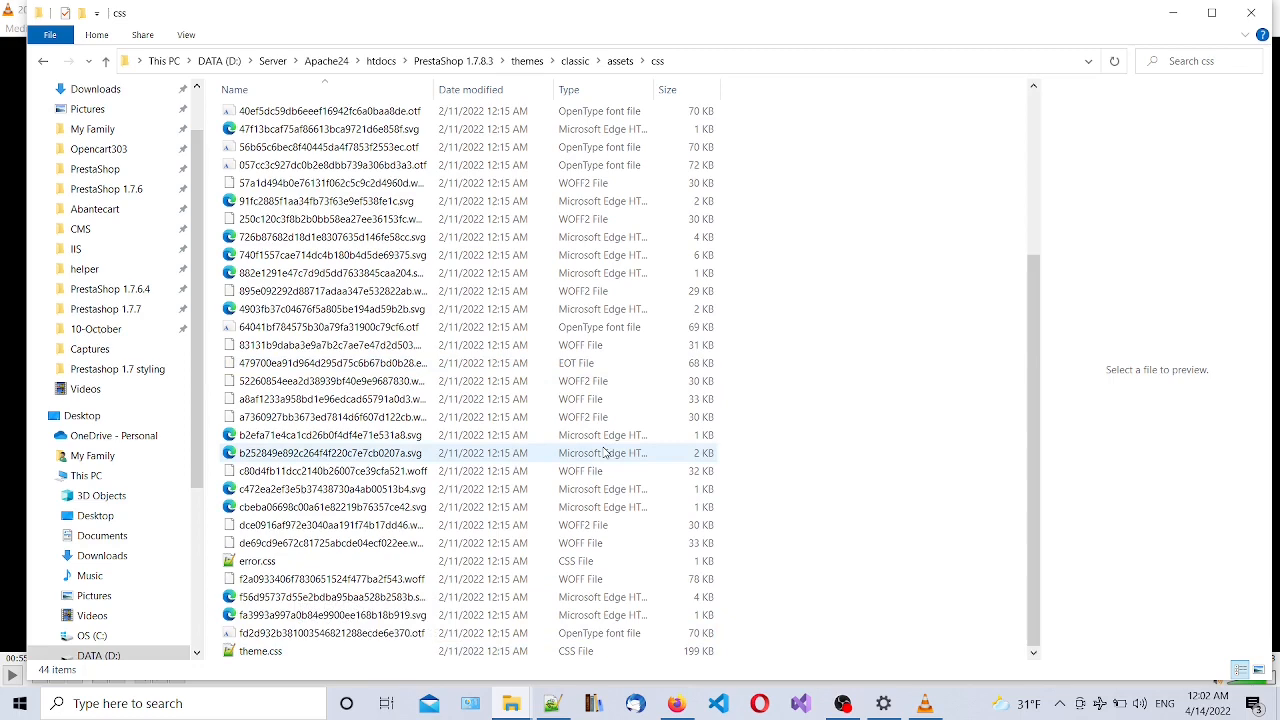
mouse_move(602, 453)
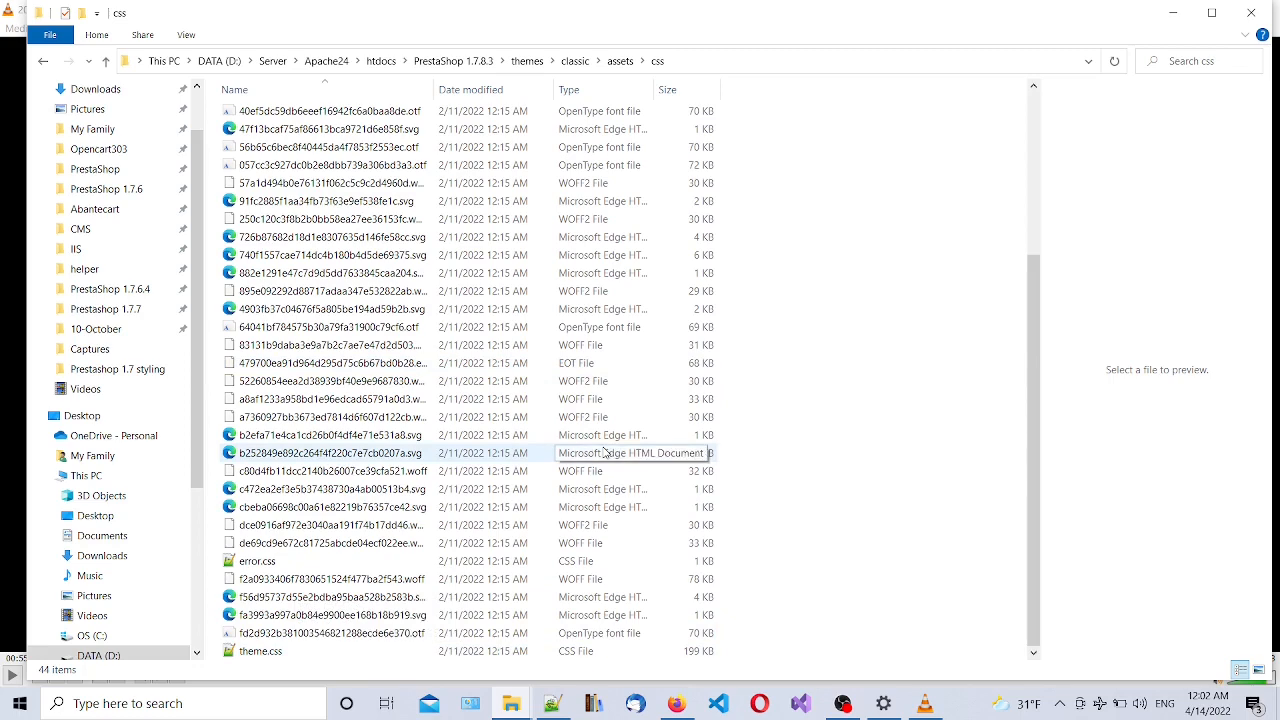
Create a new text document named custom.css, accept the extension change, and open it
left_click(330, 453)
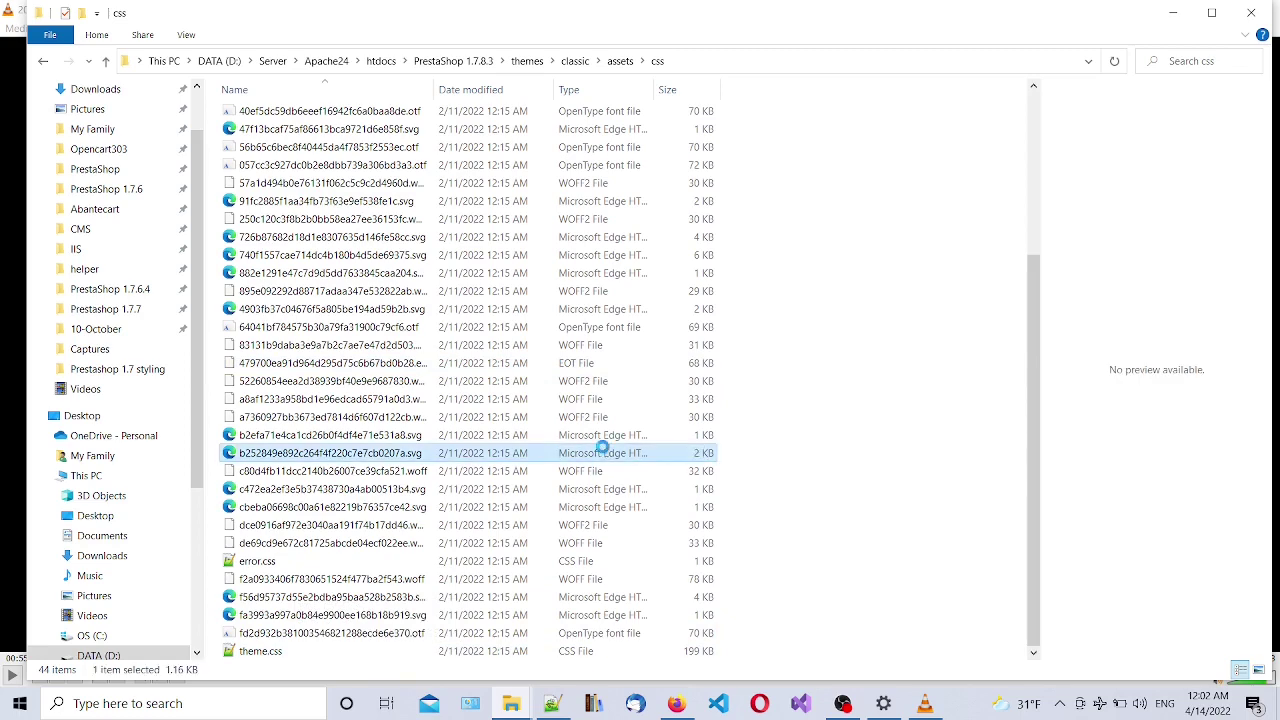
right_click(329, 453)
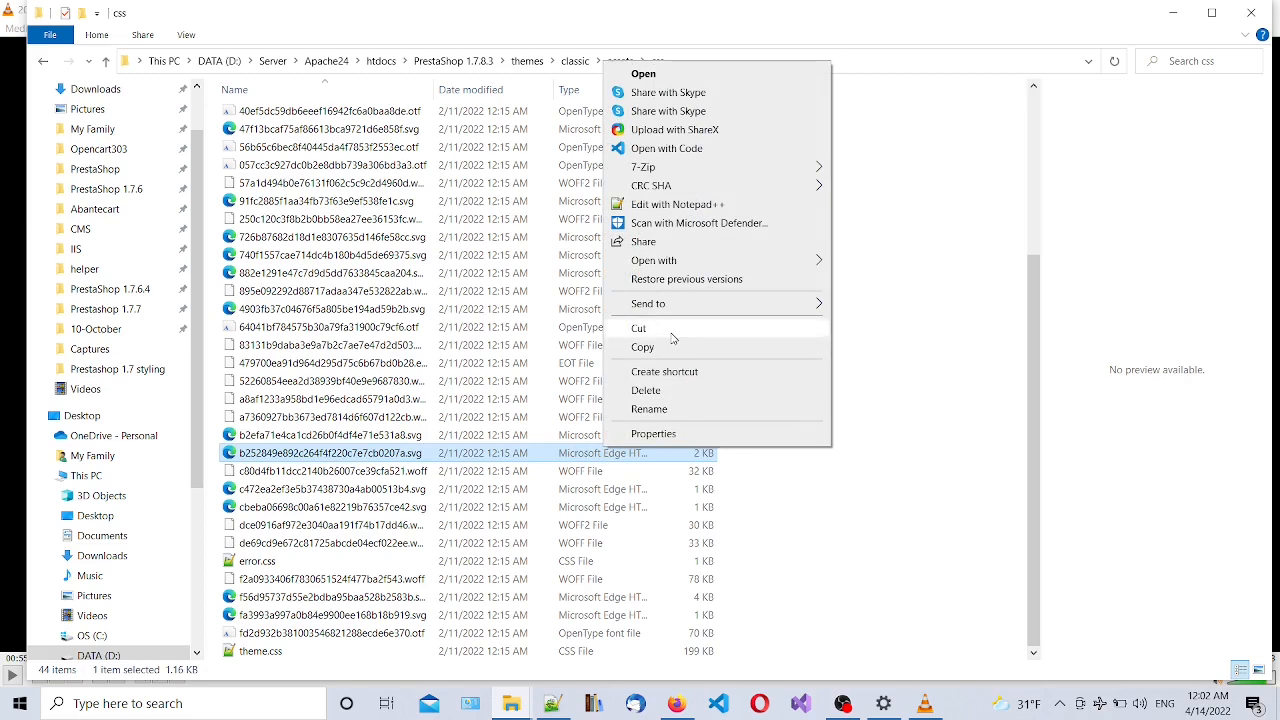
right_click(880, 360)
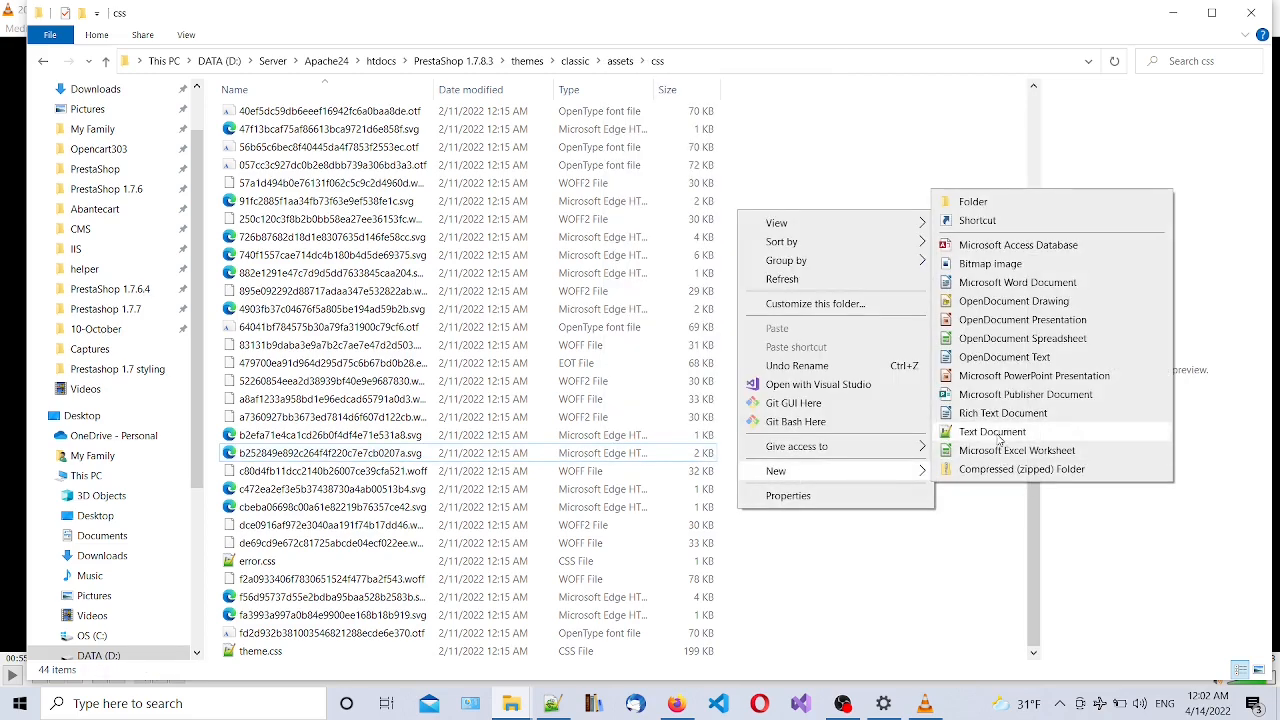
left_click(992, 431)
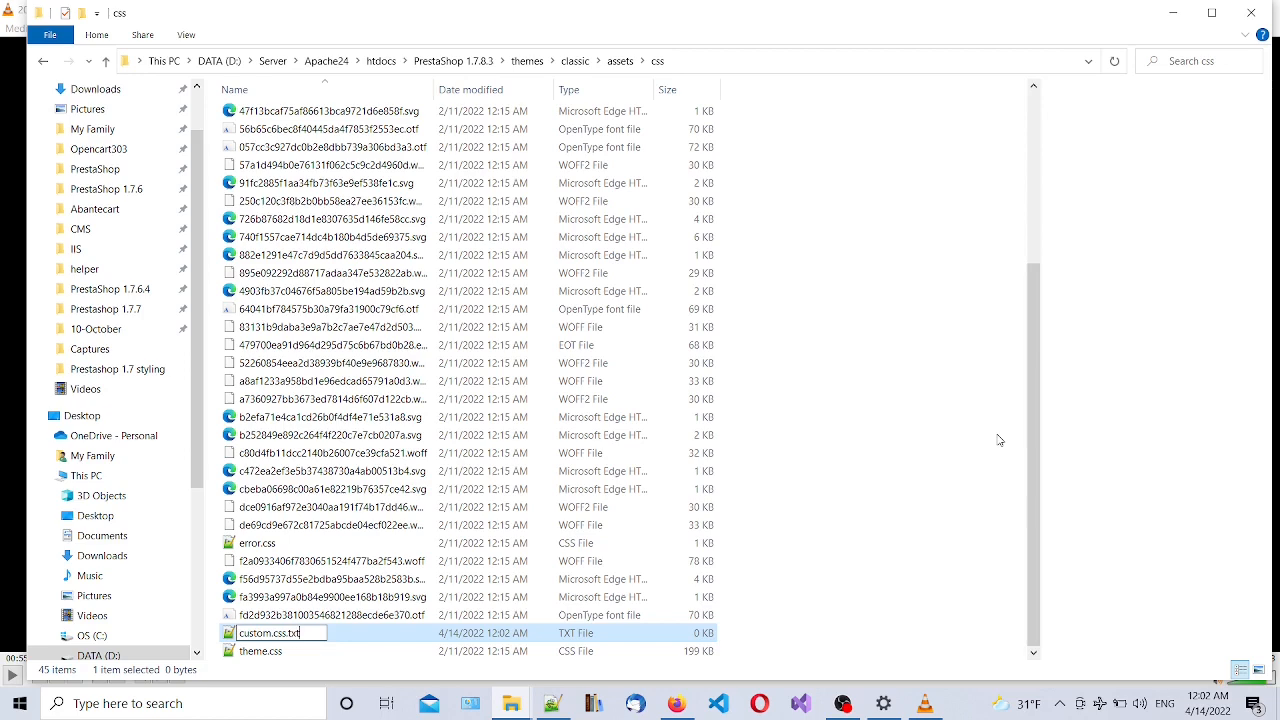
key("Return")
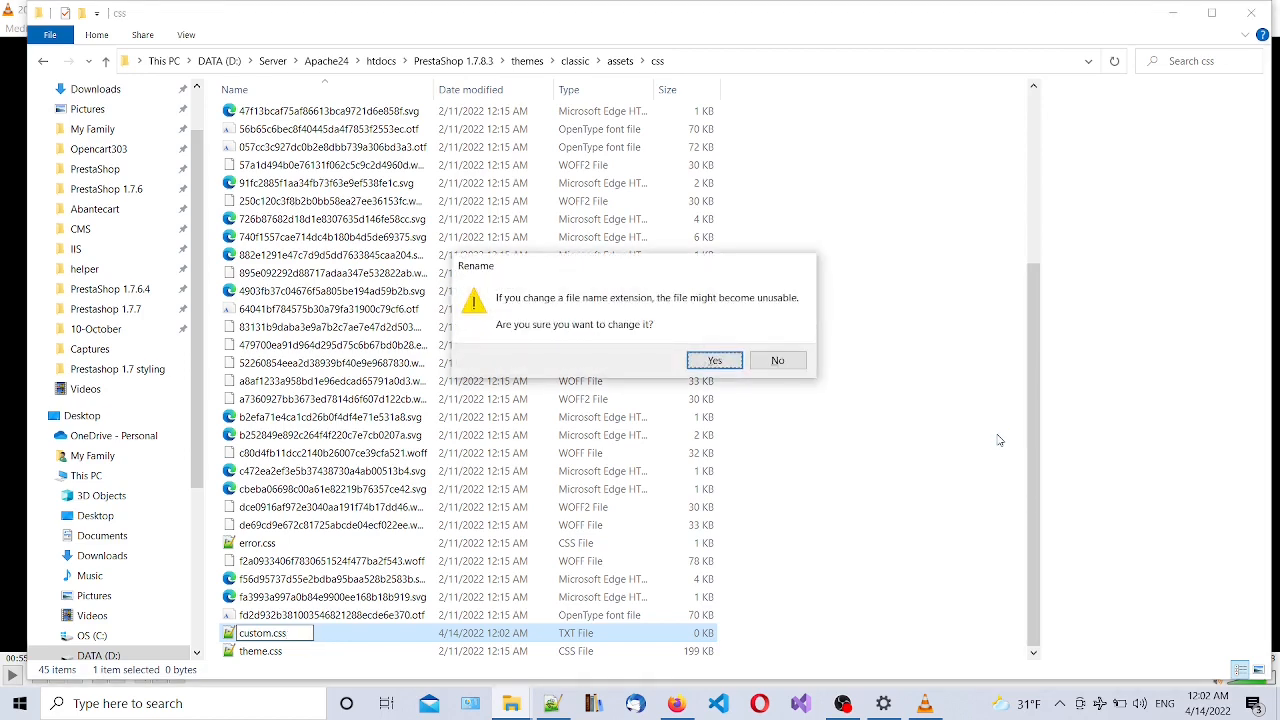
left_click(714, 360)
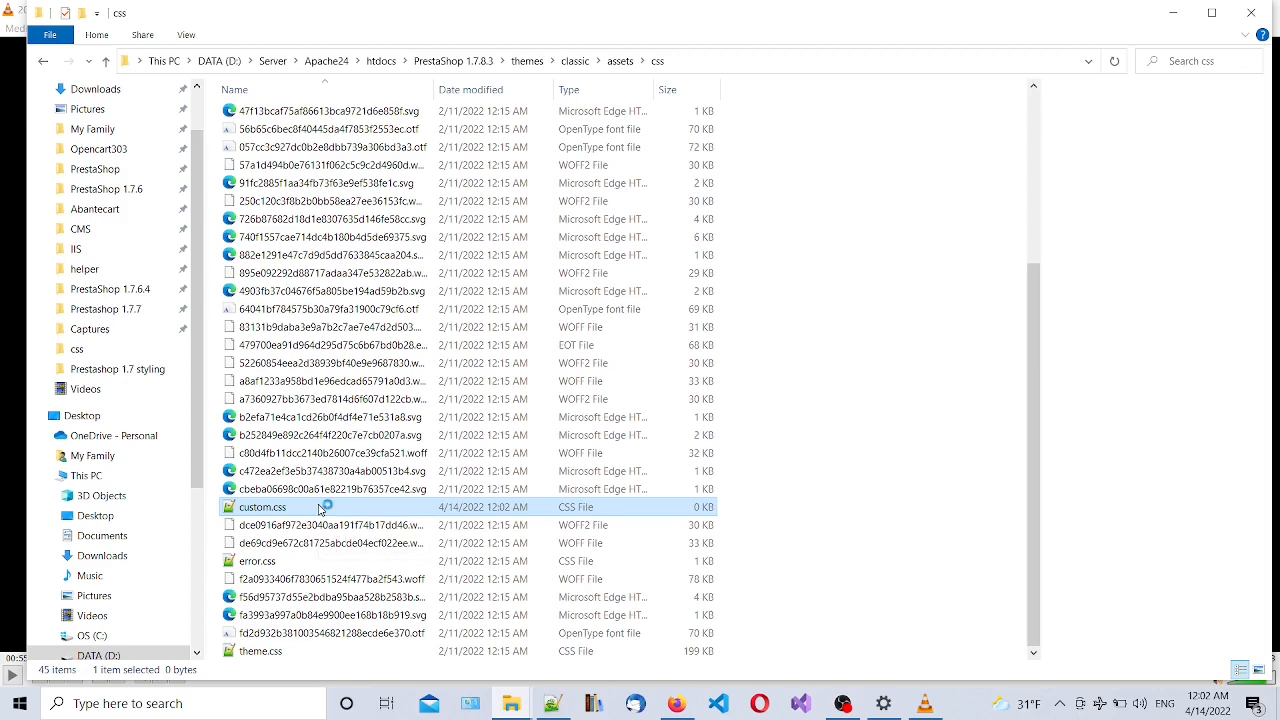
double_click(262, 507)
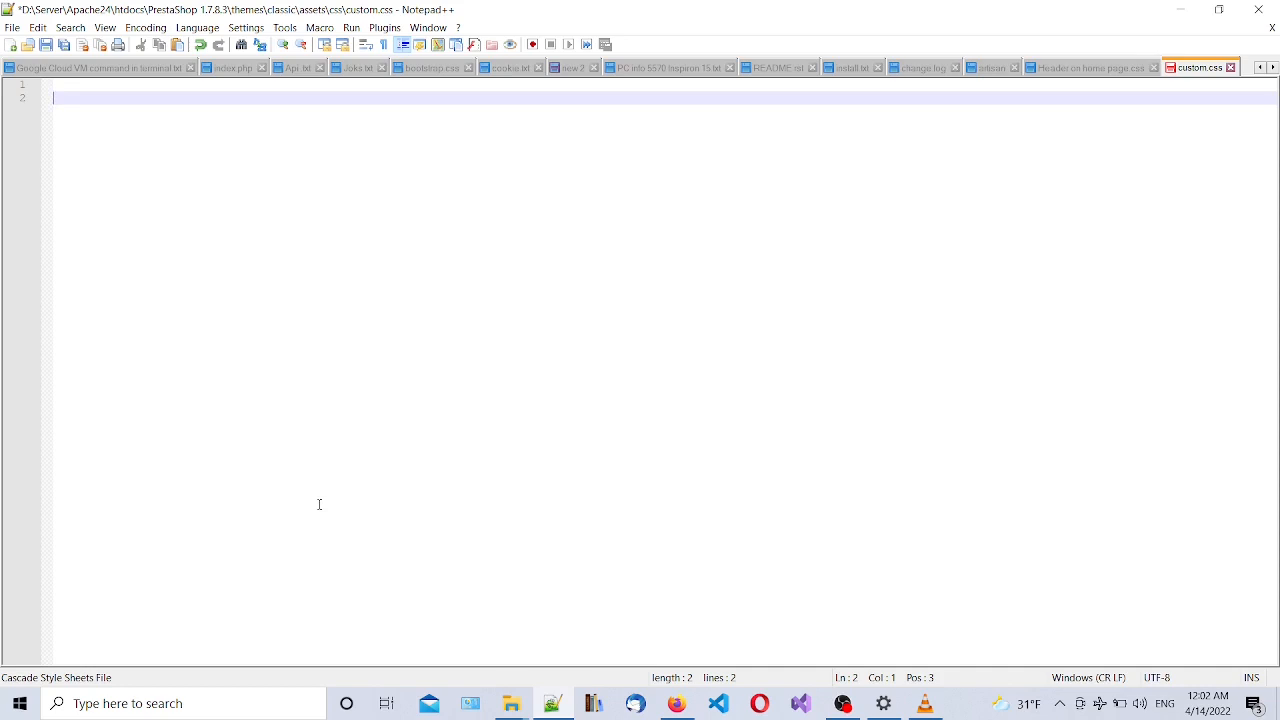
Write a nav.header-nav rule with background: Beige on line 2 of custom.css
left_click(351, 27)
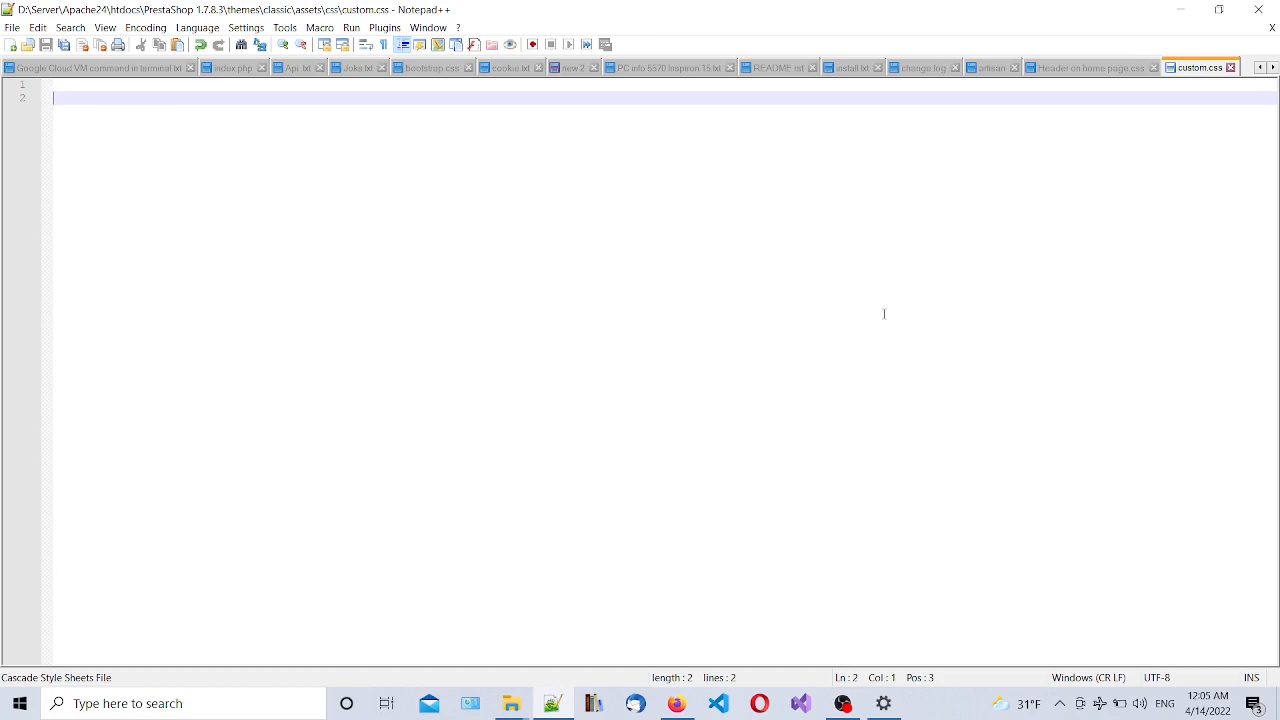
type("nav.")
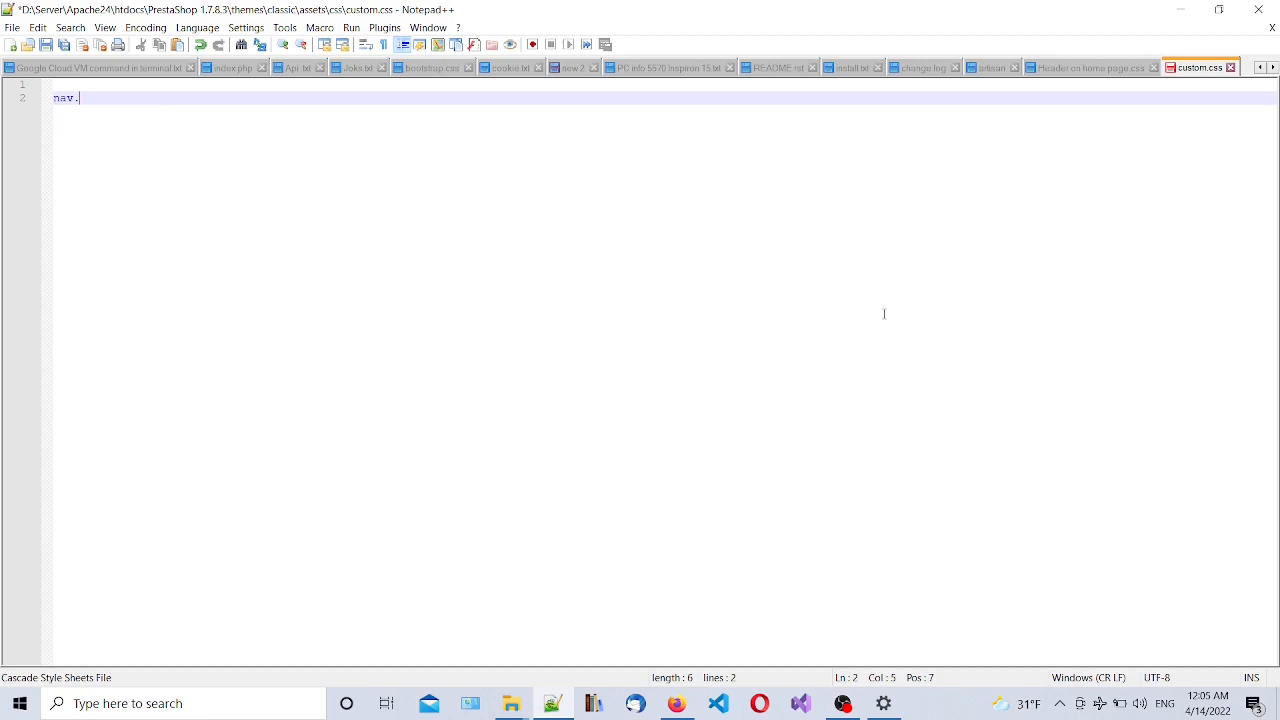
type("header")
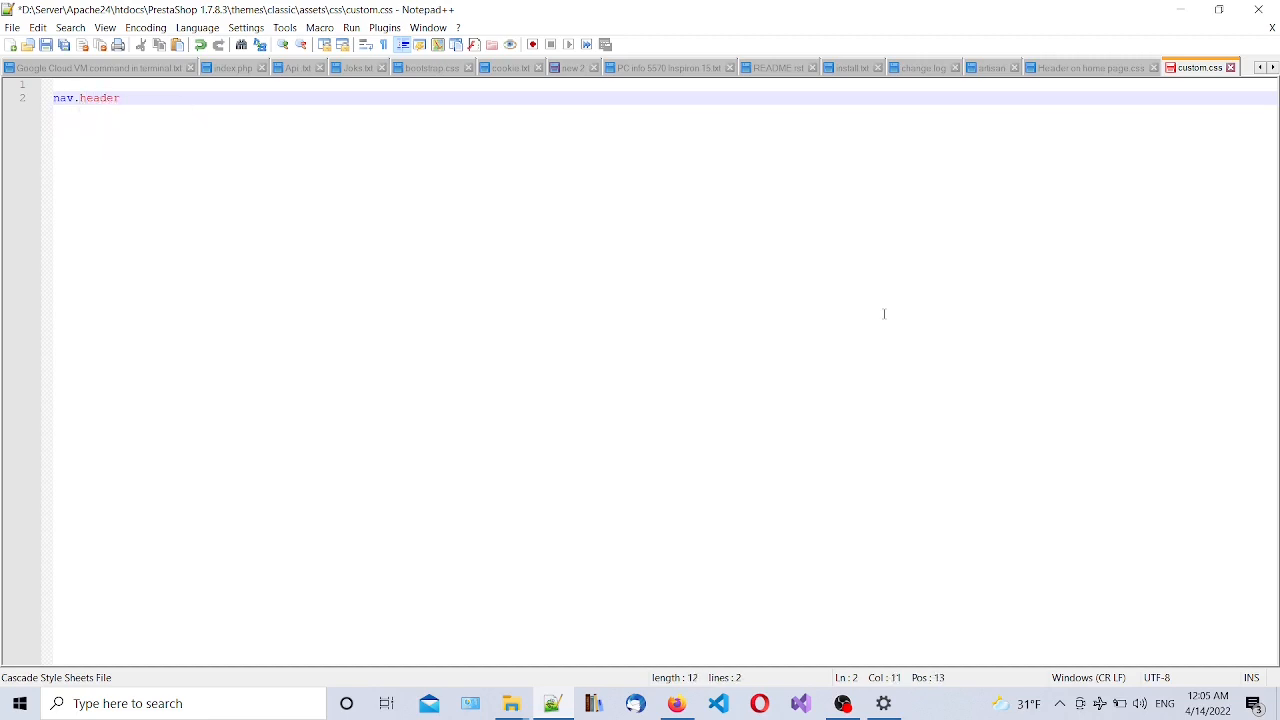
type("-nav{")
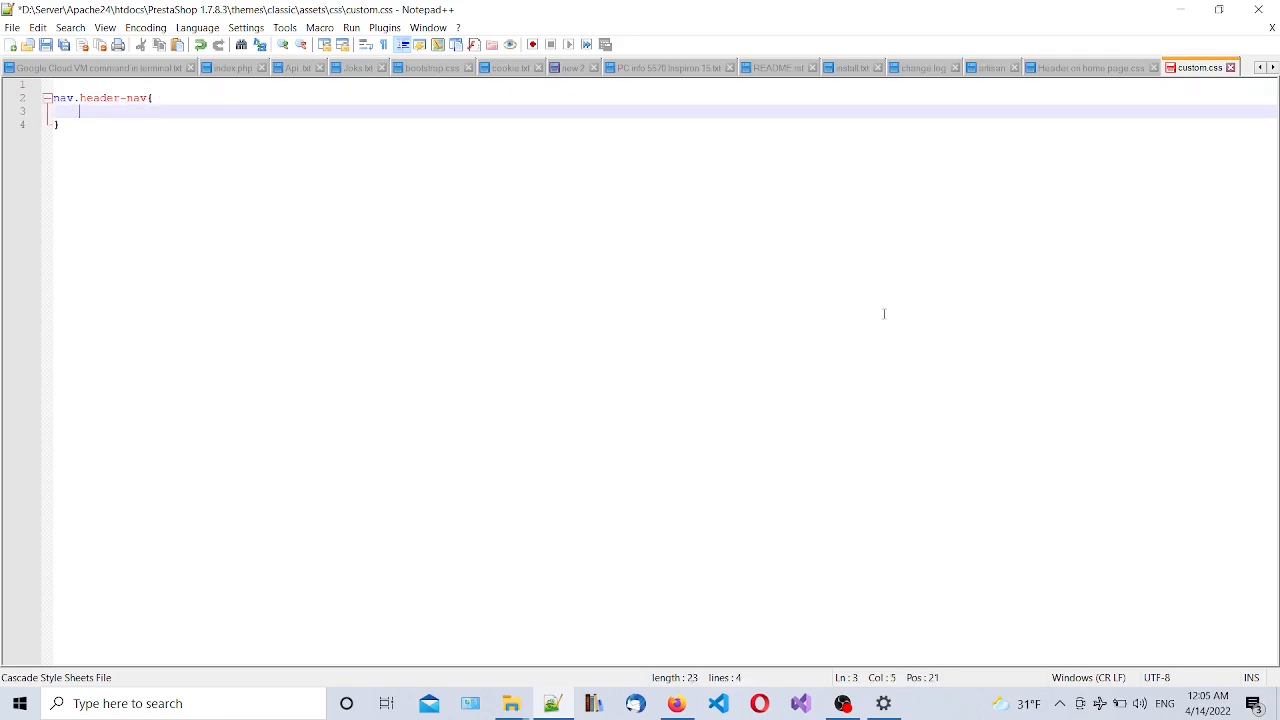
type("background:Be")
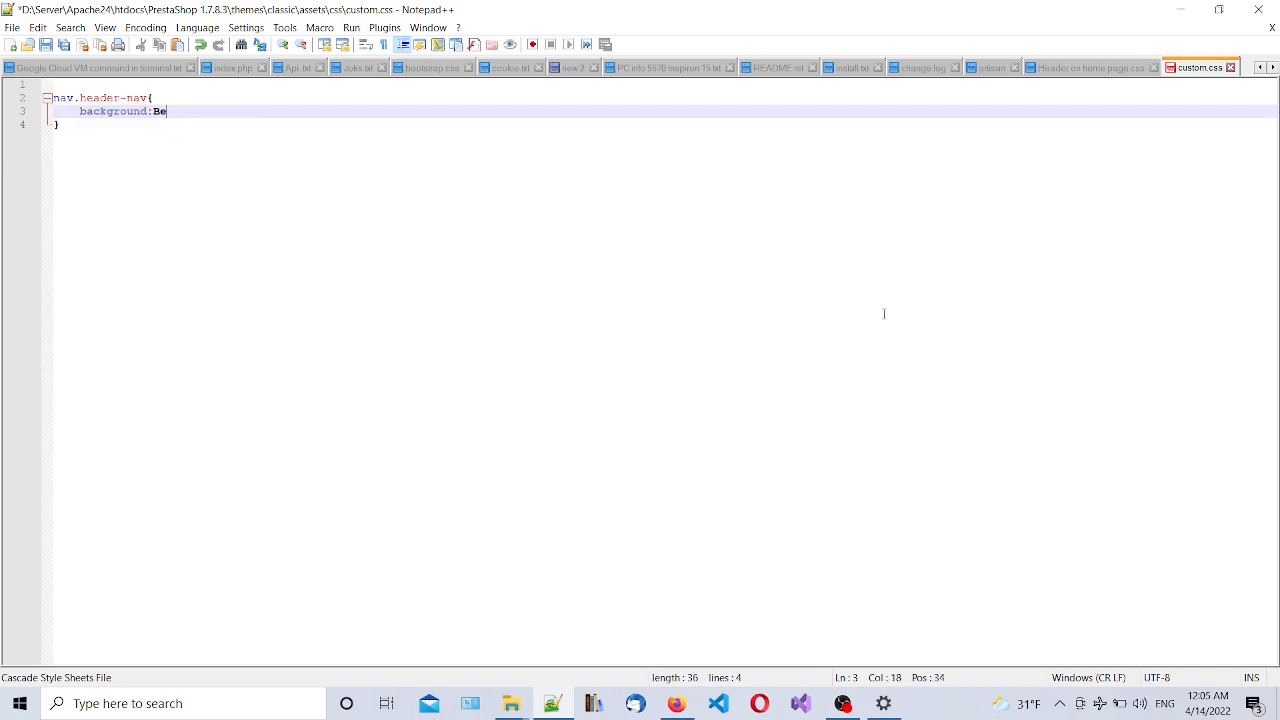
type("ige")
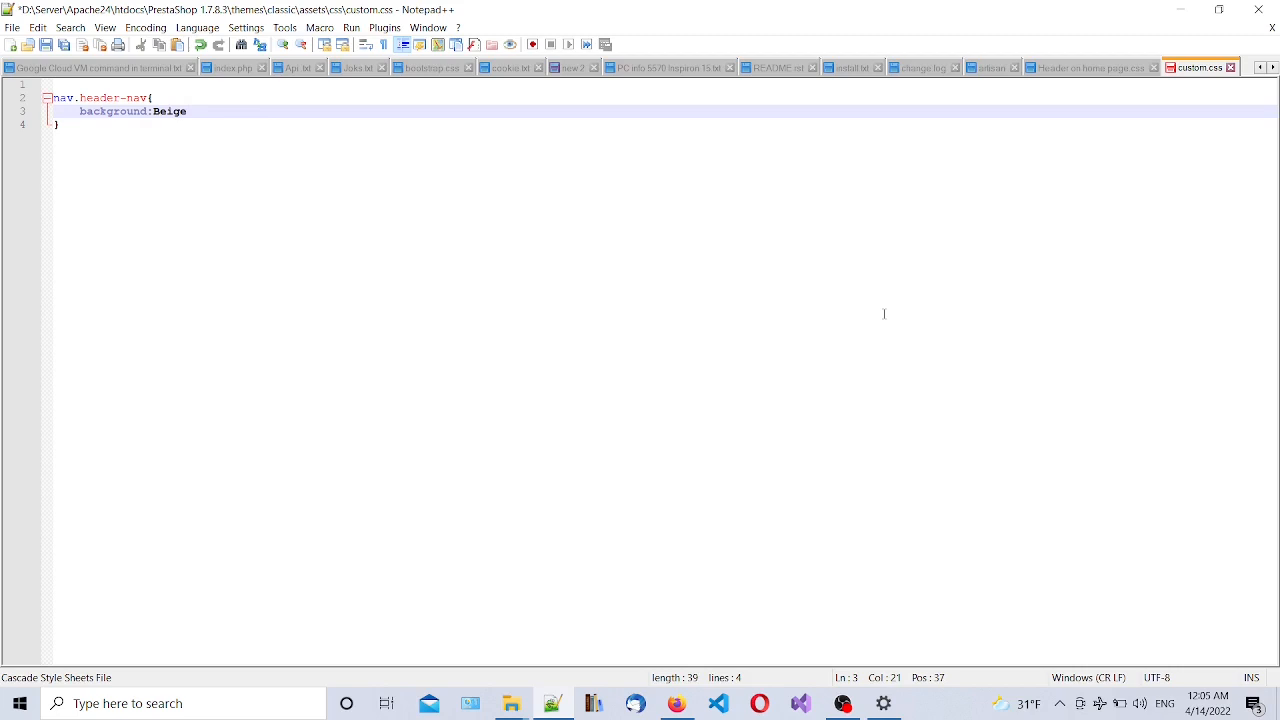
type(";")
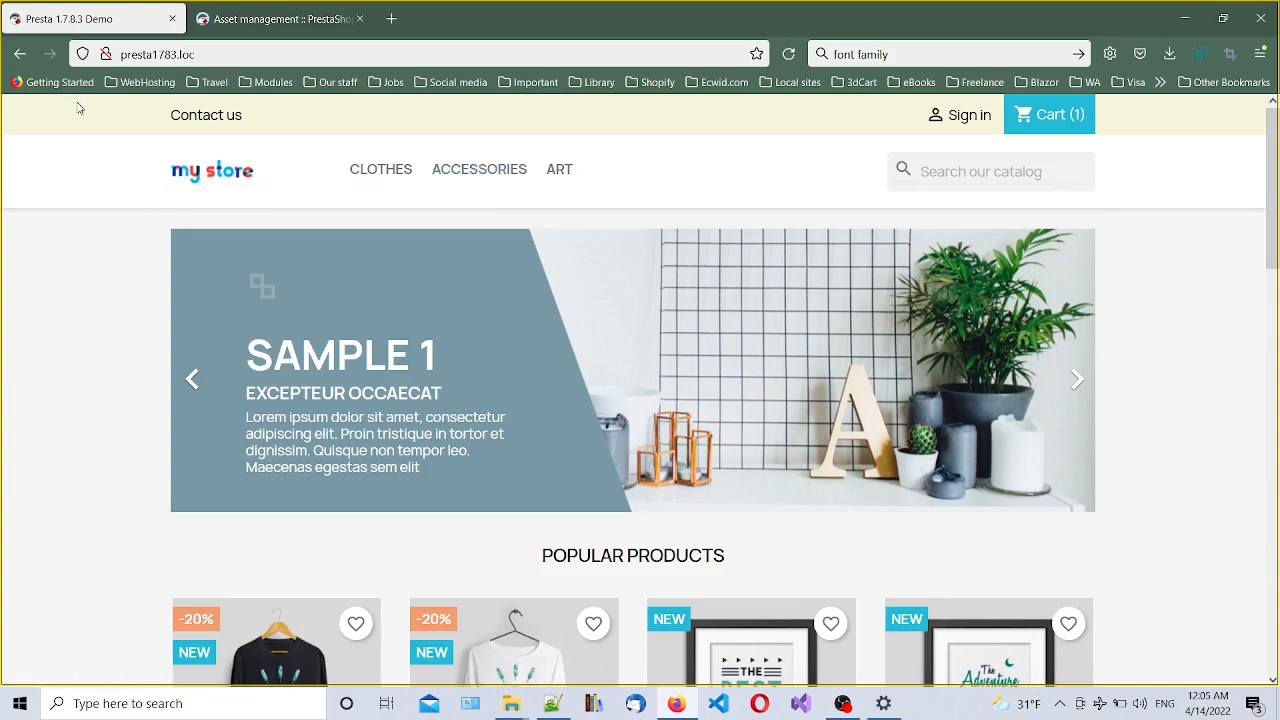
Check the beige header strip on the presta1783.loc storefront, then return to custom.css
left_click(1077, 379)
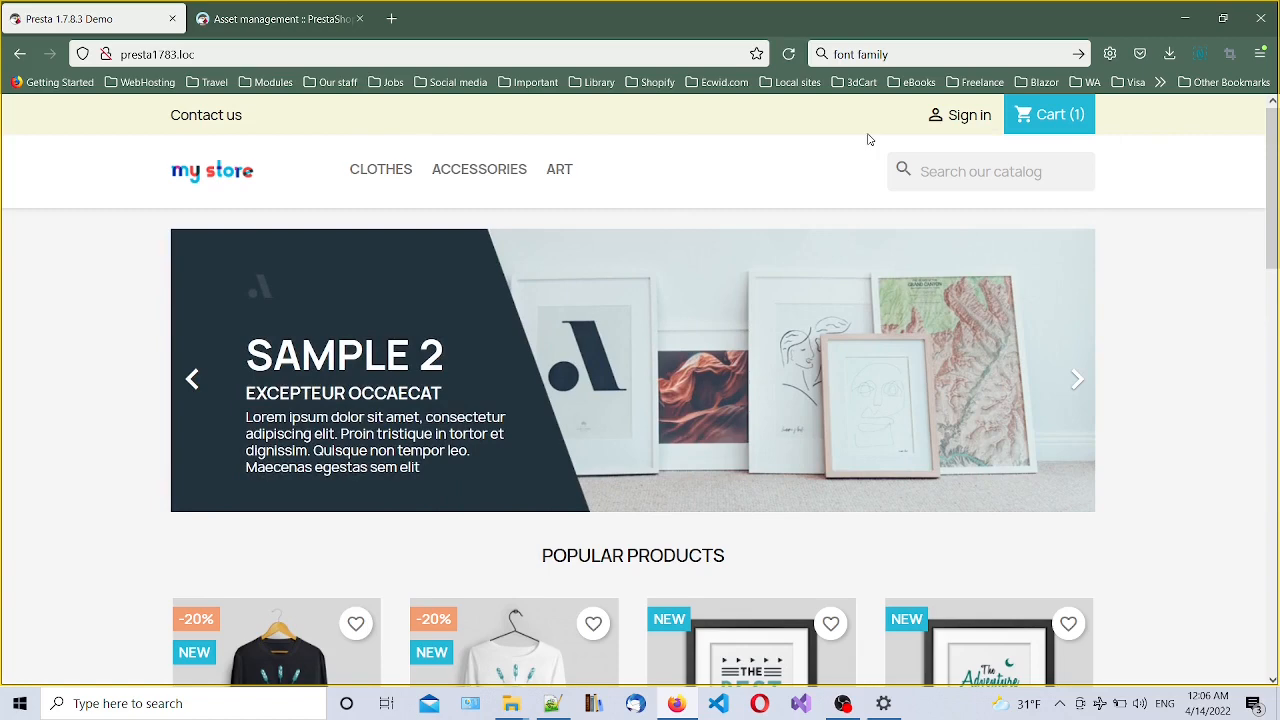
left_click(1076, 379)
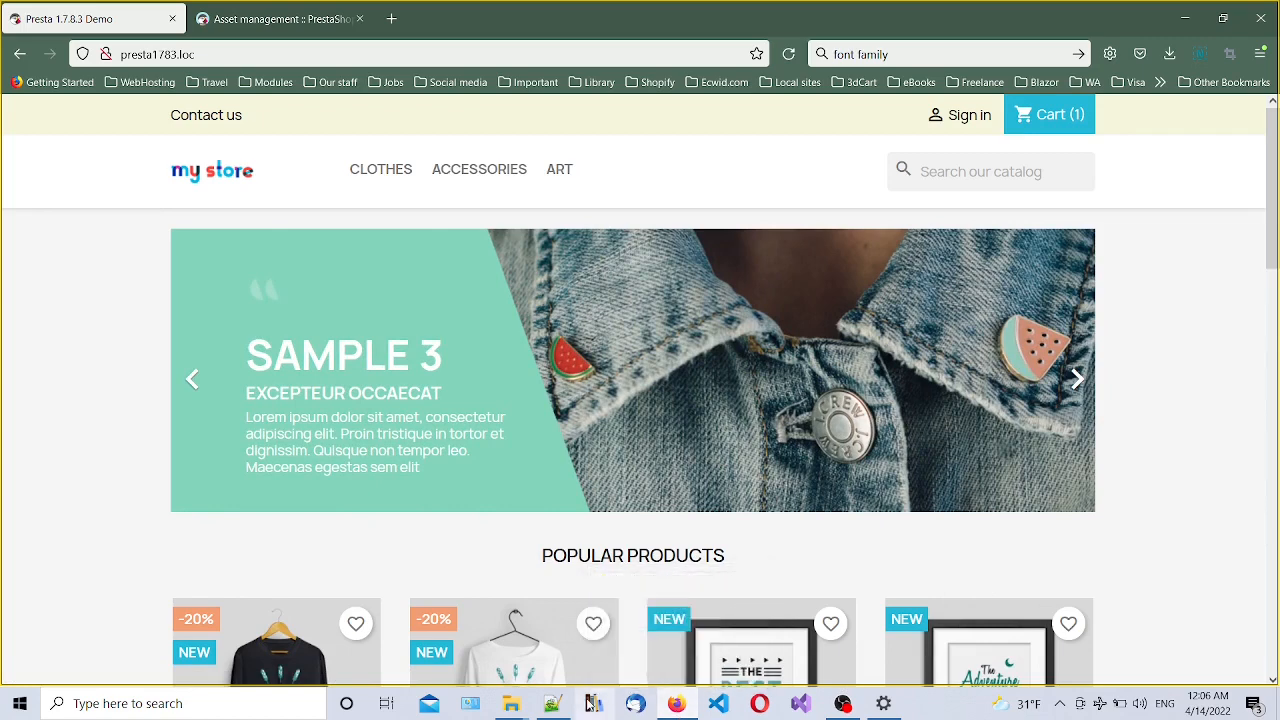
left_click(554, 703)
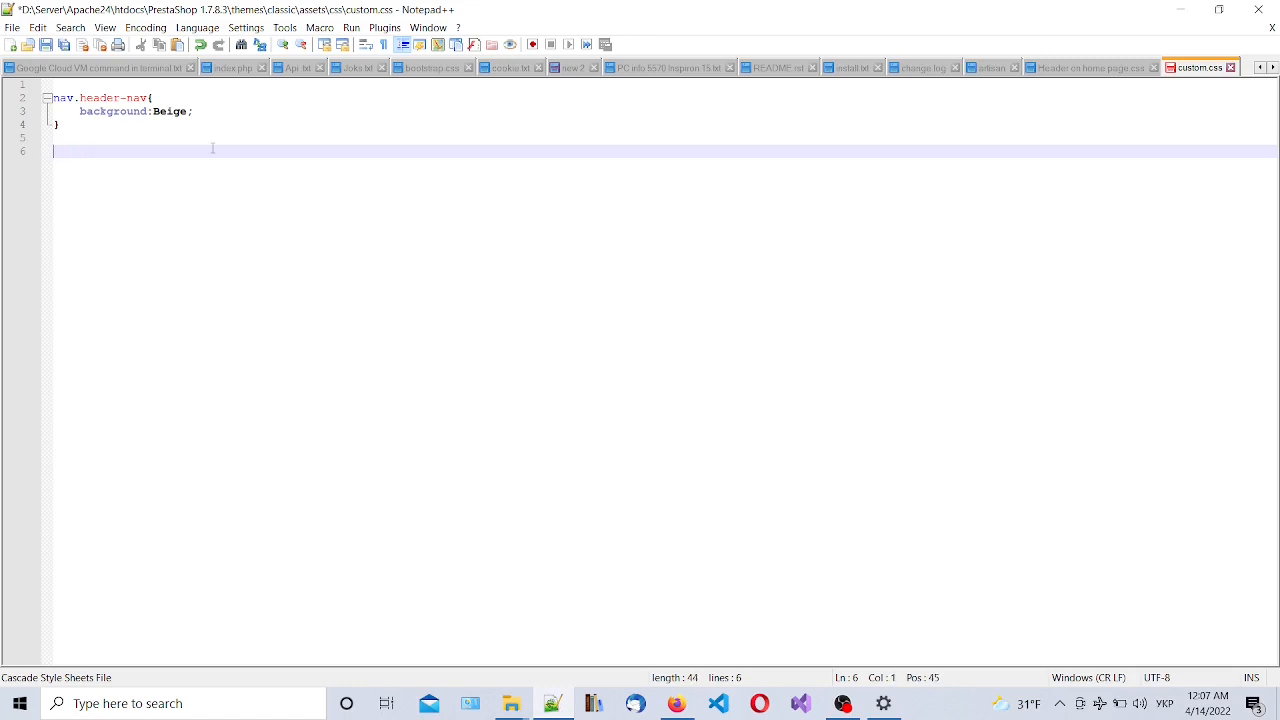
Type the nav .row .blockcart selector, correcting a mistyped class name
type("nav")
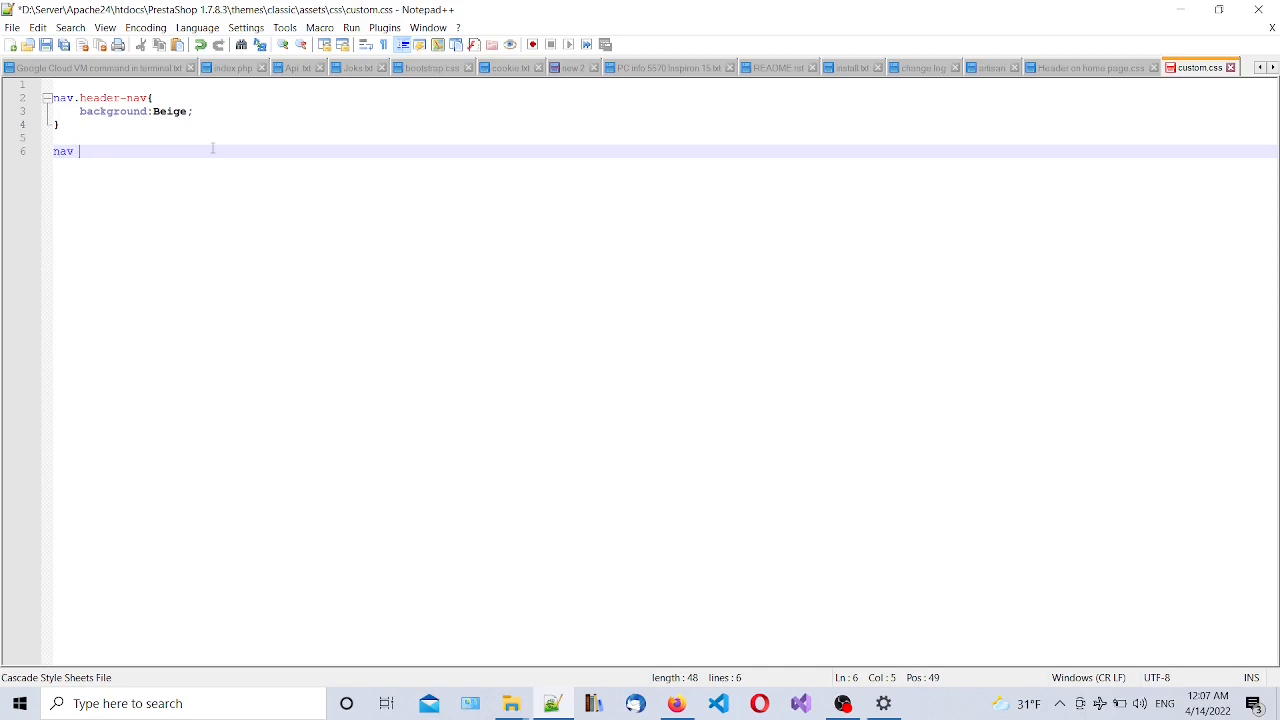
type(",")
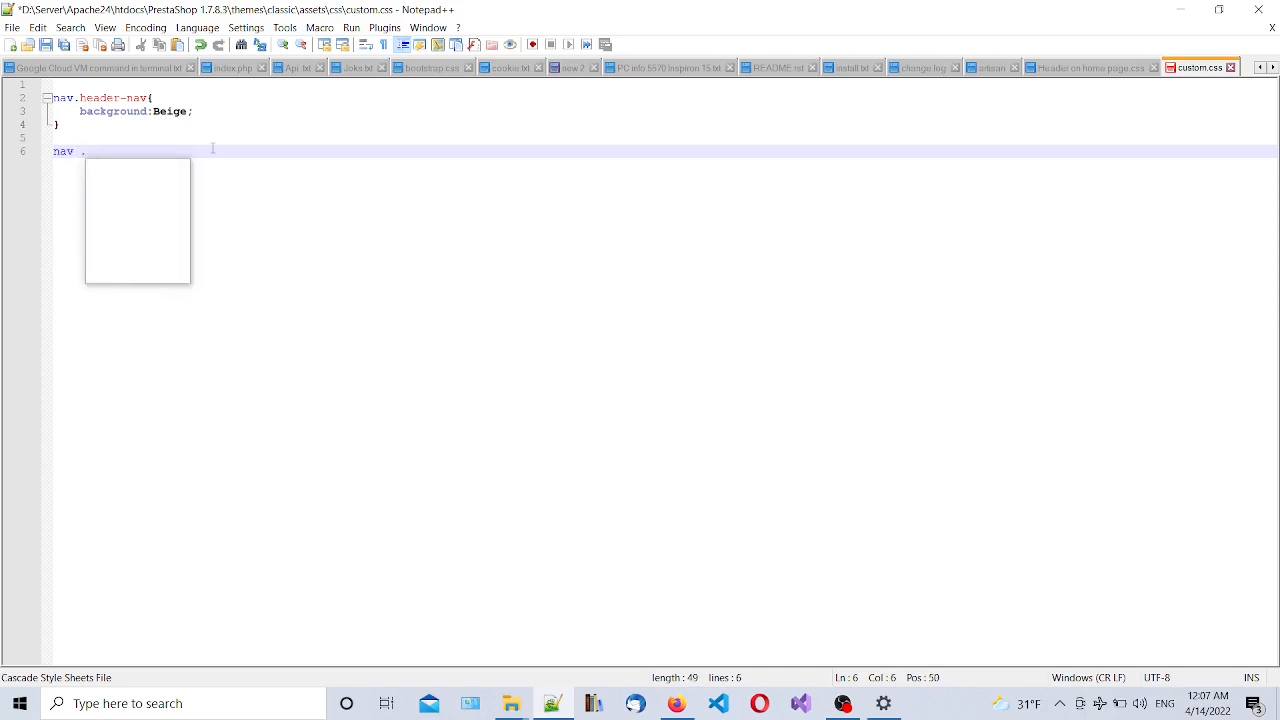
type("row")
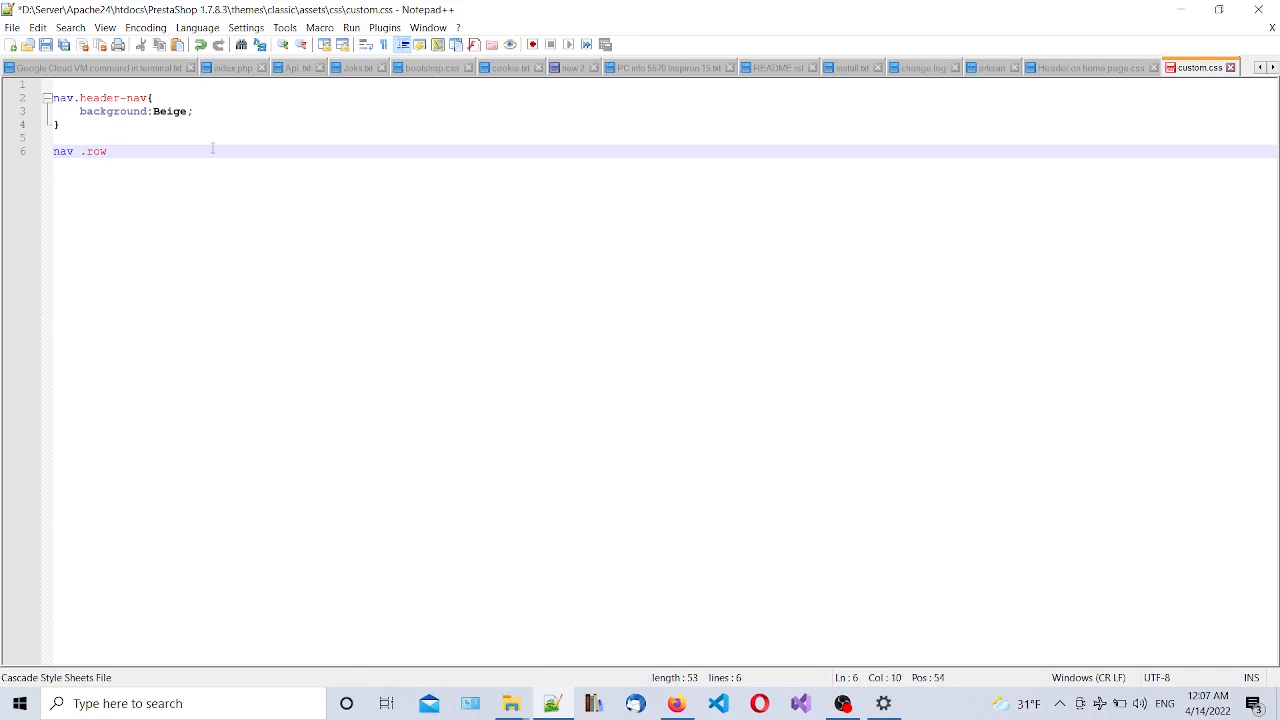
type(".car")
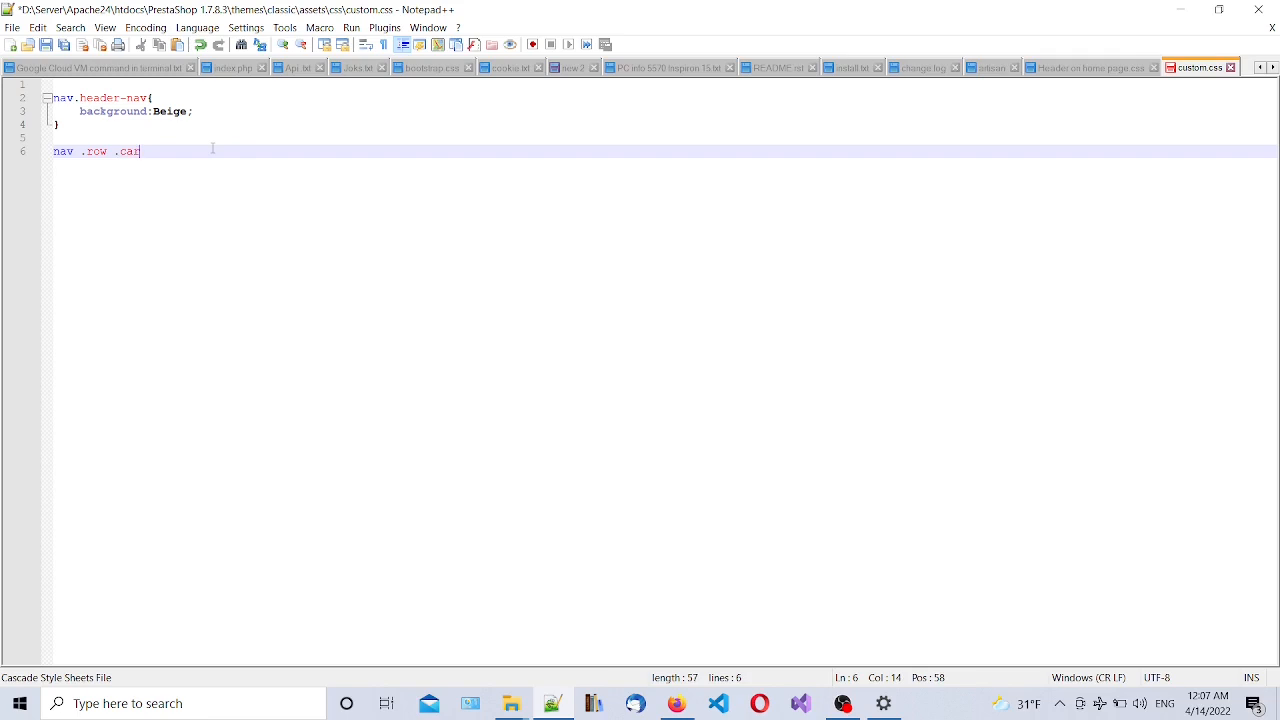
key("BackSpace")
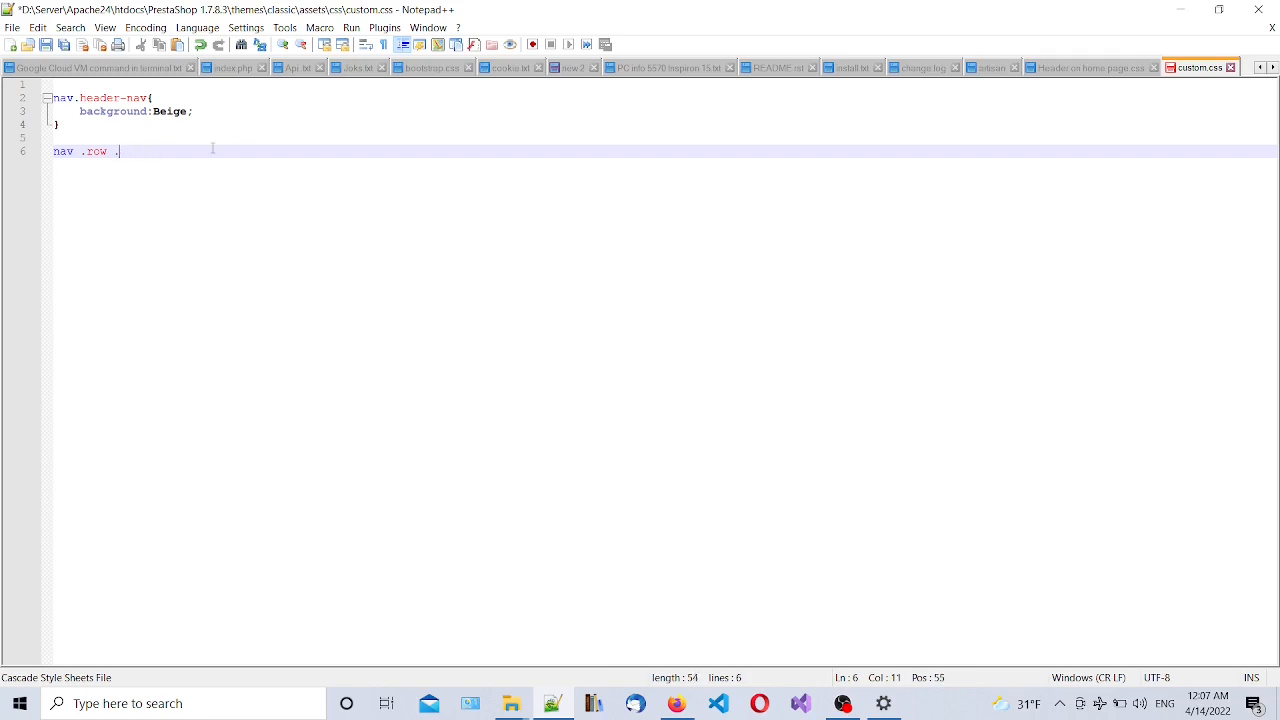
type("block")
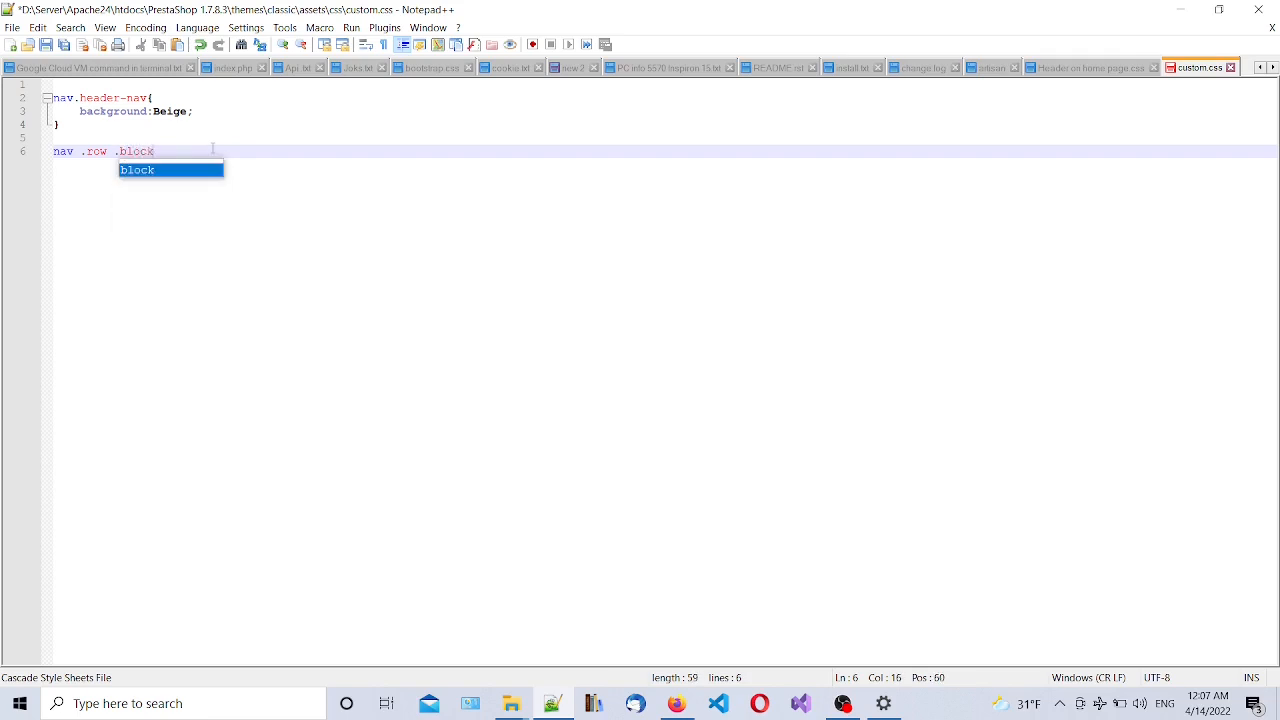
type("cart")
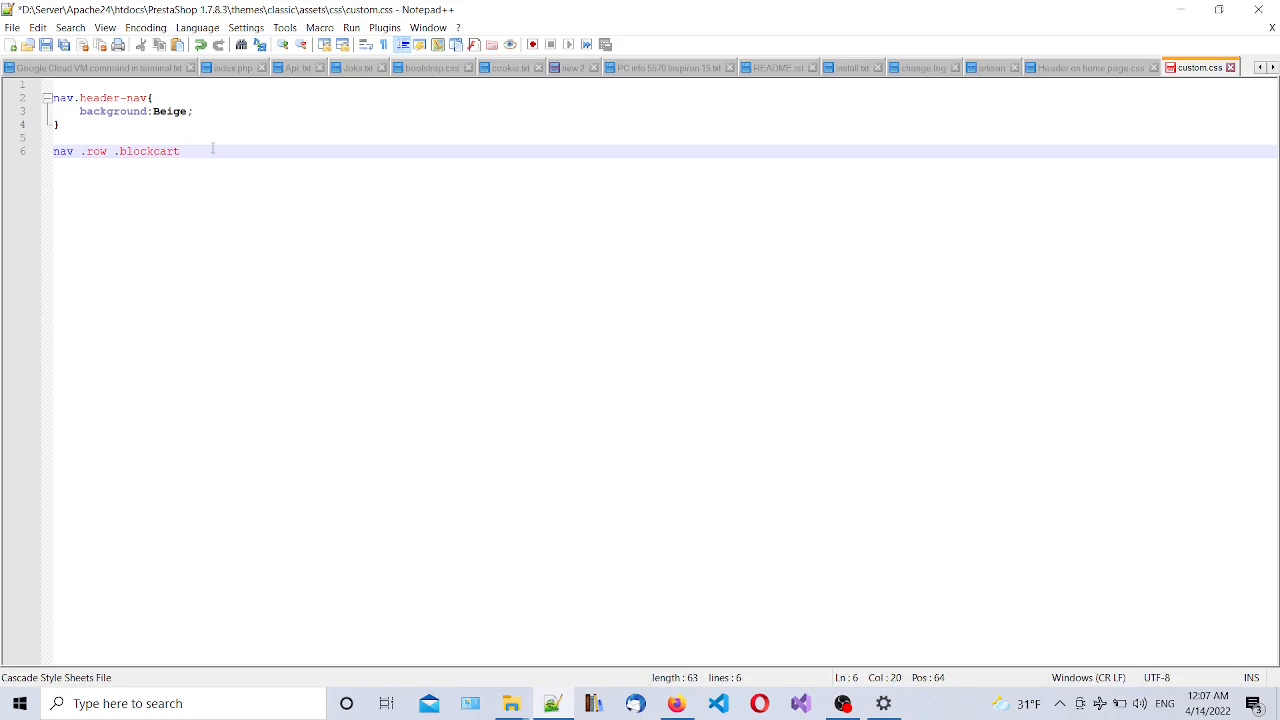
type("{")
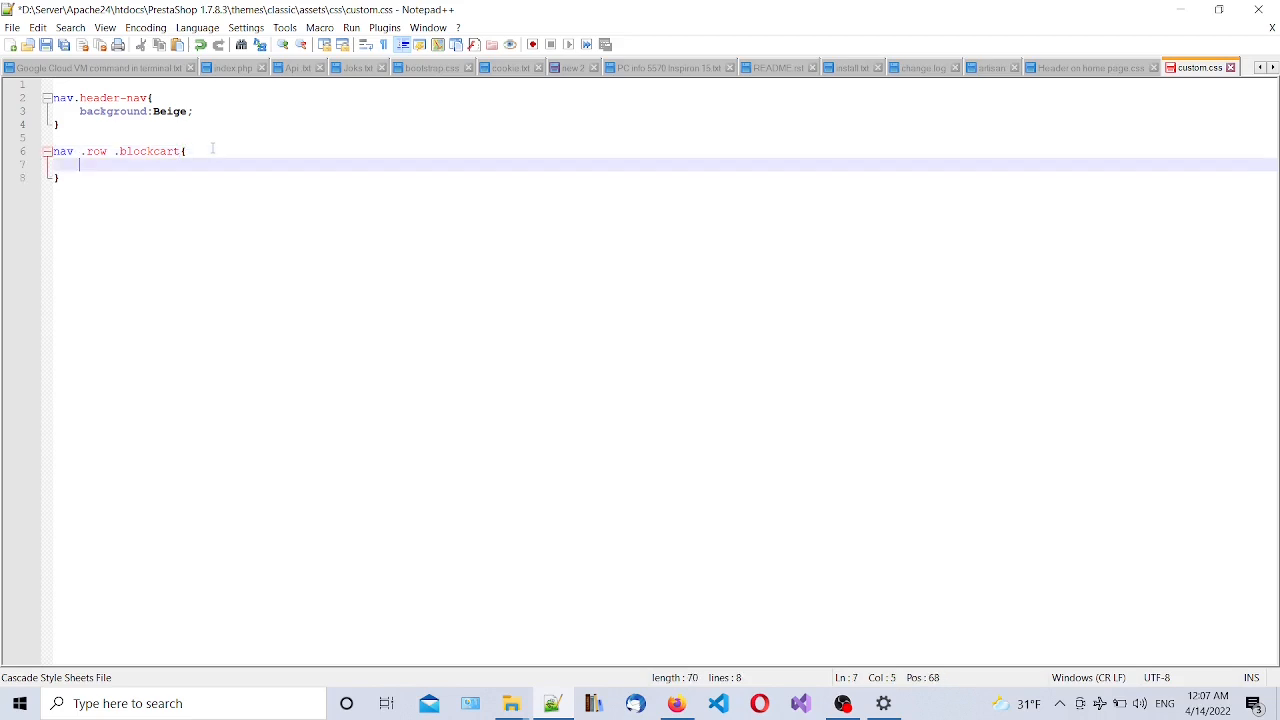
Declare background: Beige !important inside the blockcart rule
type("background:")
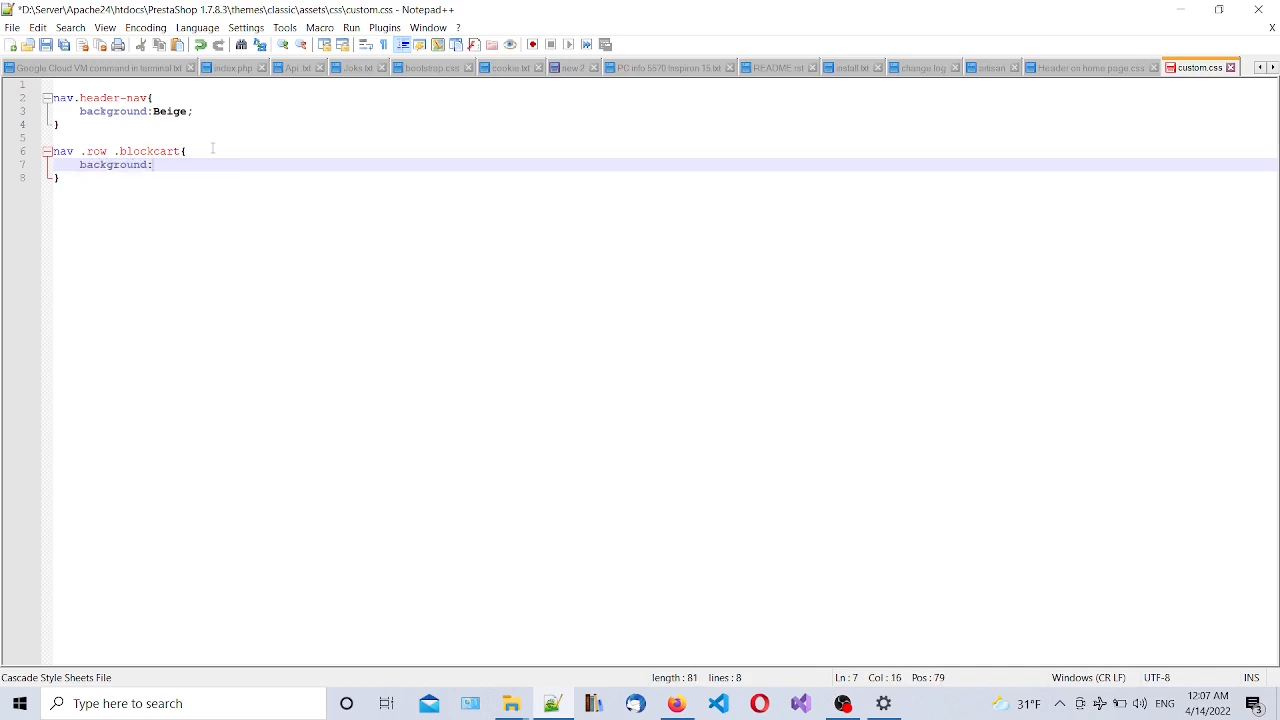
type("Beige")
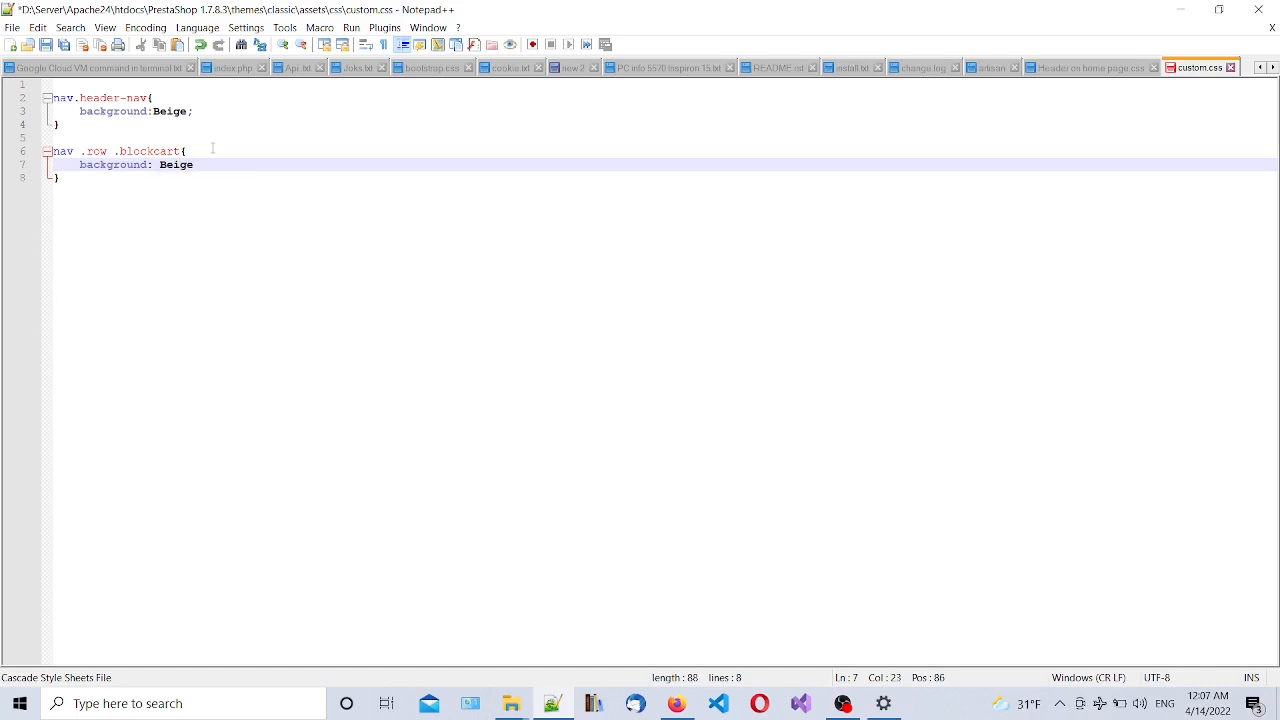
type("!")
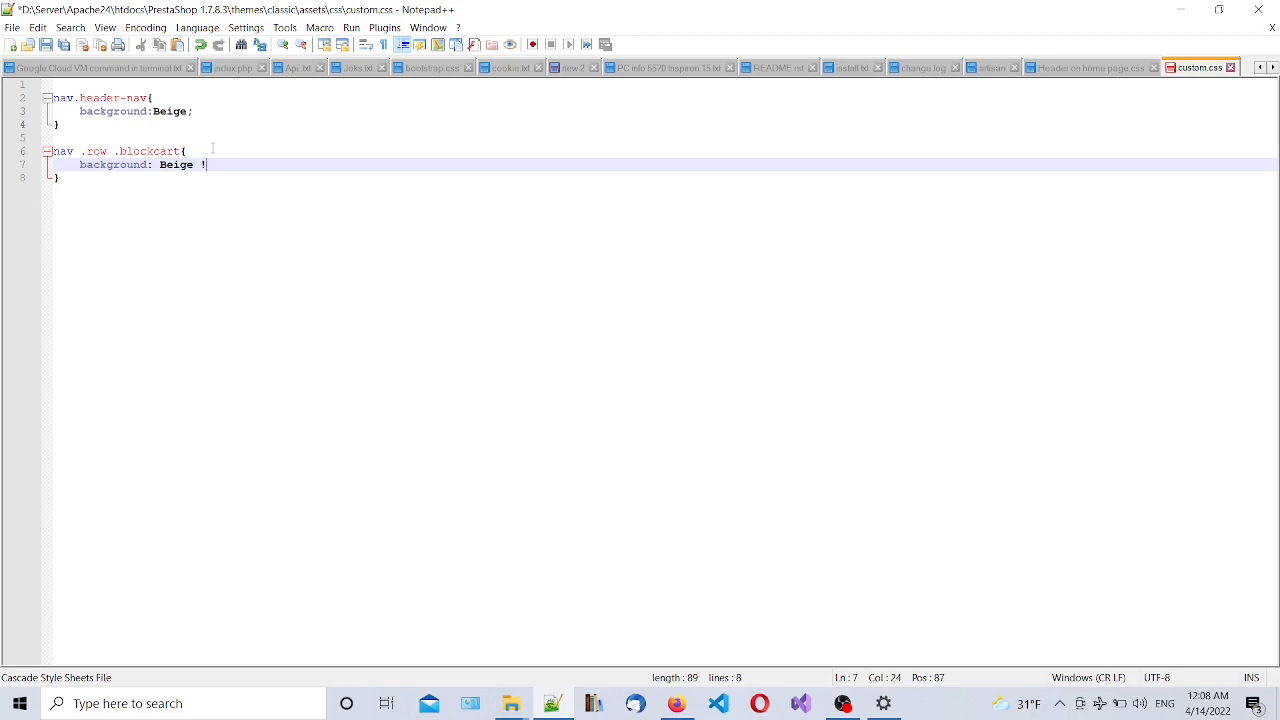
type("im")
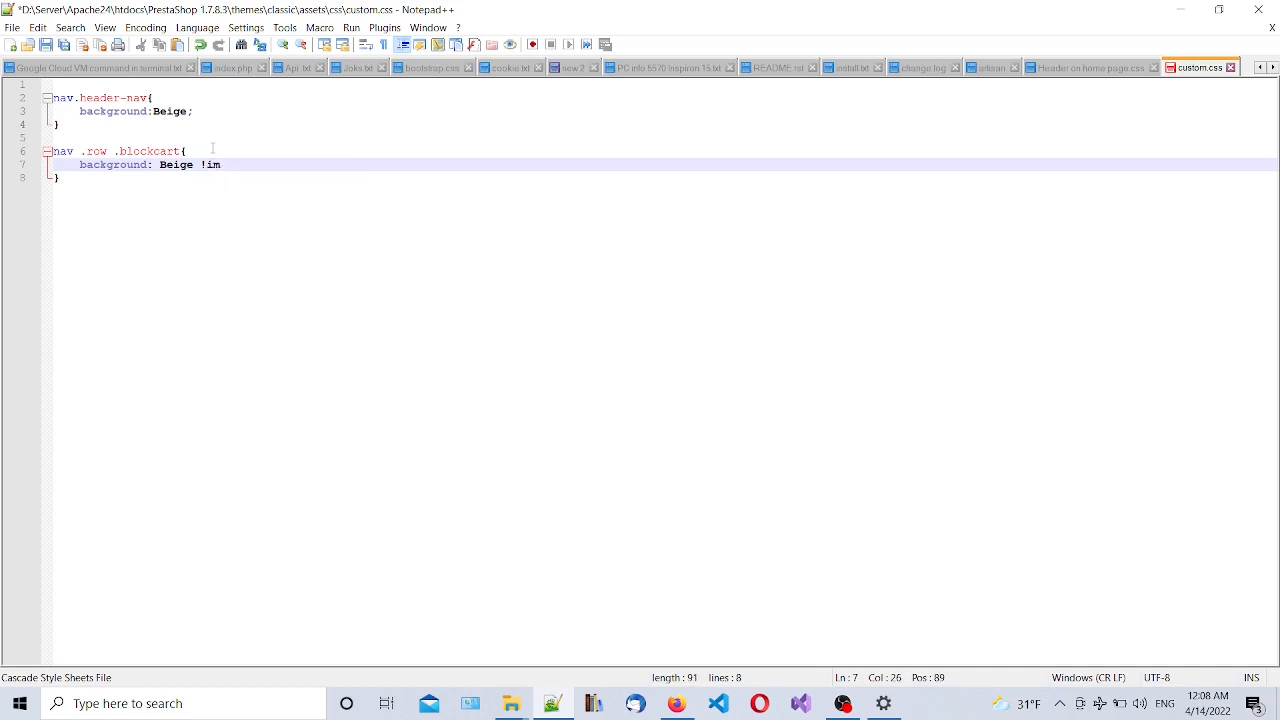
type("porta")
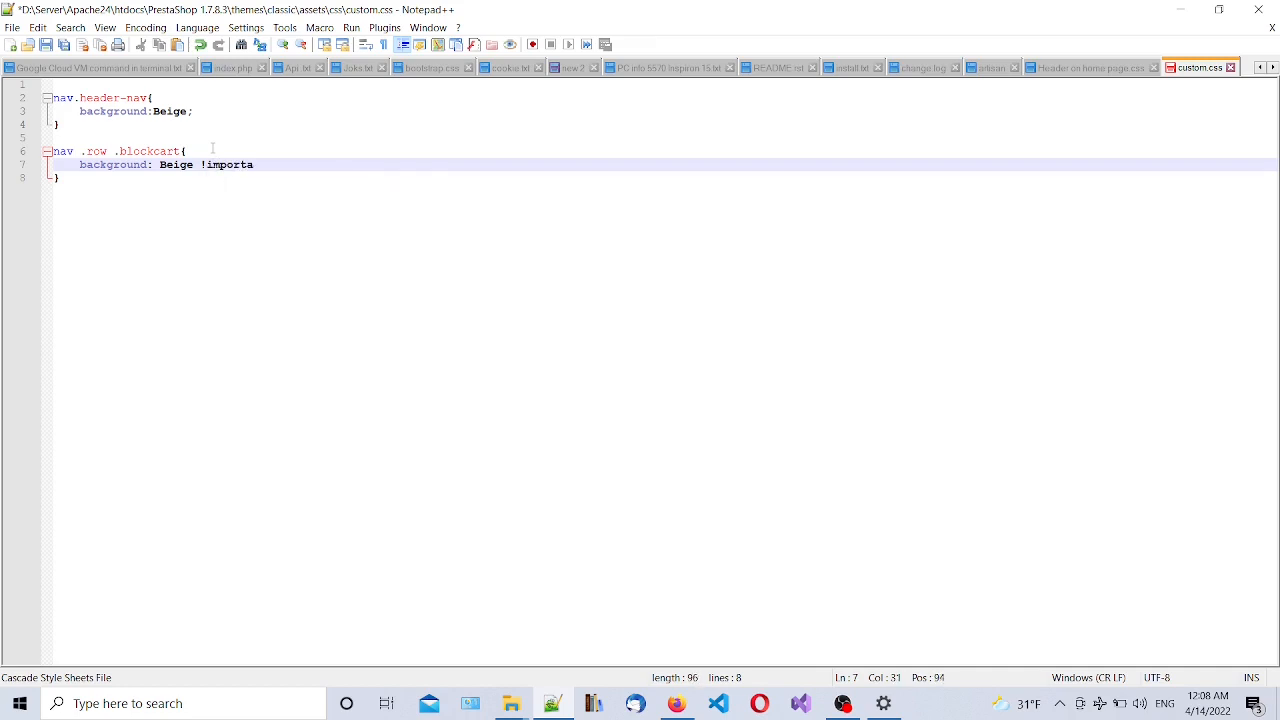
type("nt;")
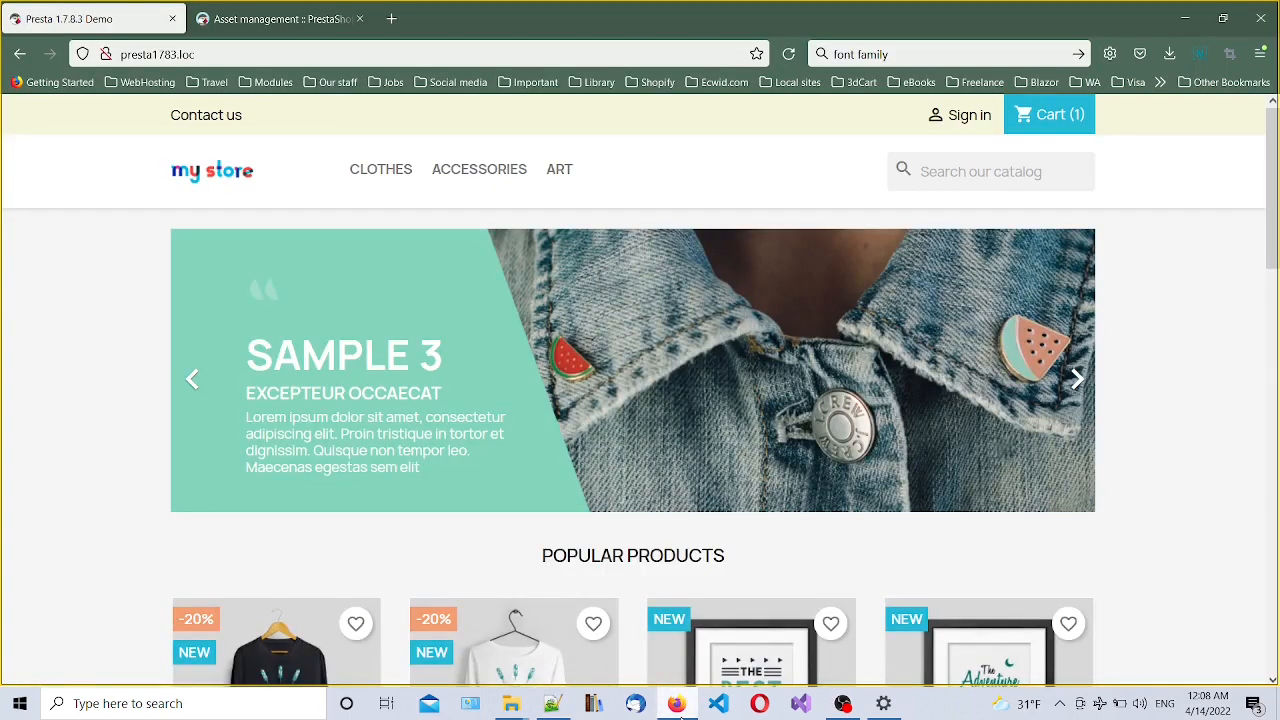
Reload the storefront to see the beige cart block, then return to custom.css
left_click(559, 168)
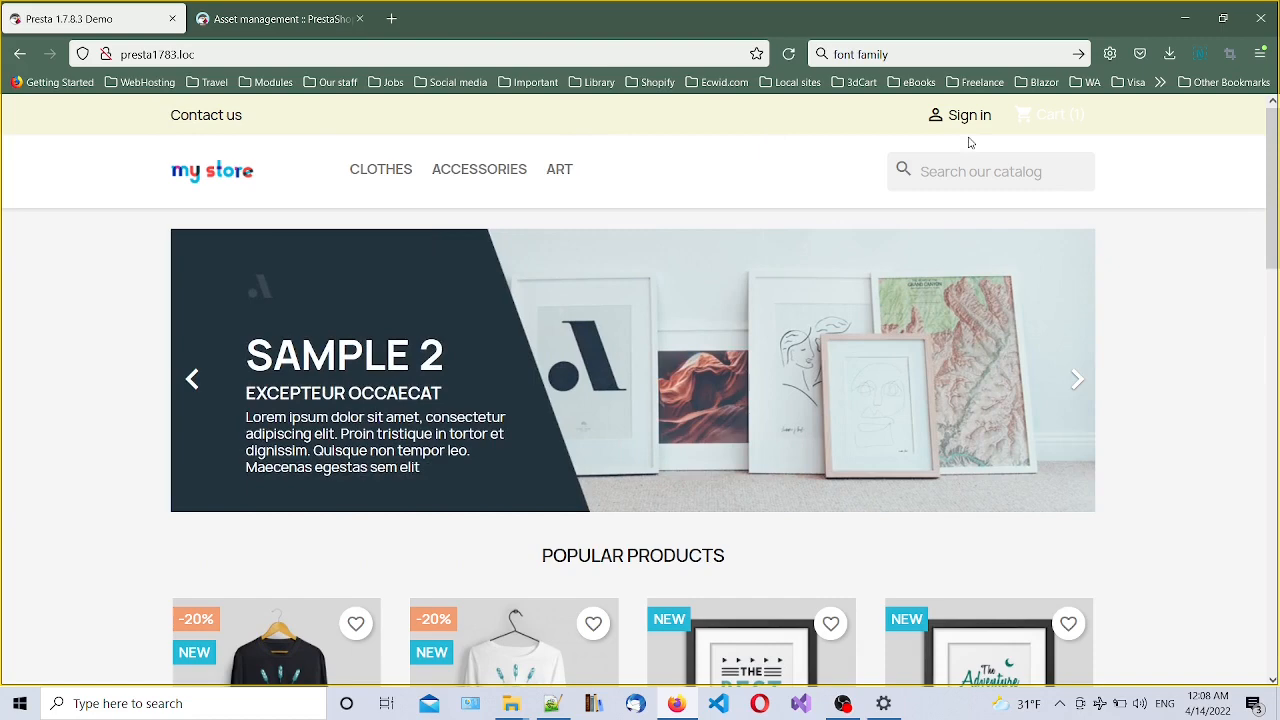
mouse_move(156, 113)
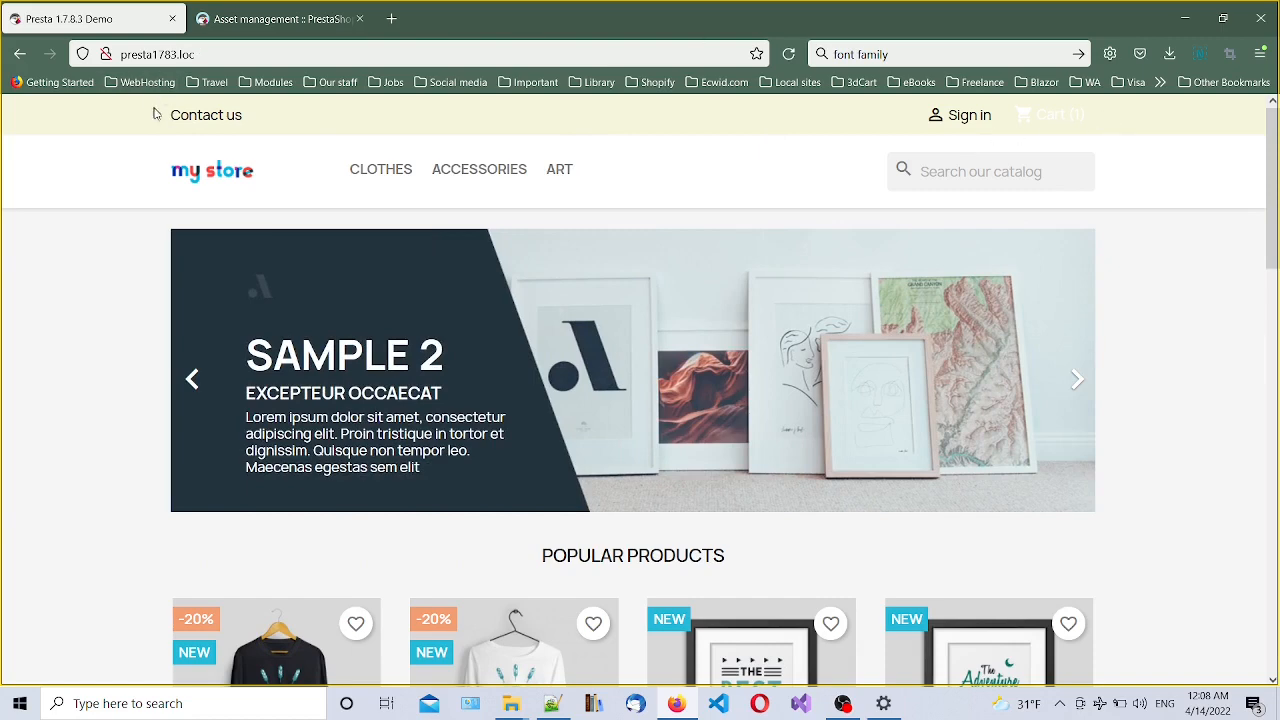
left_click(1078, 379)
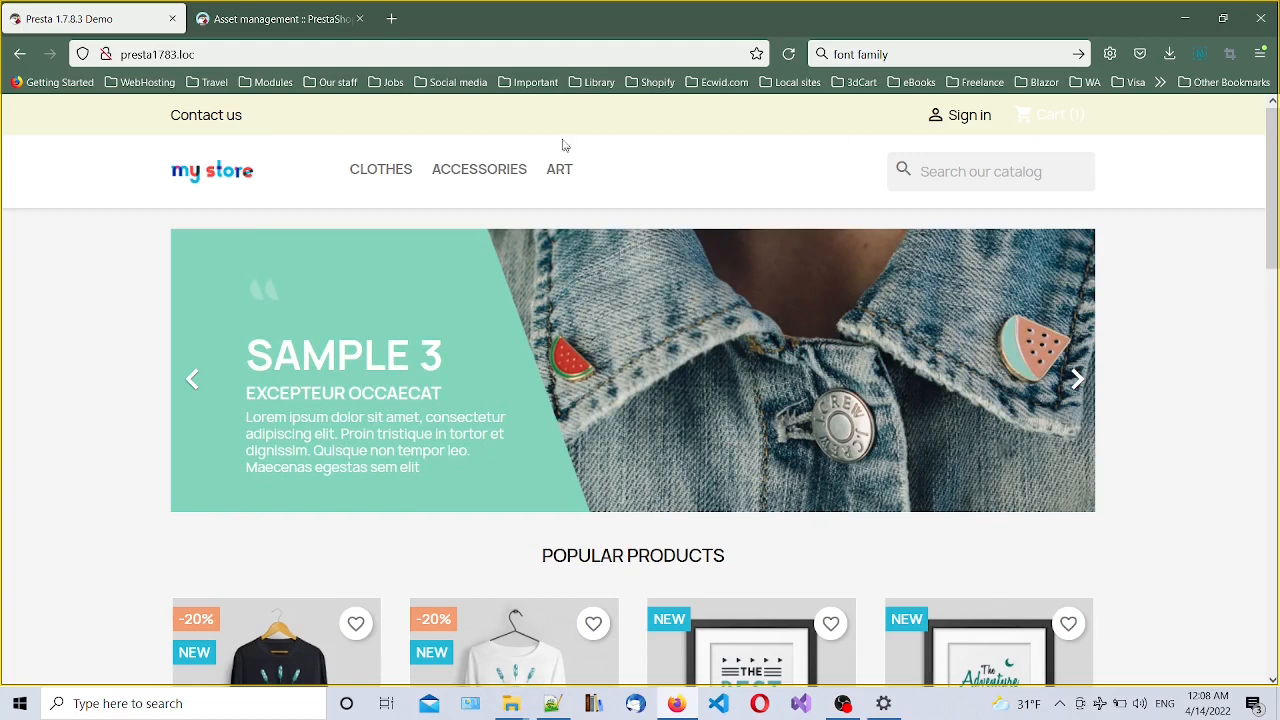
mouse_move(1092, 130)
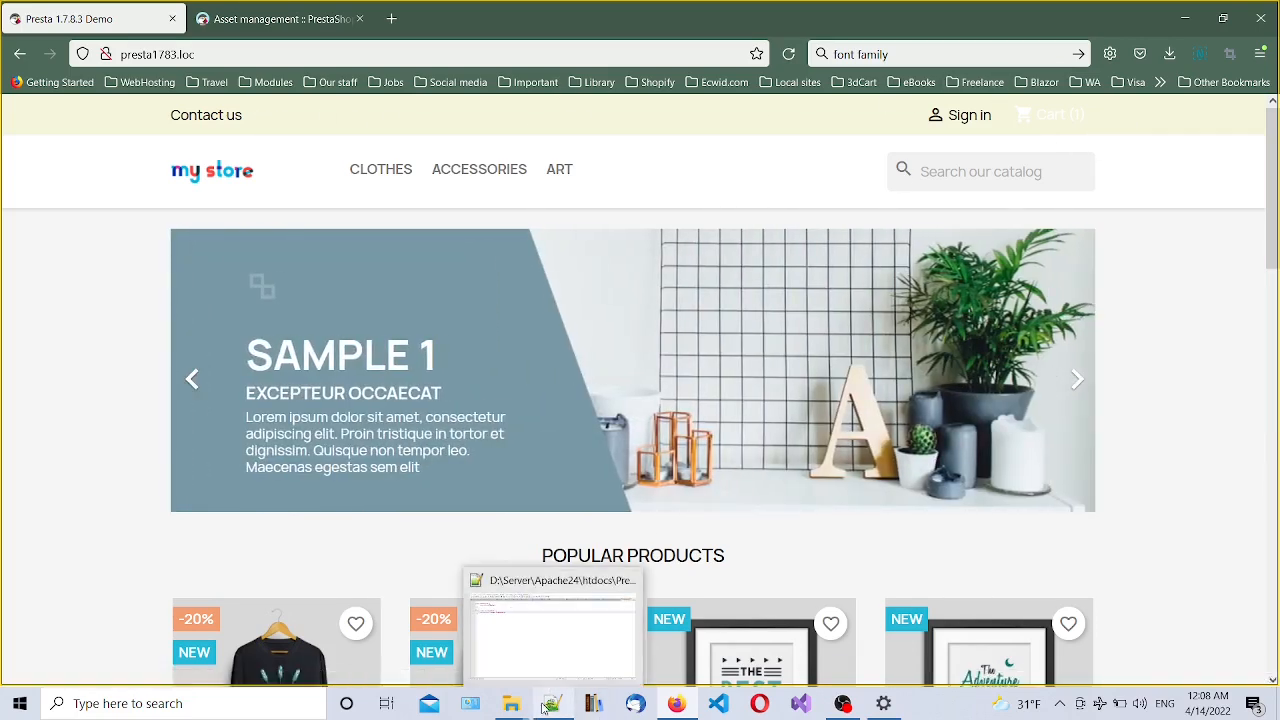
left_click(553, 703)
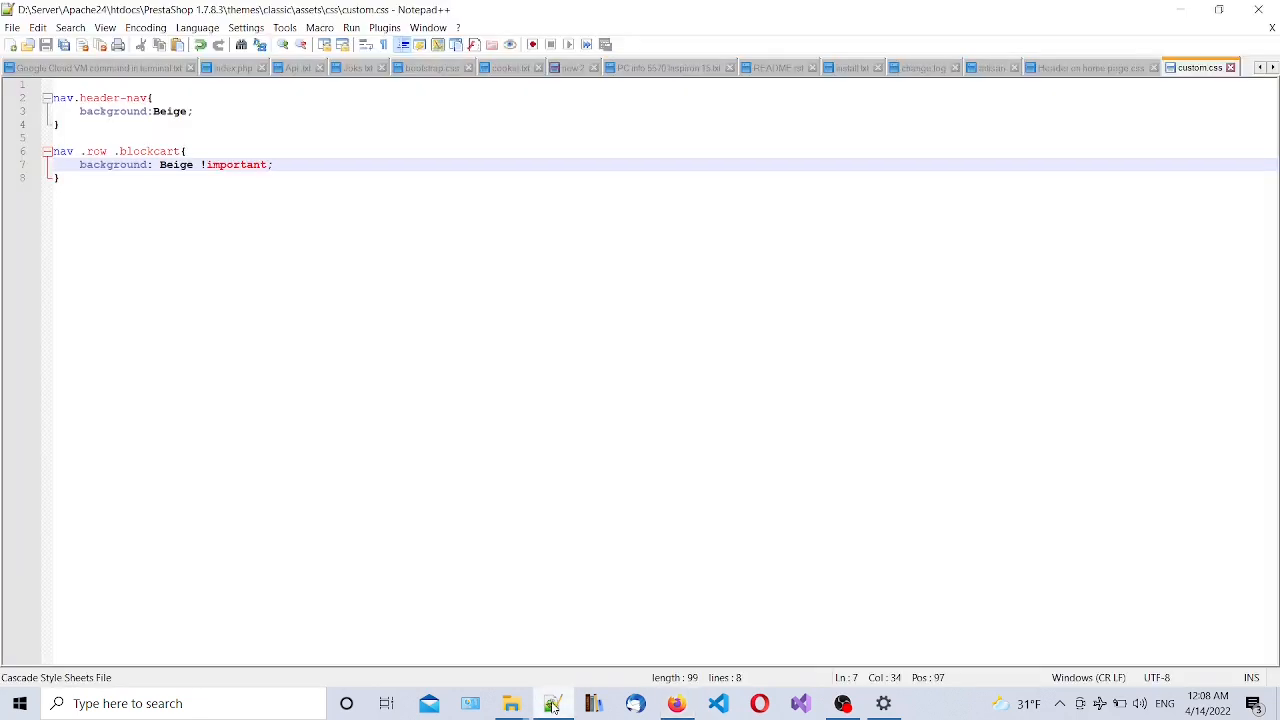
Add a nav .row rule with background: Violet below the existing rules
key("enter")
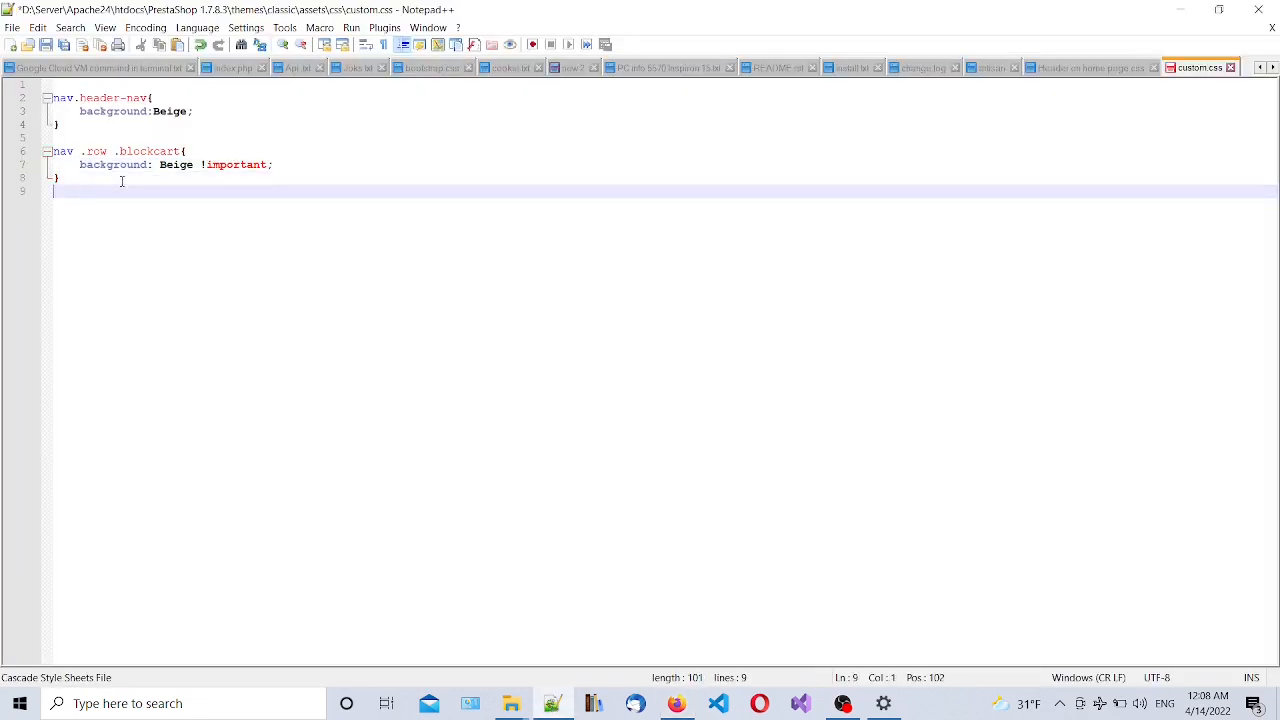
type("nav")
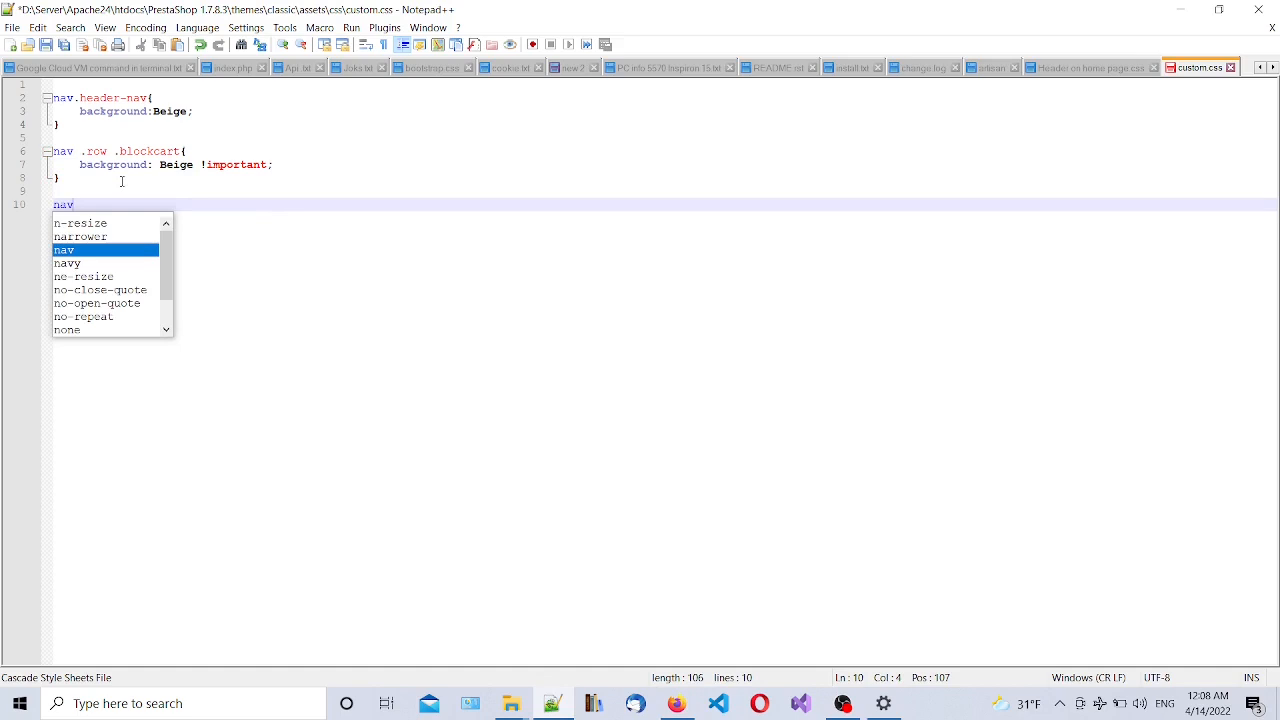
type(".")
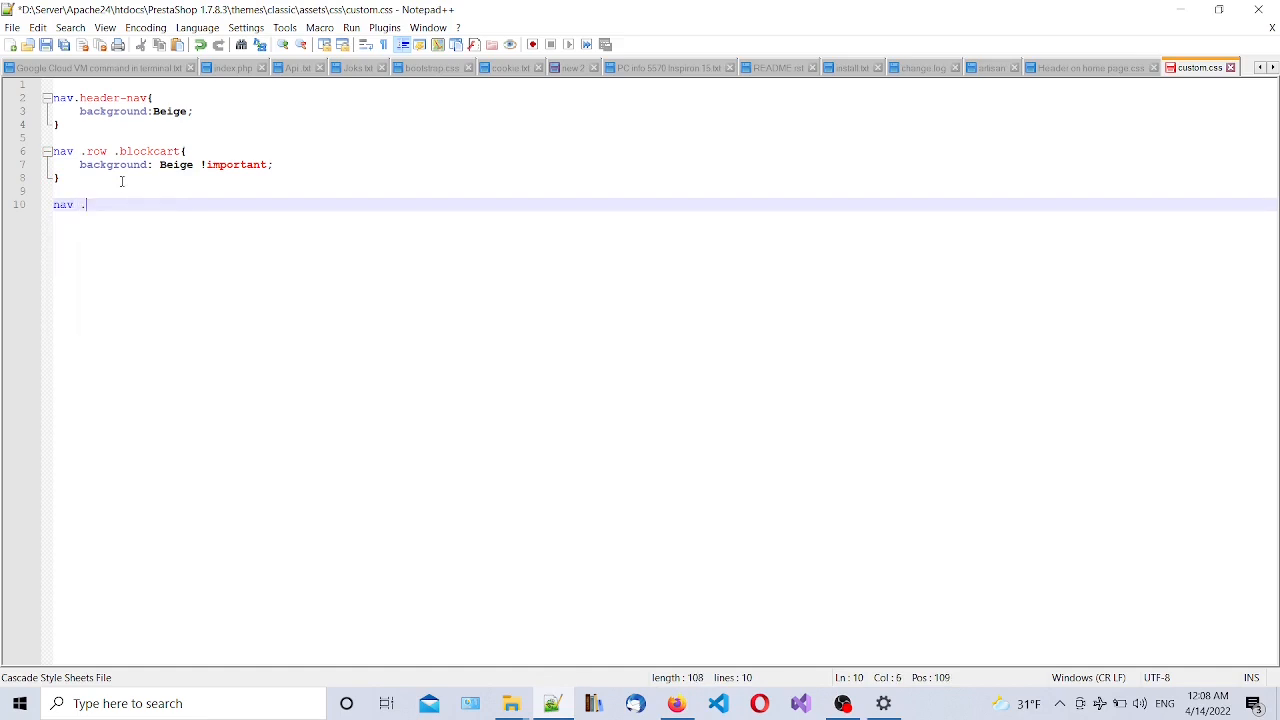
type("row")
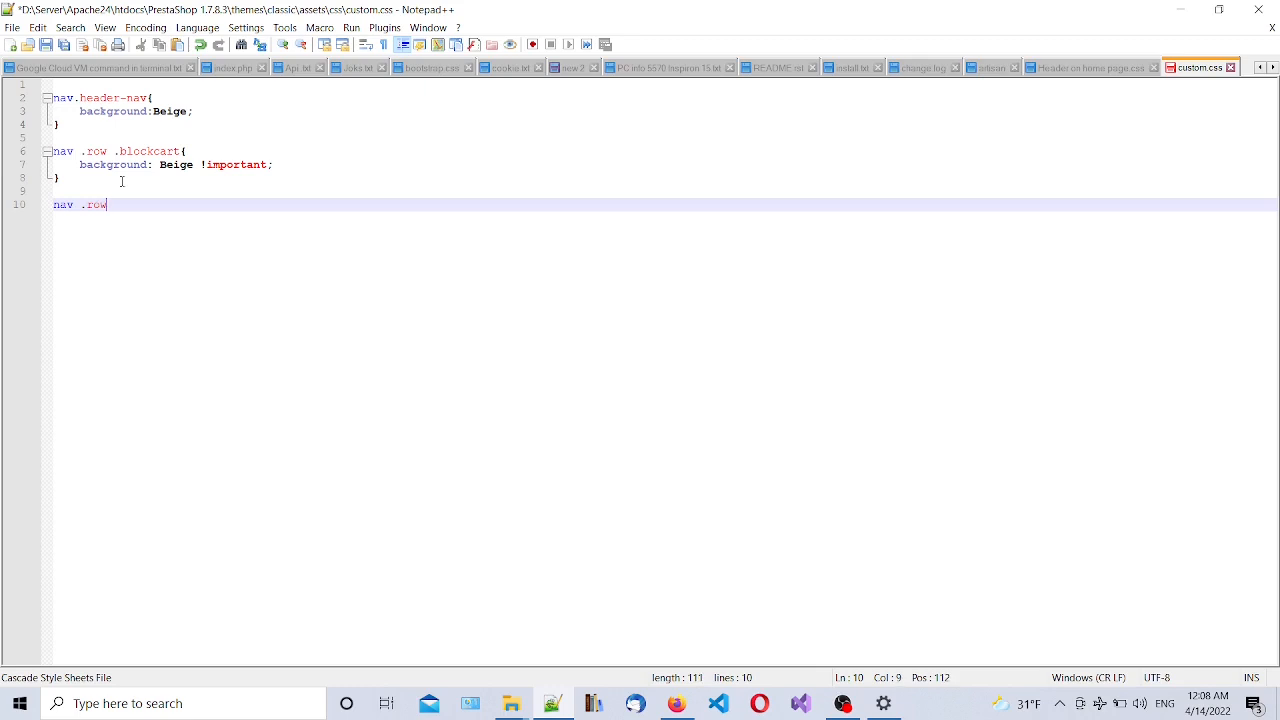
type("{")
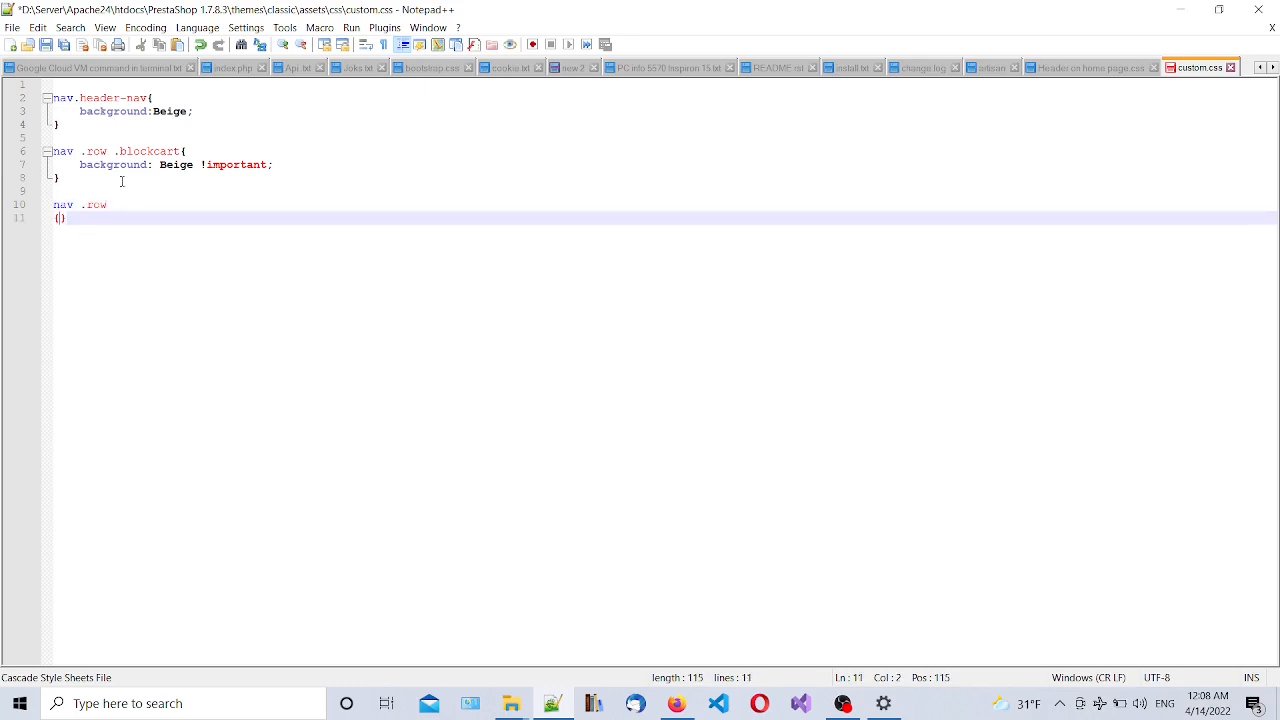
key("enter")
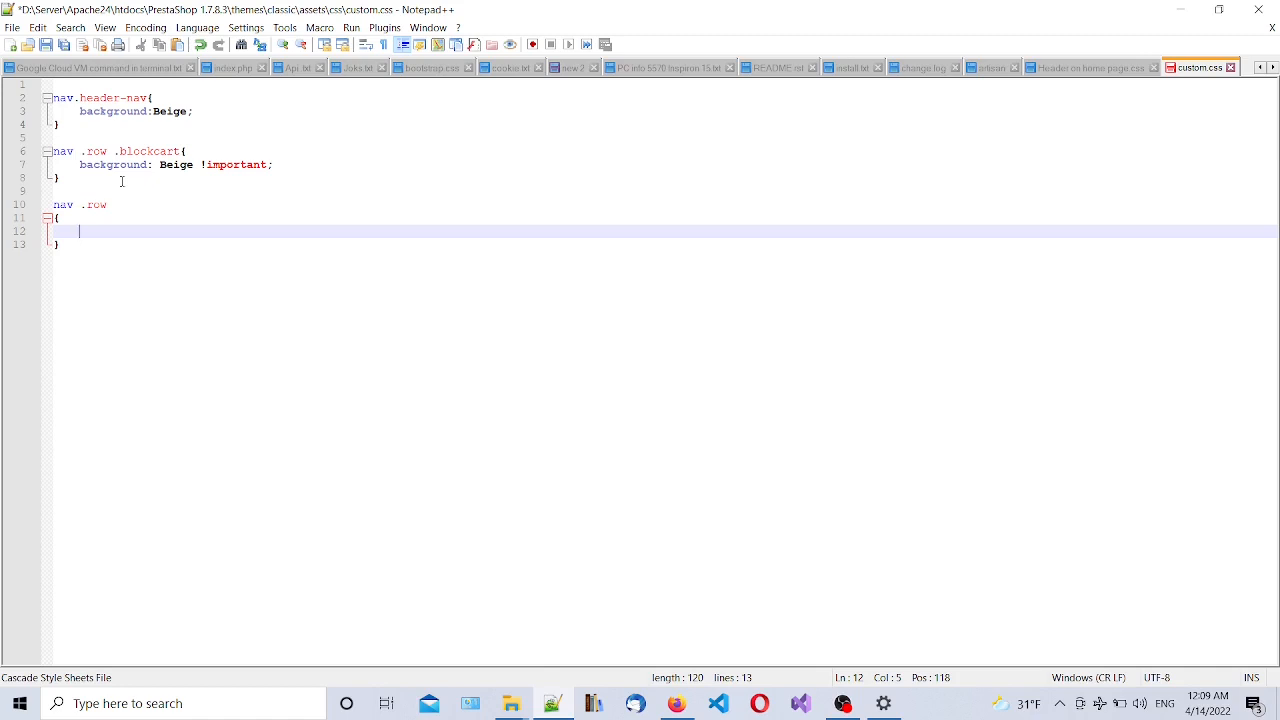
type("background")
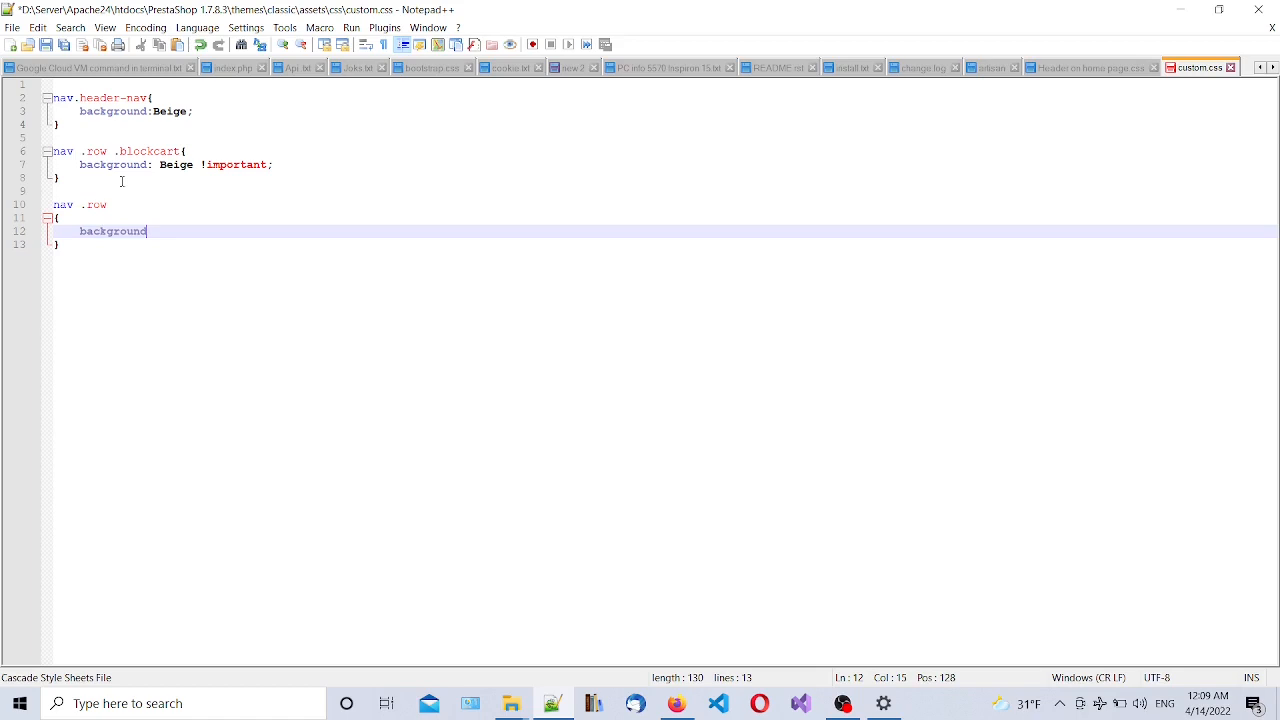
type(":")
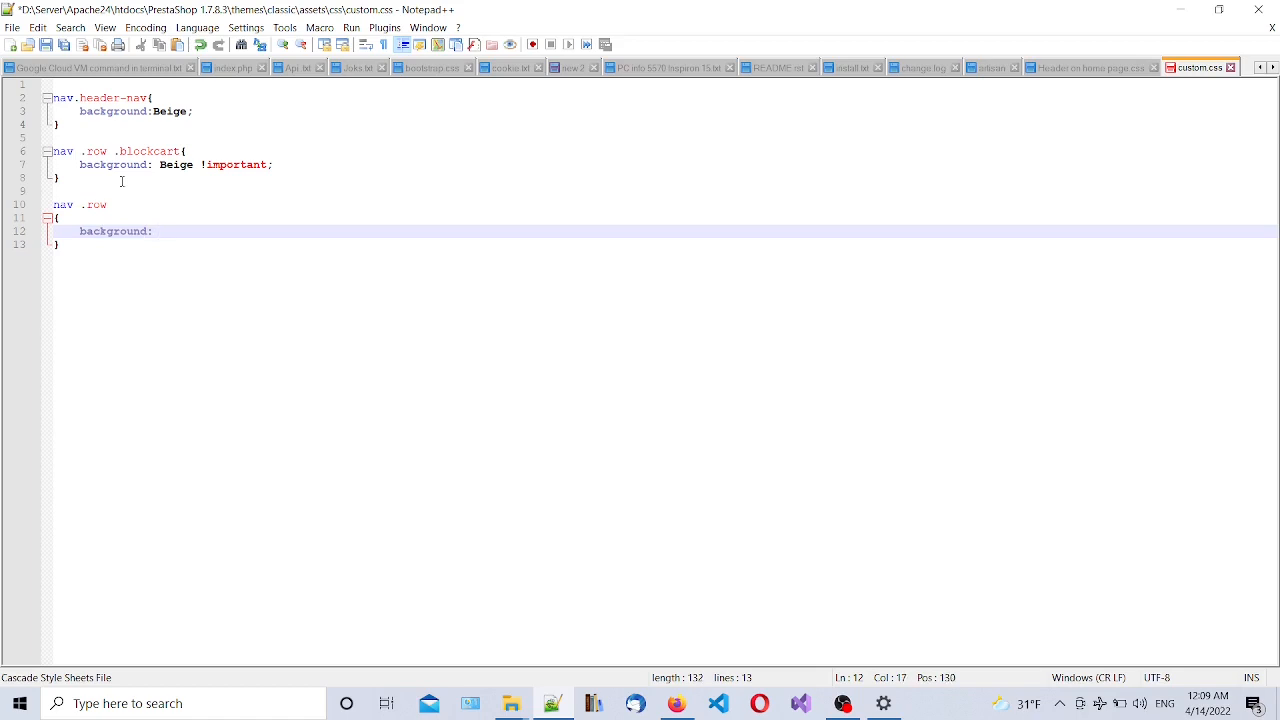
type("V")
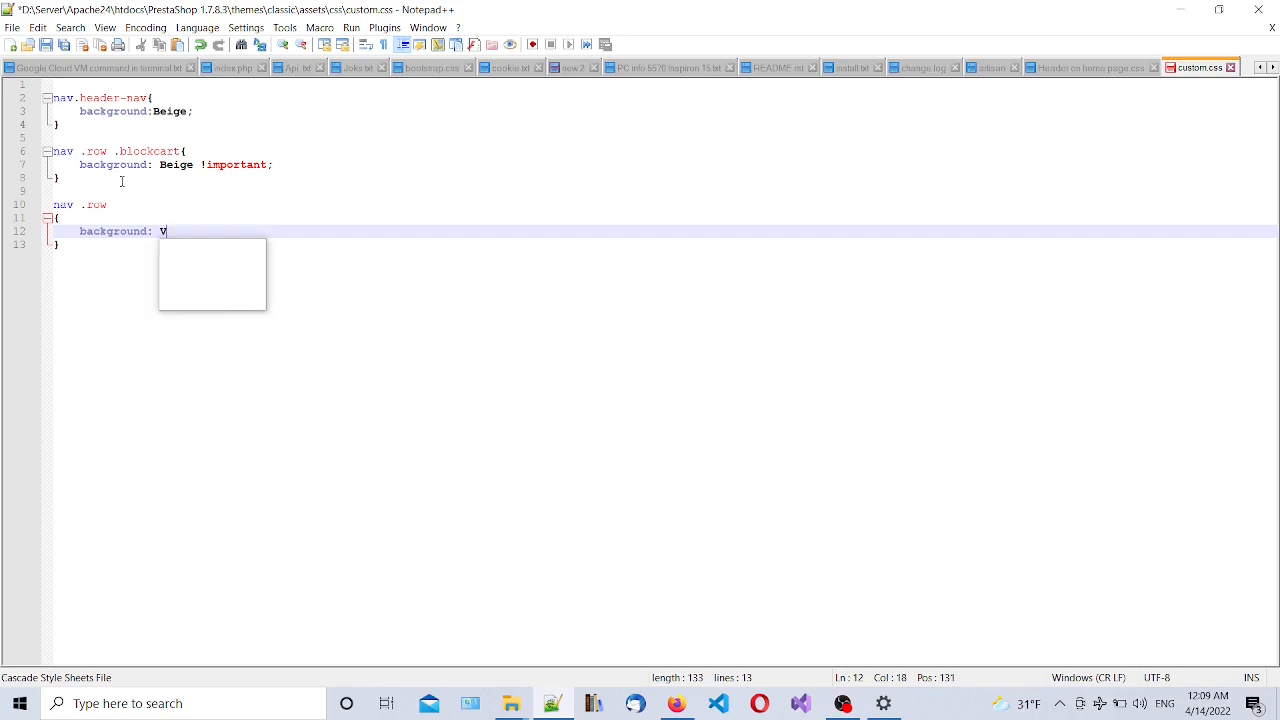
type("iolet")
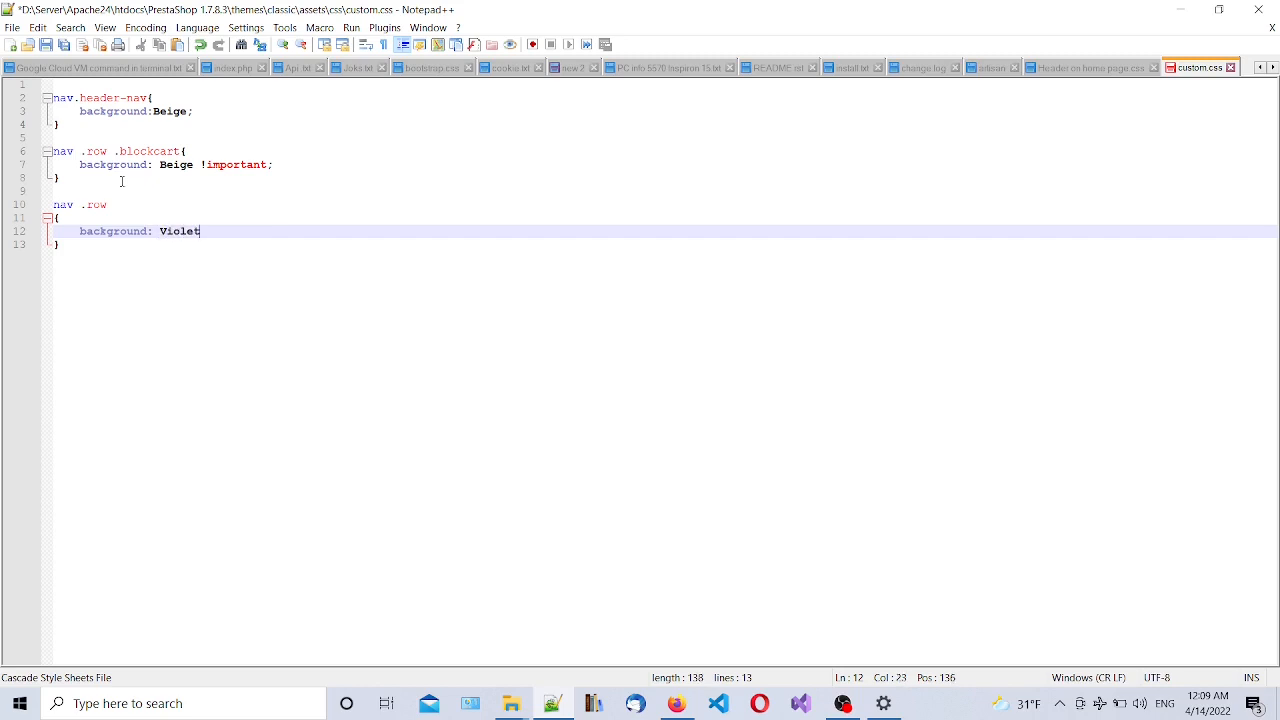
type(";")
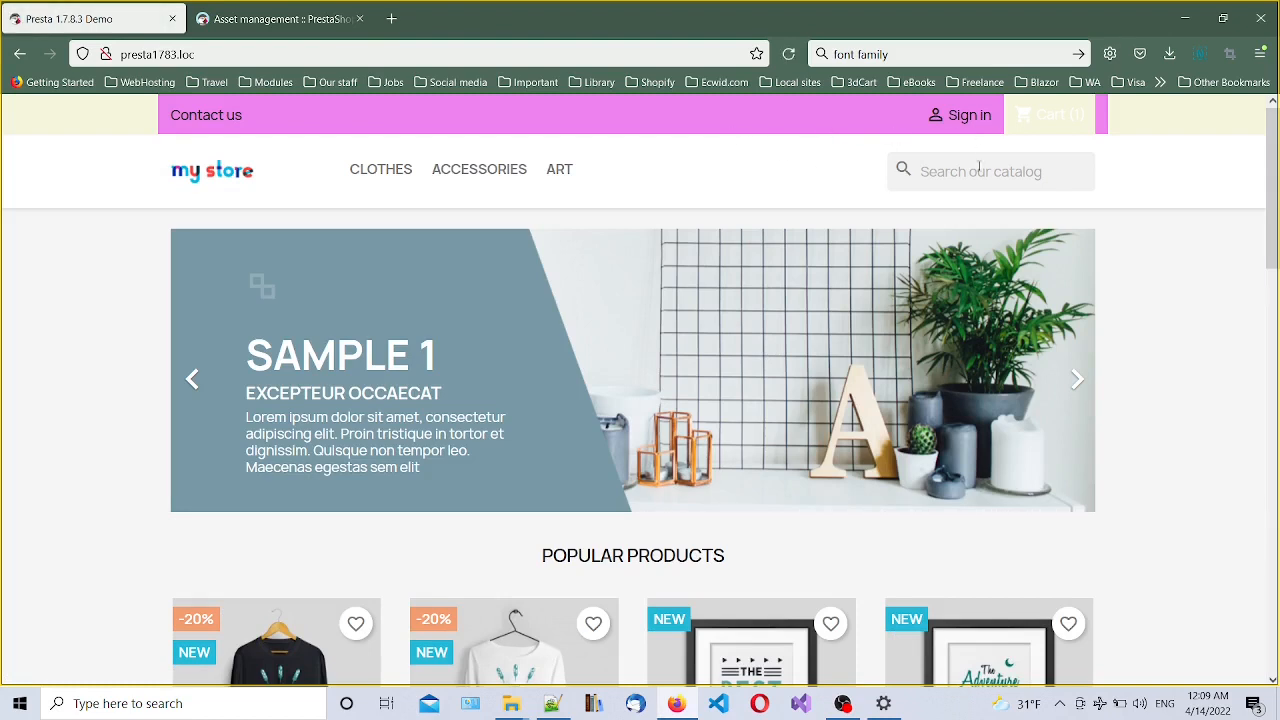
mouse_move(853, 555)
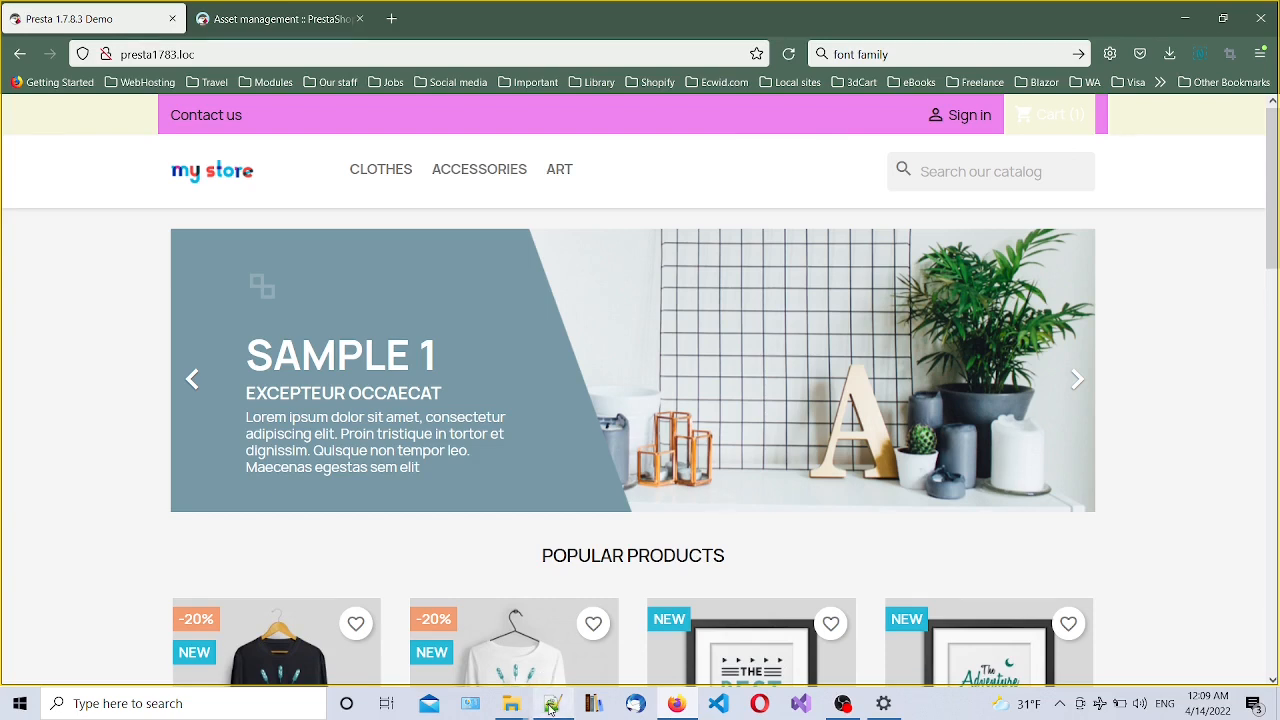
Return to custom.css in Notepad++ after checking the violet nav row
left_click(553, 703)
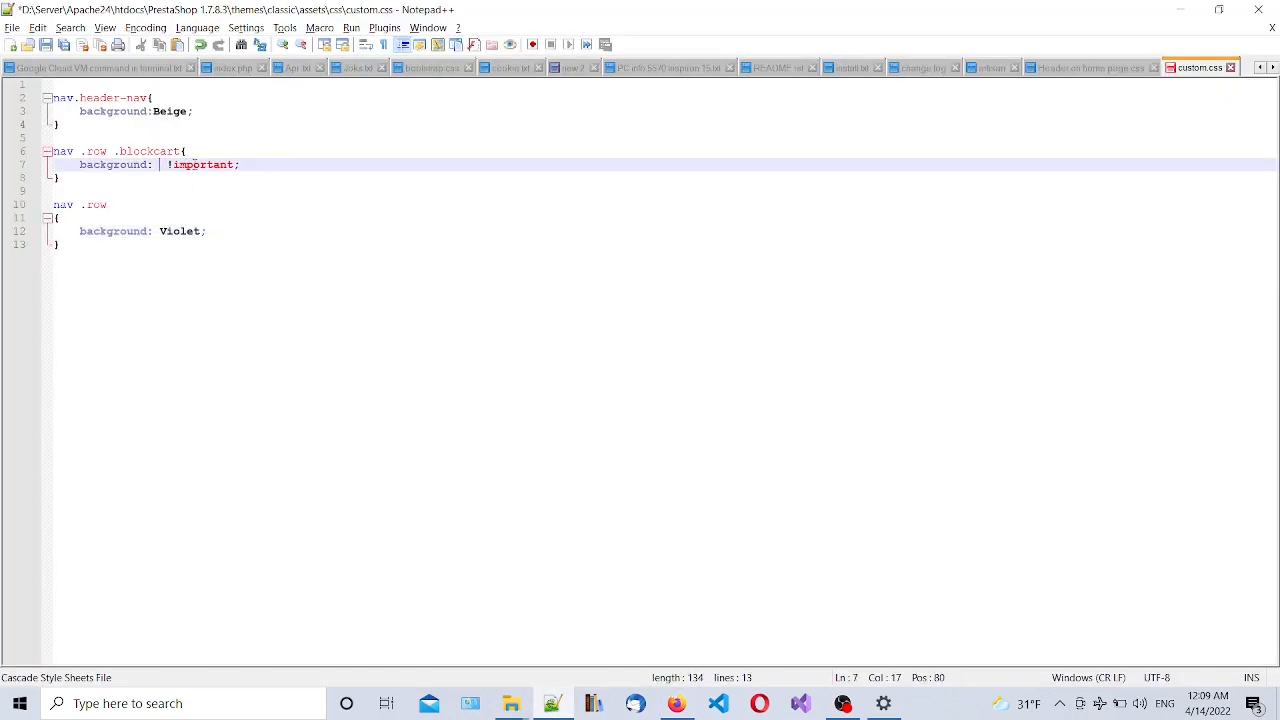
Replace Beige with Violet in the blockcart rule and reload the storefront to verify
type("Vio")
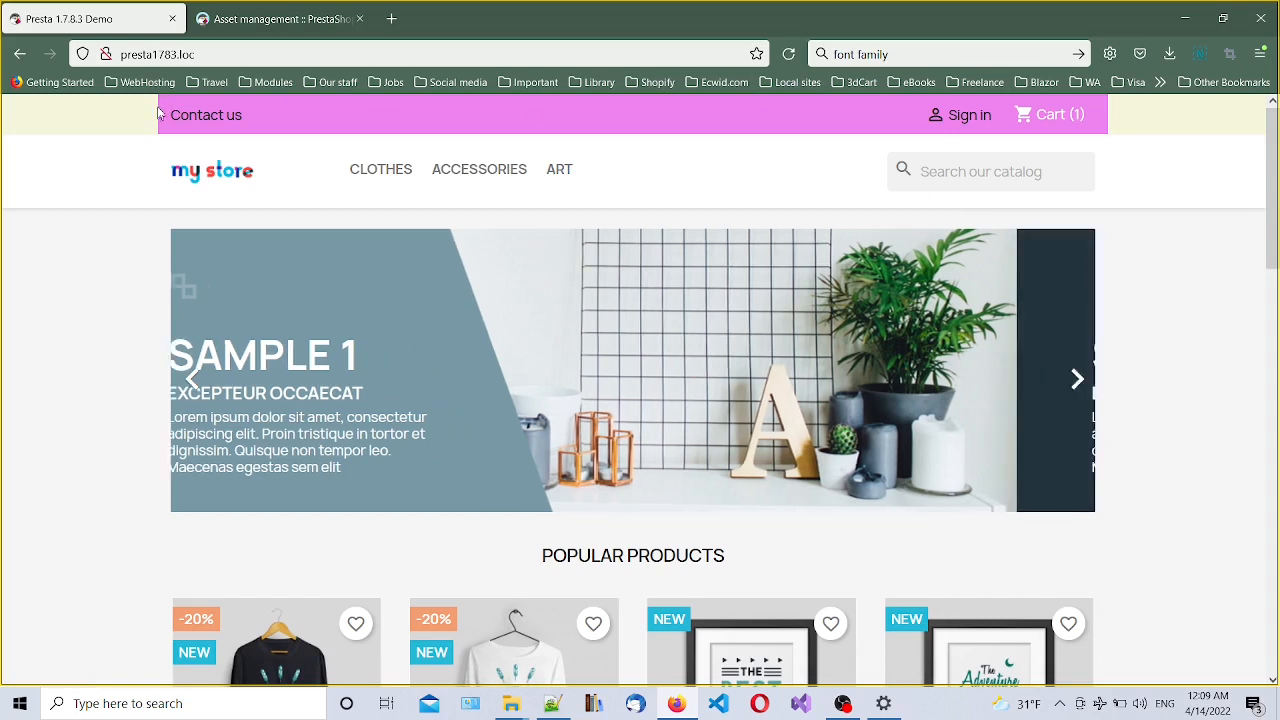
left_click(1077, 379)
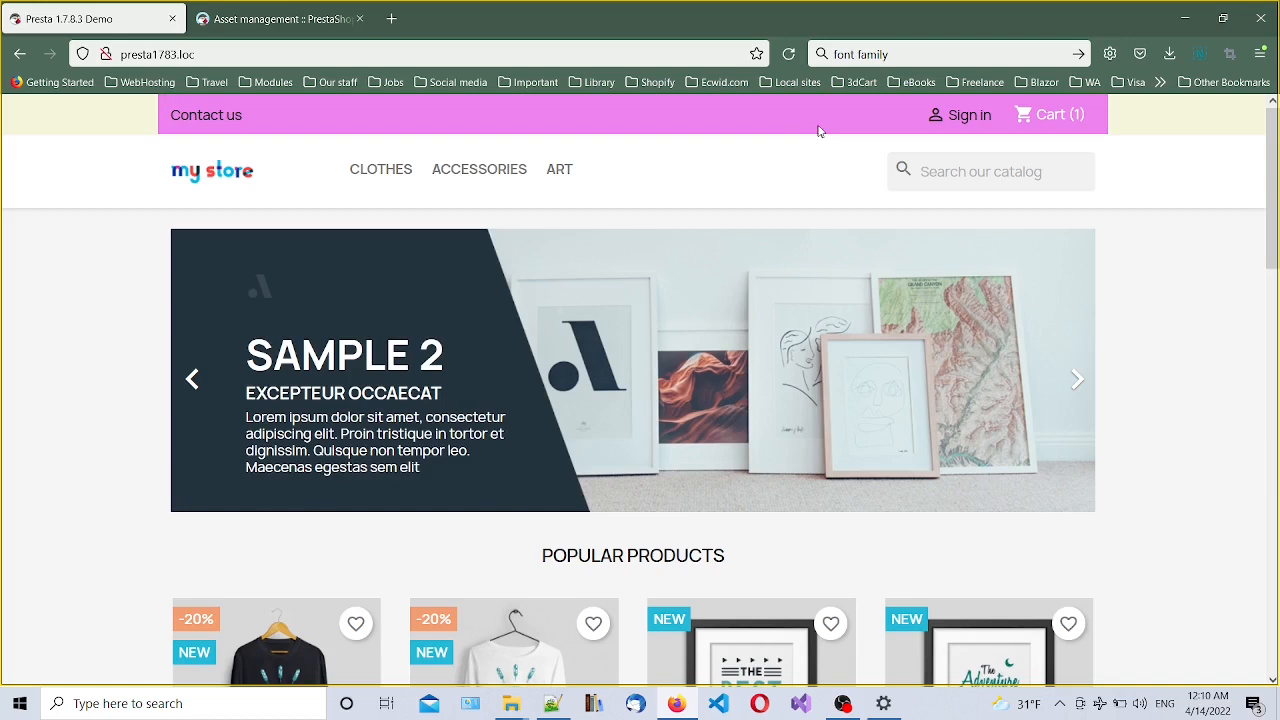
mouse_move(276, 660)
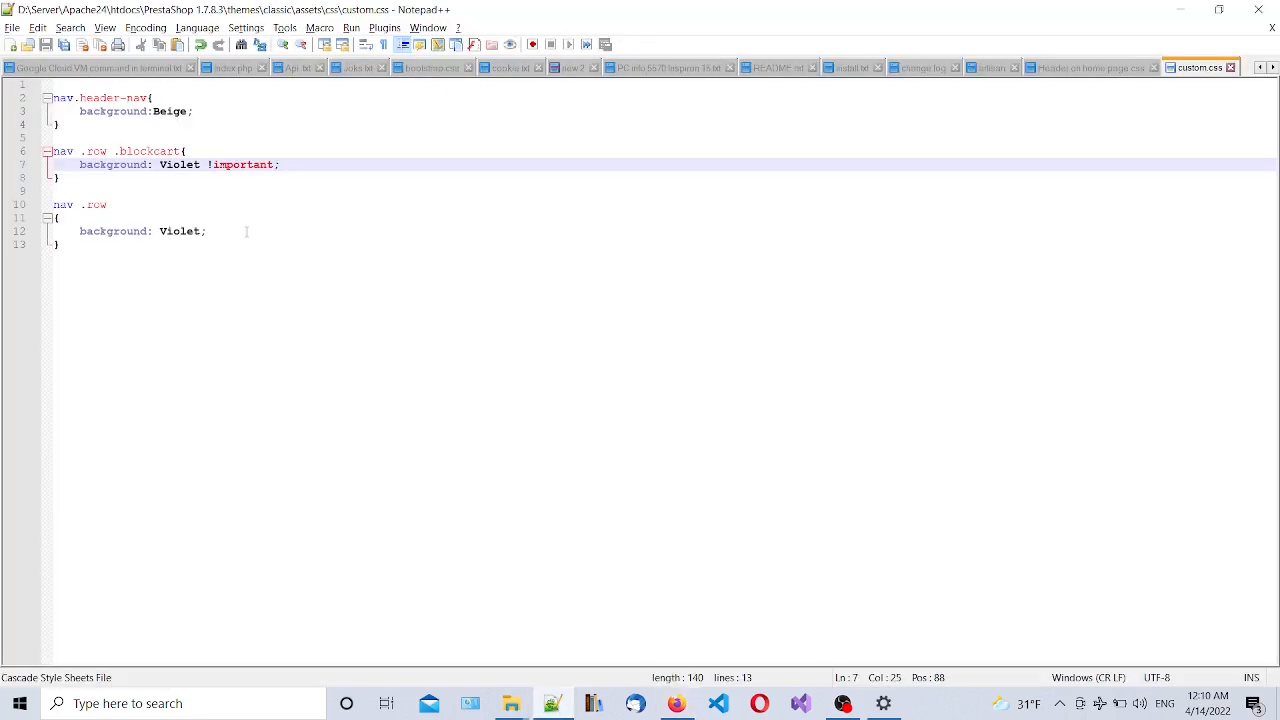
Add box-shadow: 0px 10px 10px Brown to the nav .row rule and preview the storefront
left_click(234, 231)
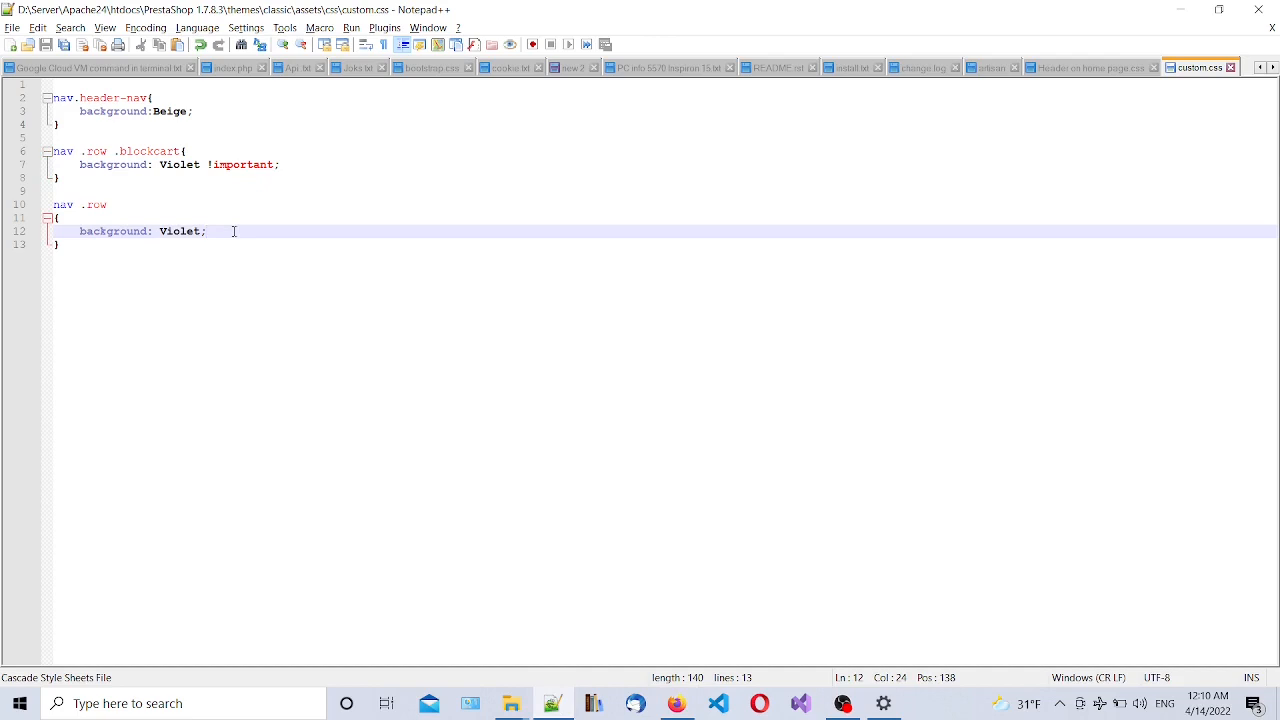
type("b")
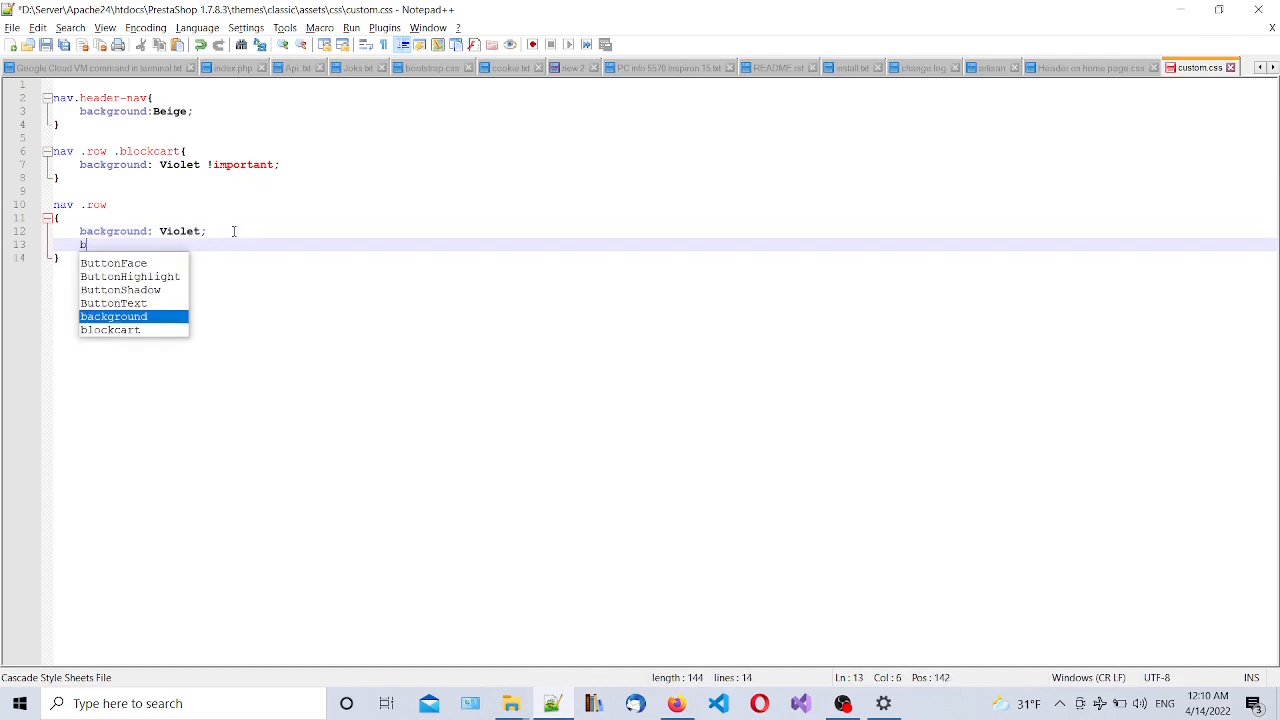
type("ox-shadow:")
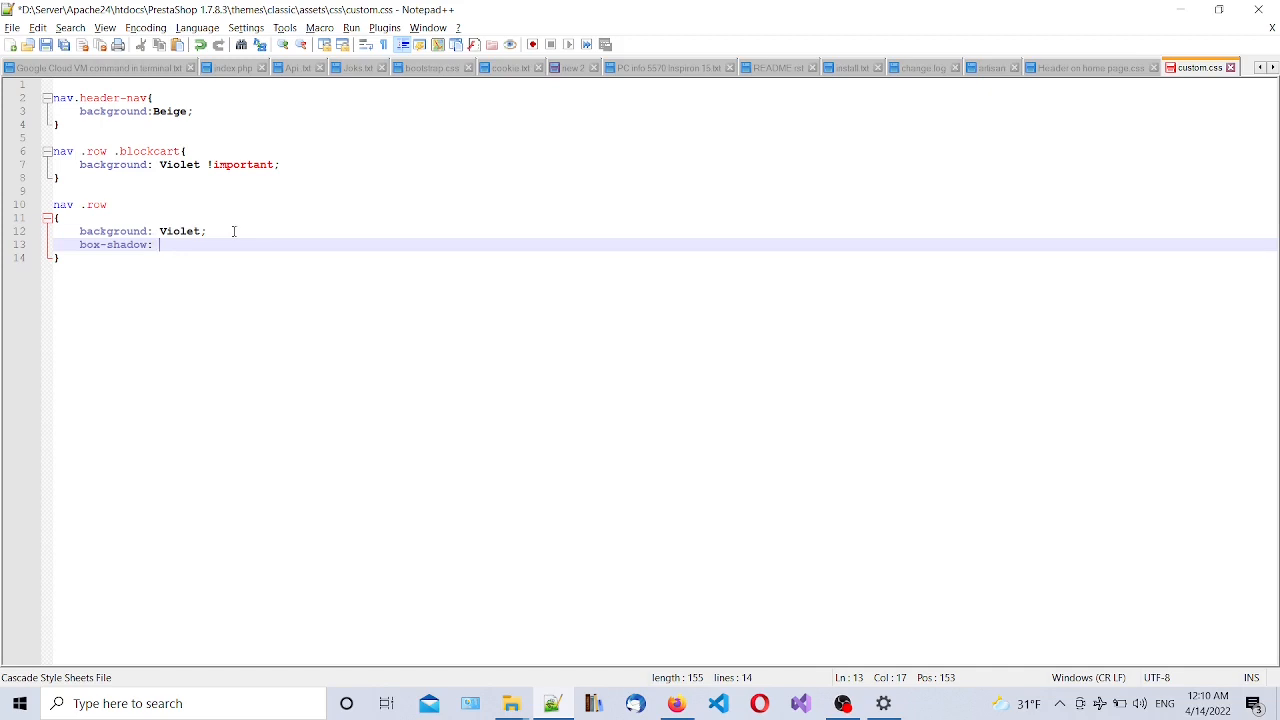
type("1")
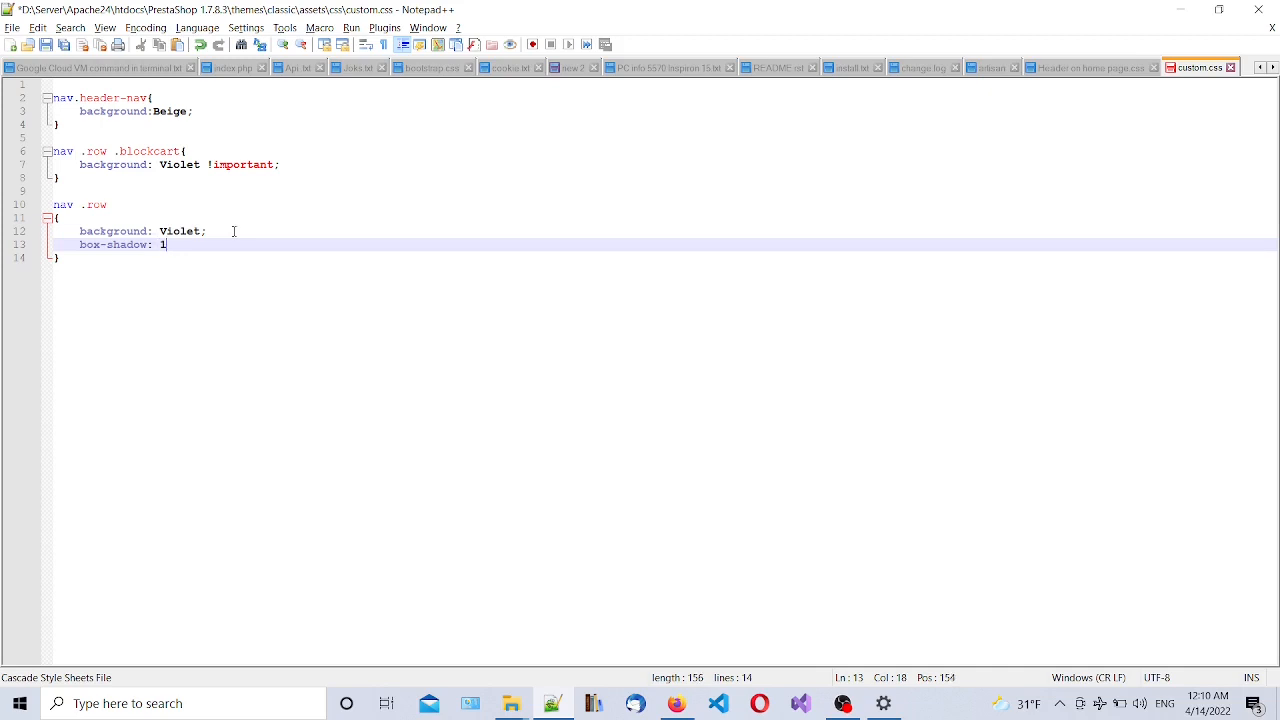
type("0px")
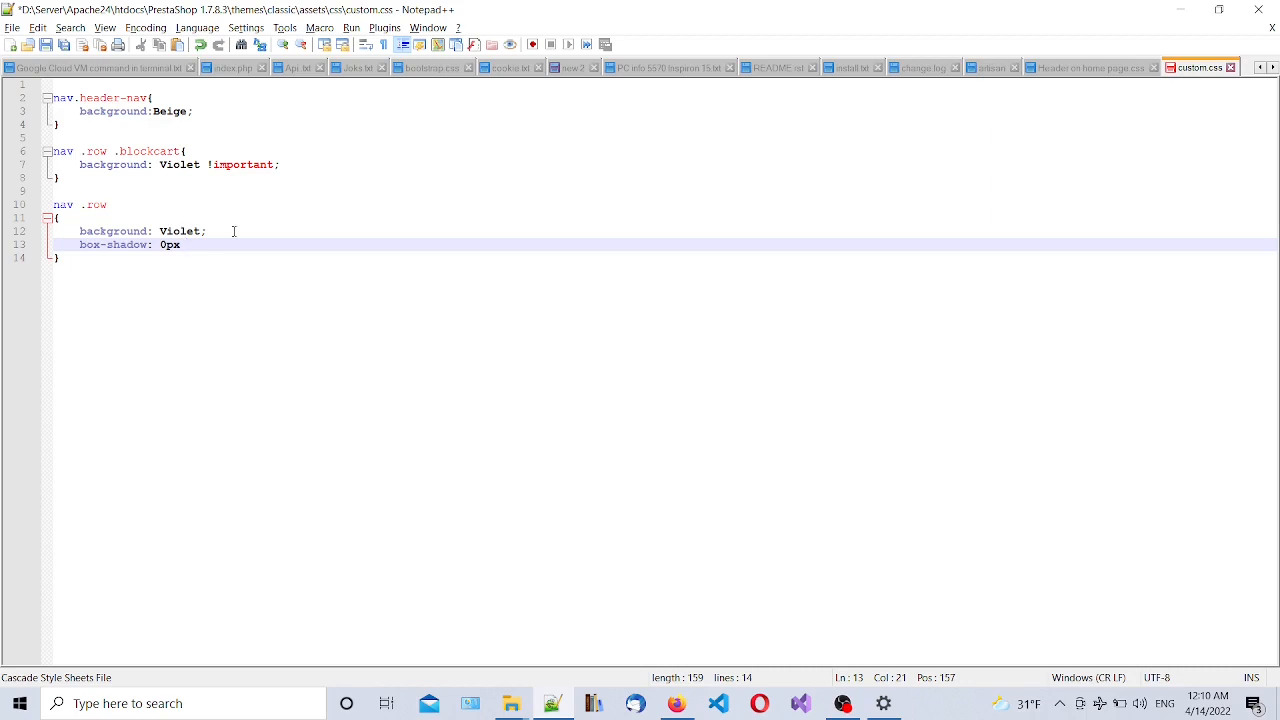
type("10px")
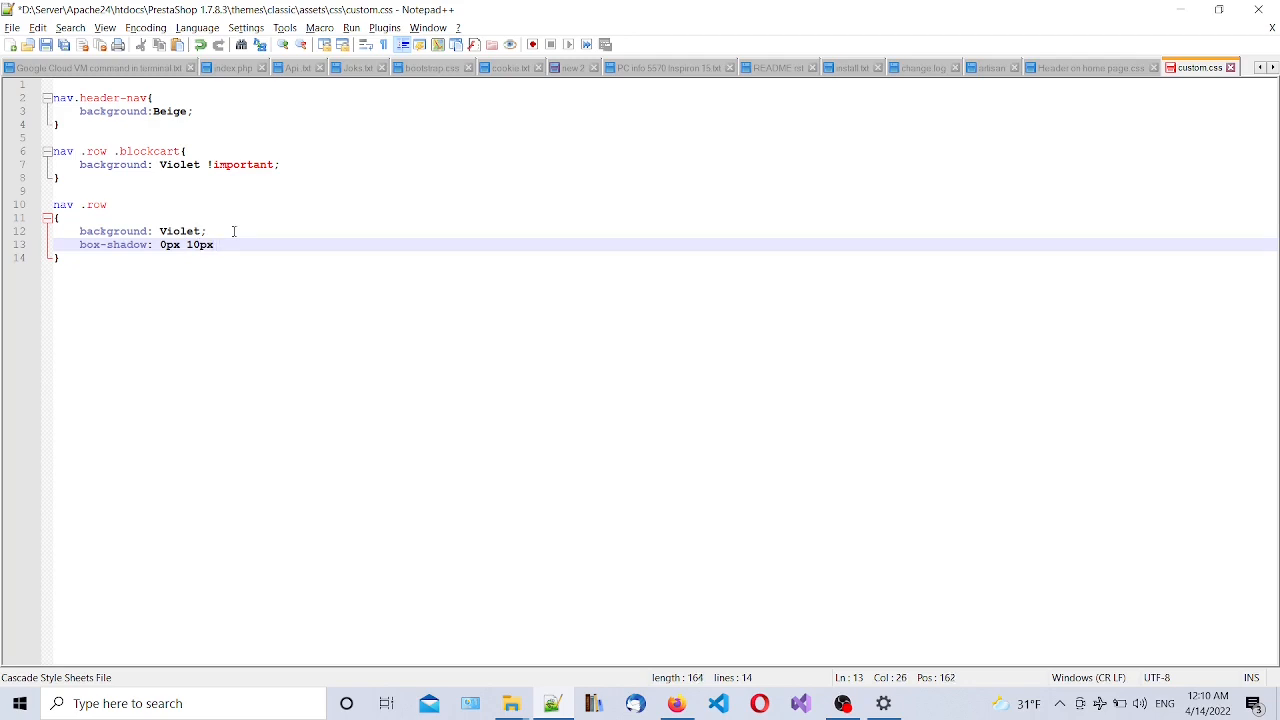
type("10px")
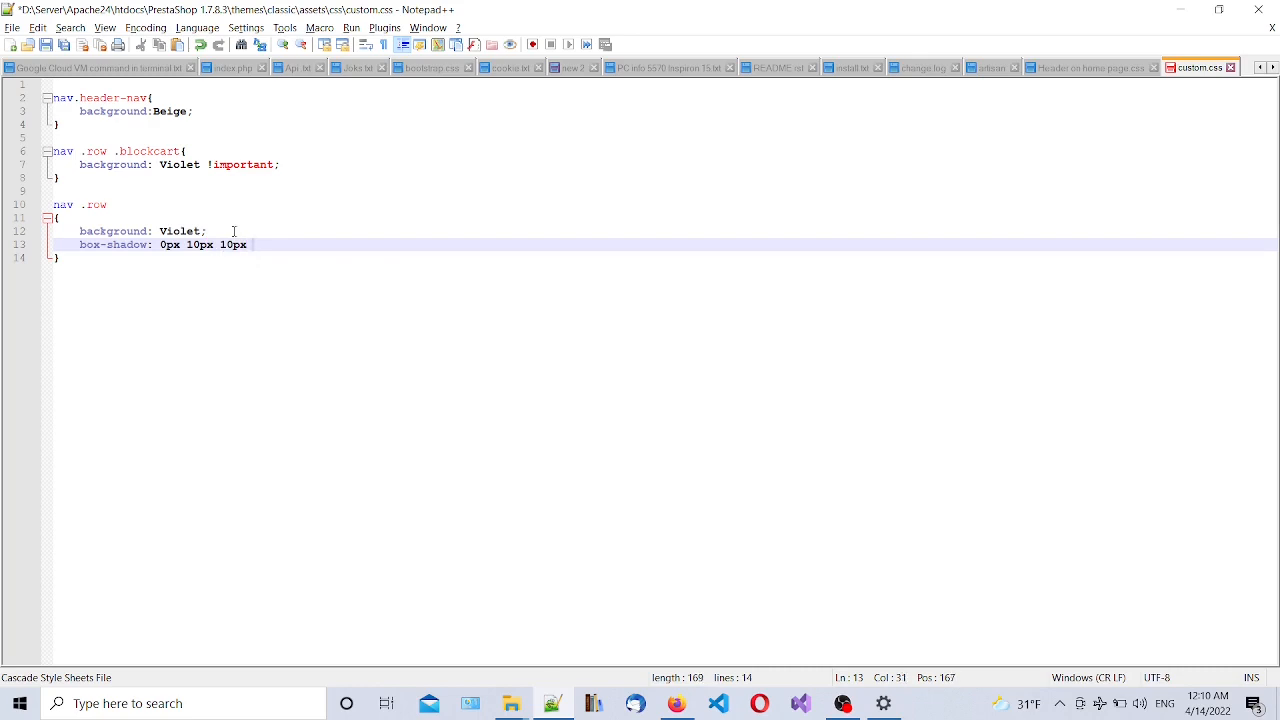
type("Brown")
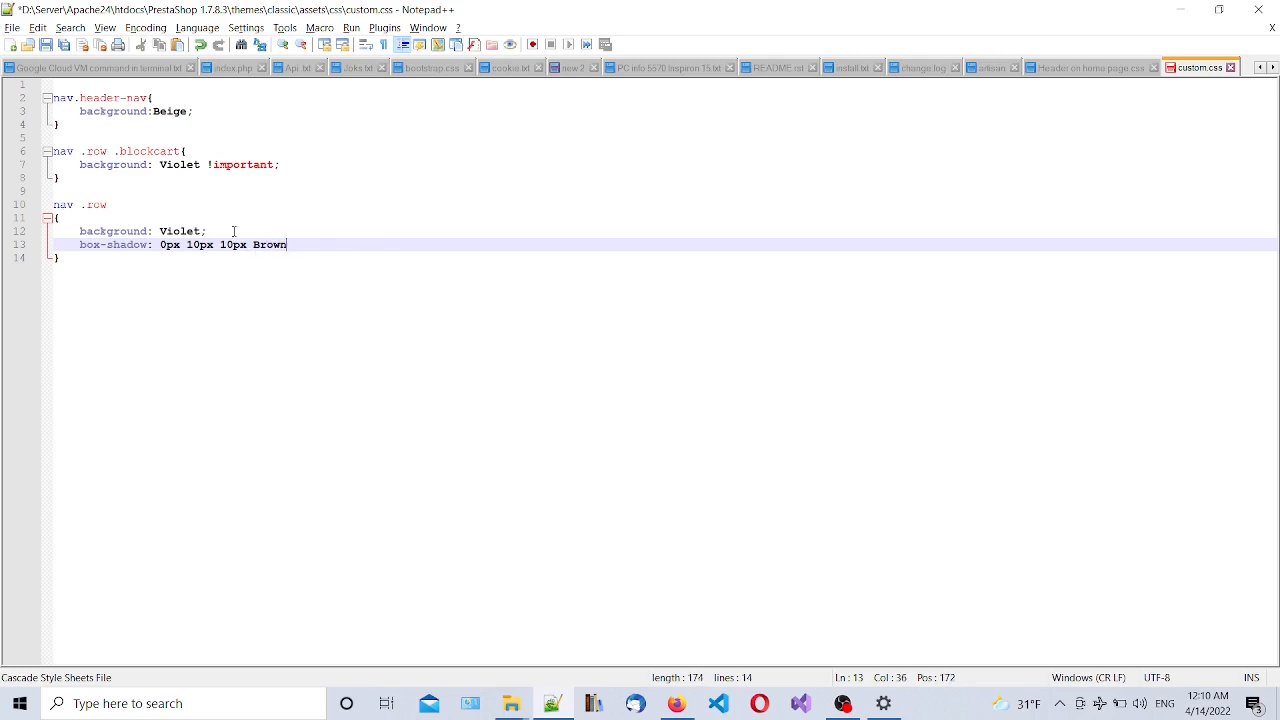
type(";")
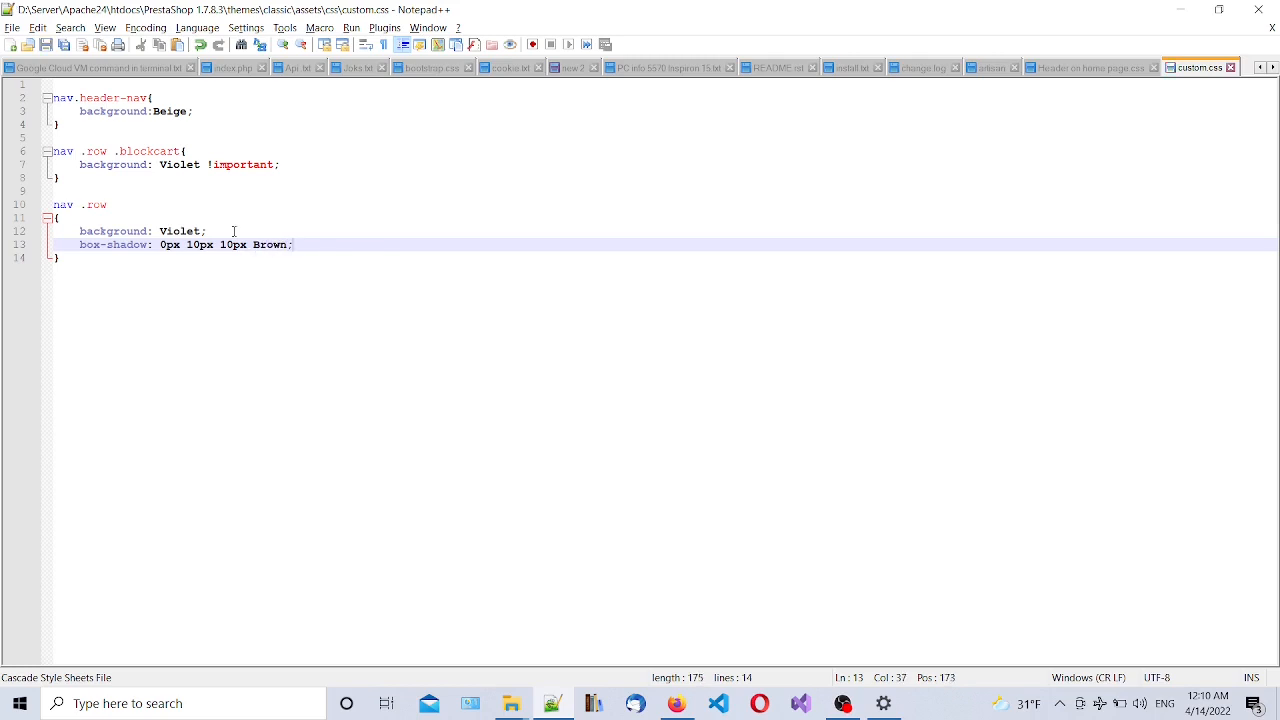
left_click(677, 703)
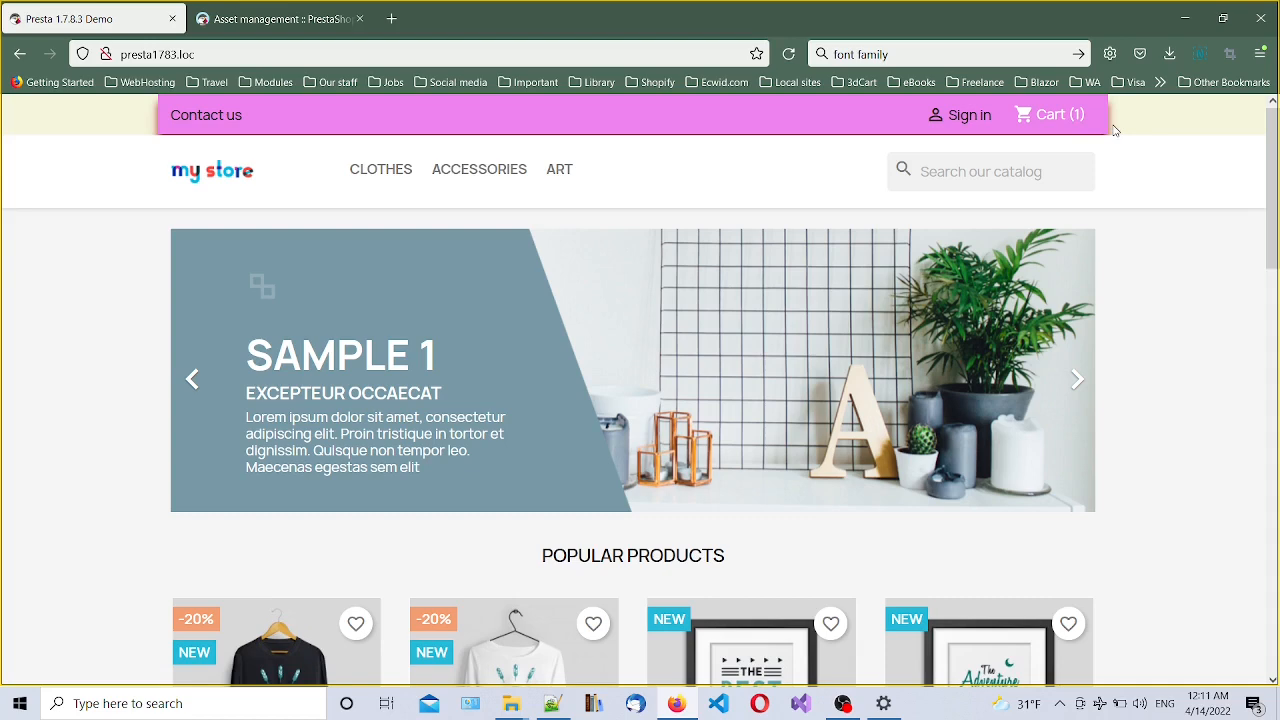
Reload the presta1783.loc storefront to check the drop shadow under the violet nav row
left_click(1076, 379)
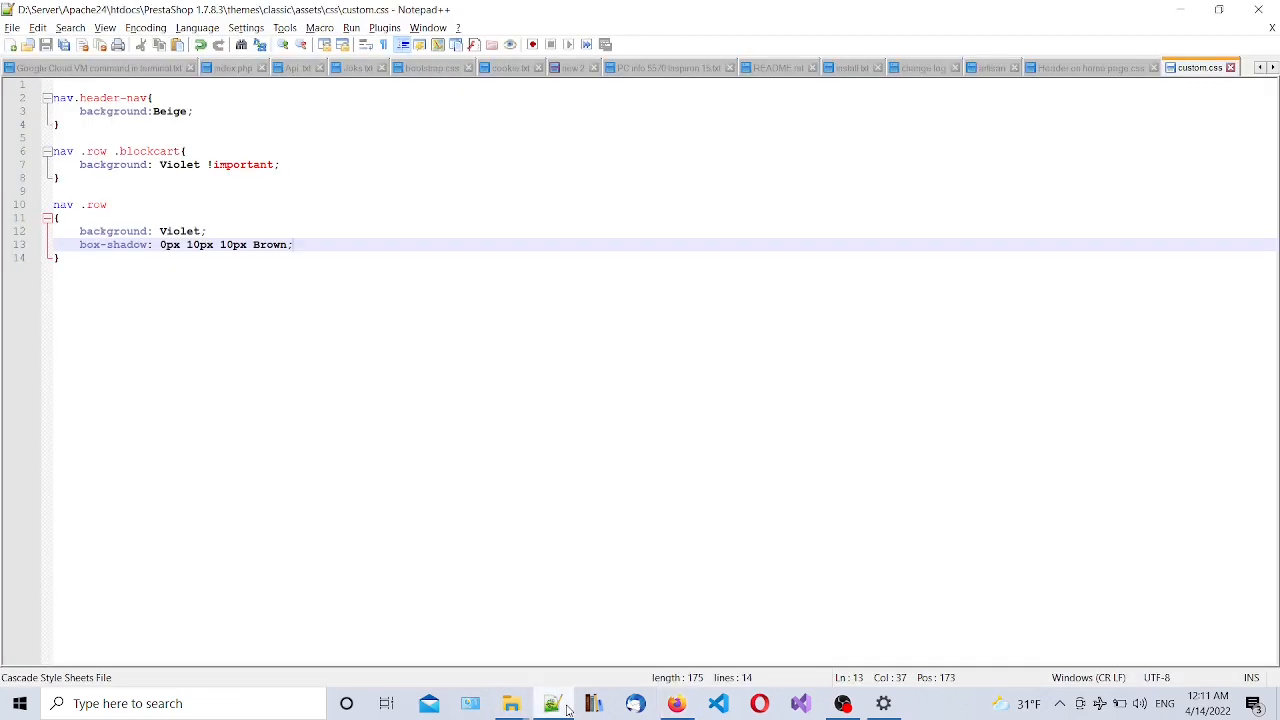
Add 'margin-bottom: 5px;' to the nav .row rule, save, and recheck the storefront
left_click(676, 703)
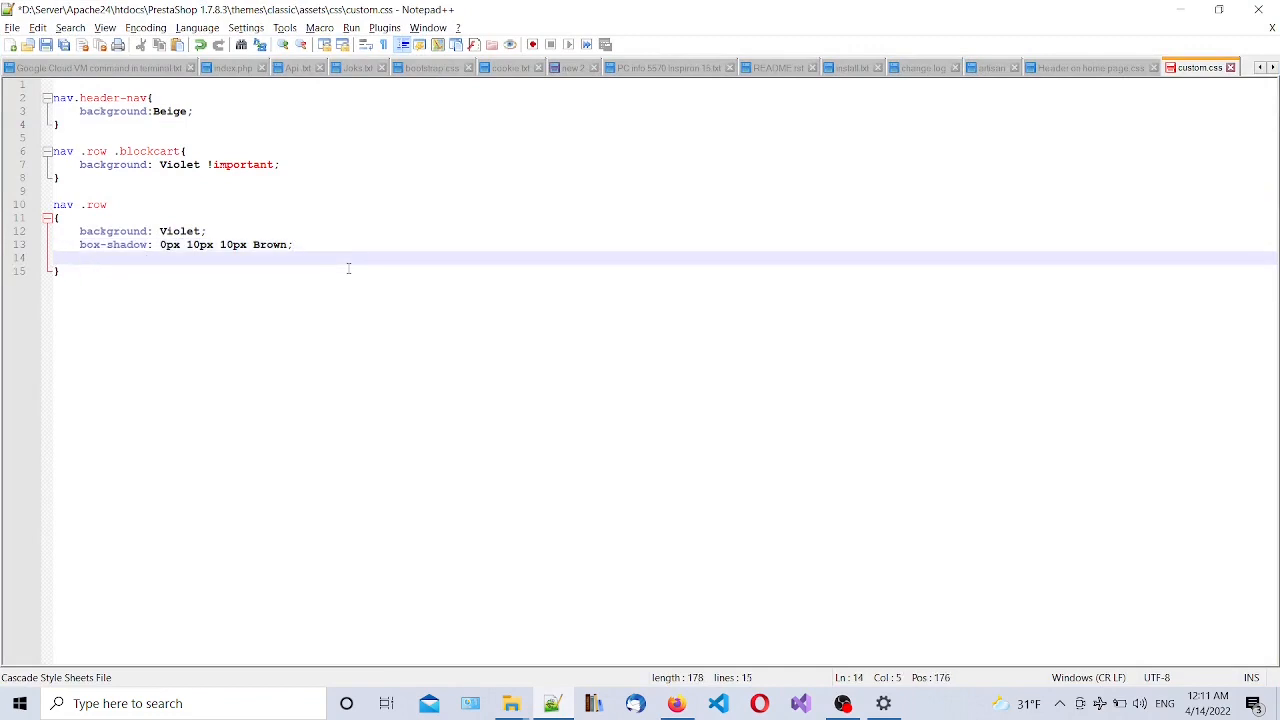
type("ma")
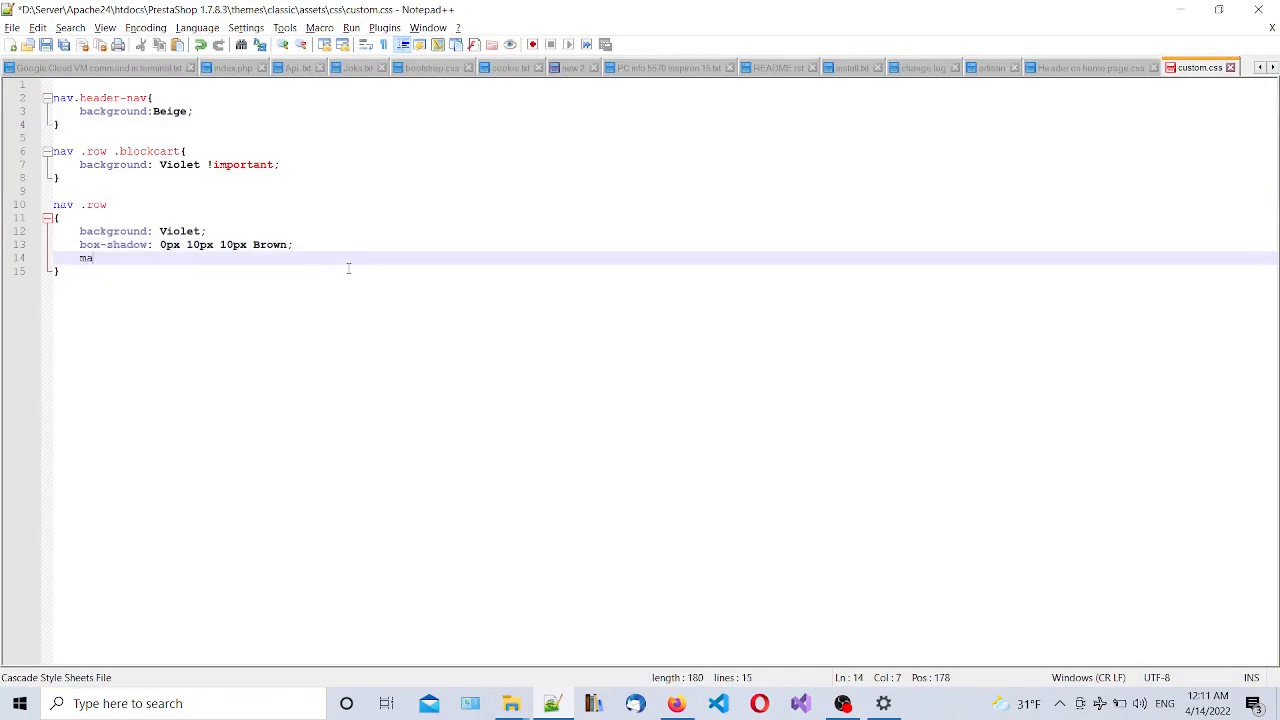
type("rgin-bottom:")
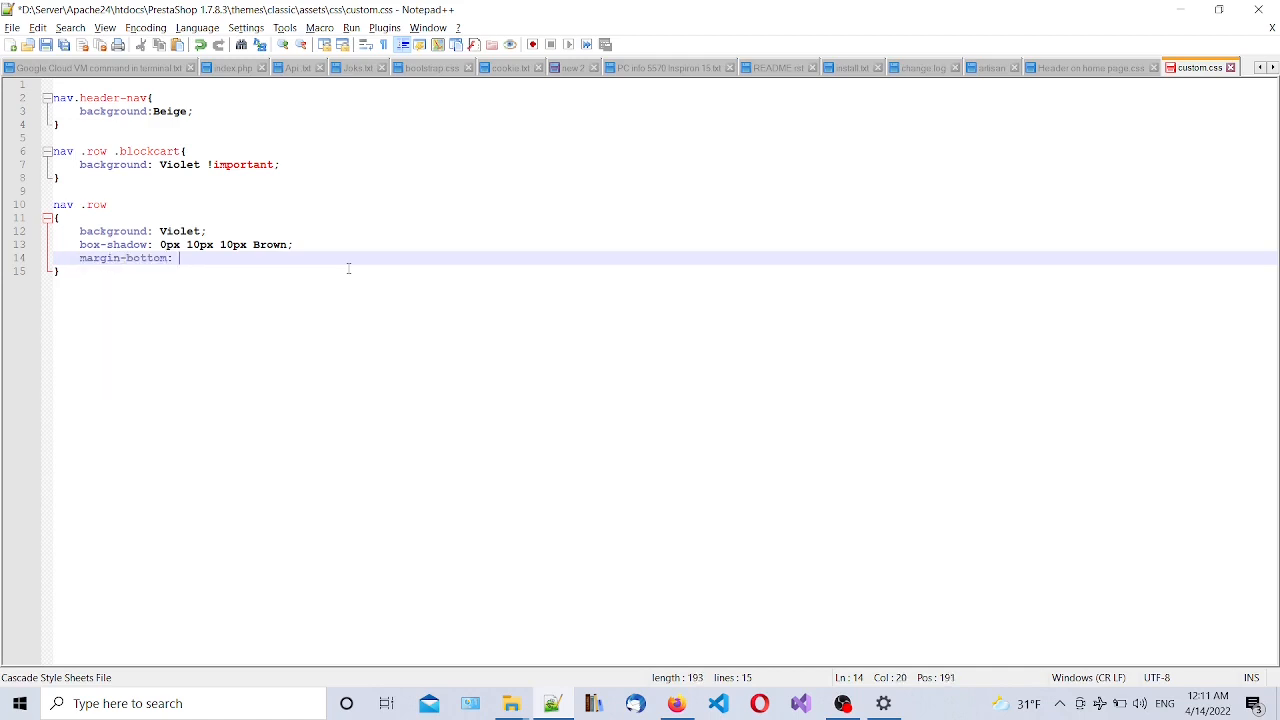
type("5px;")
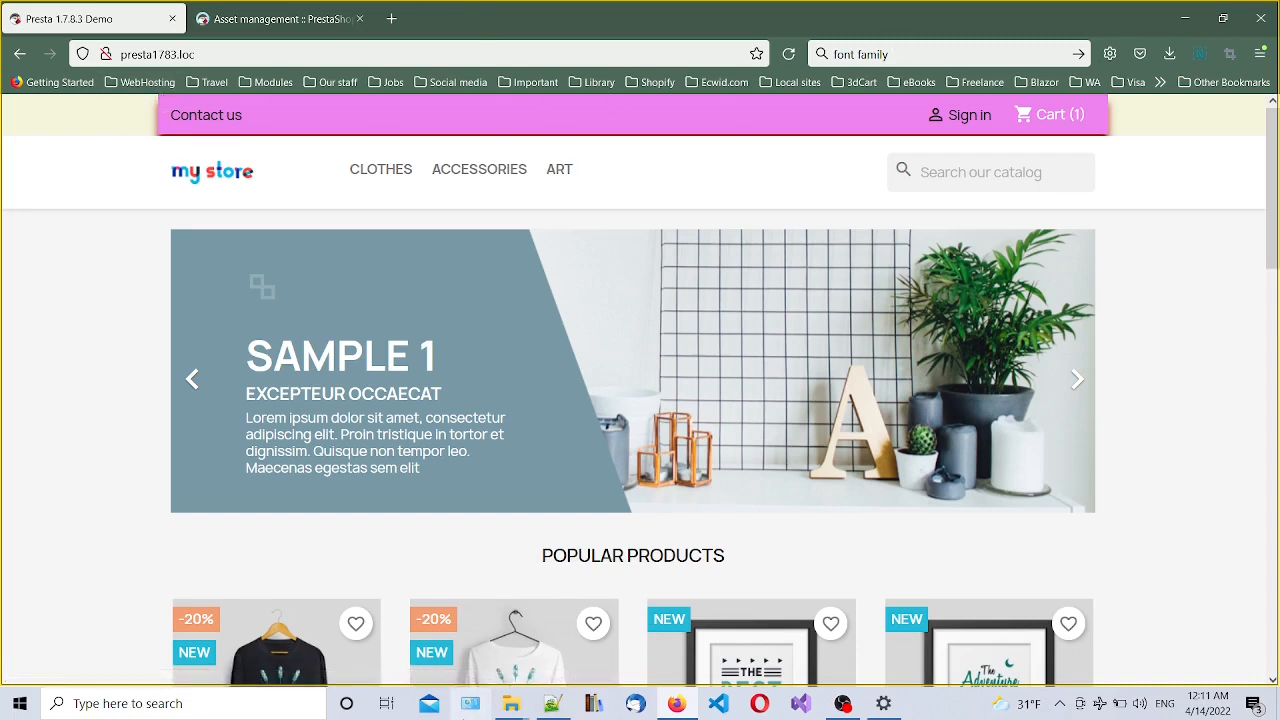
left_click(552, 703)
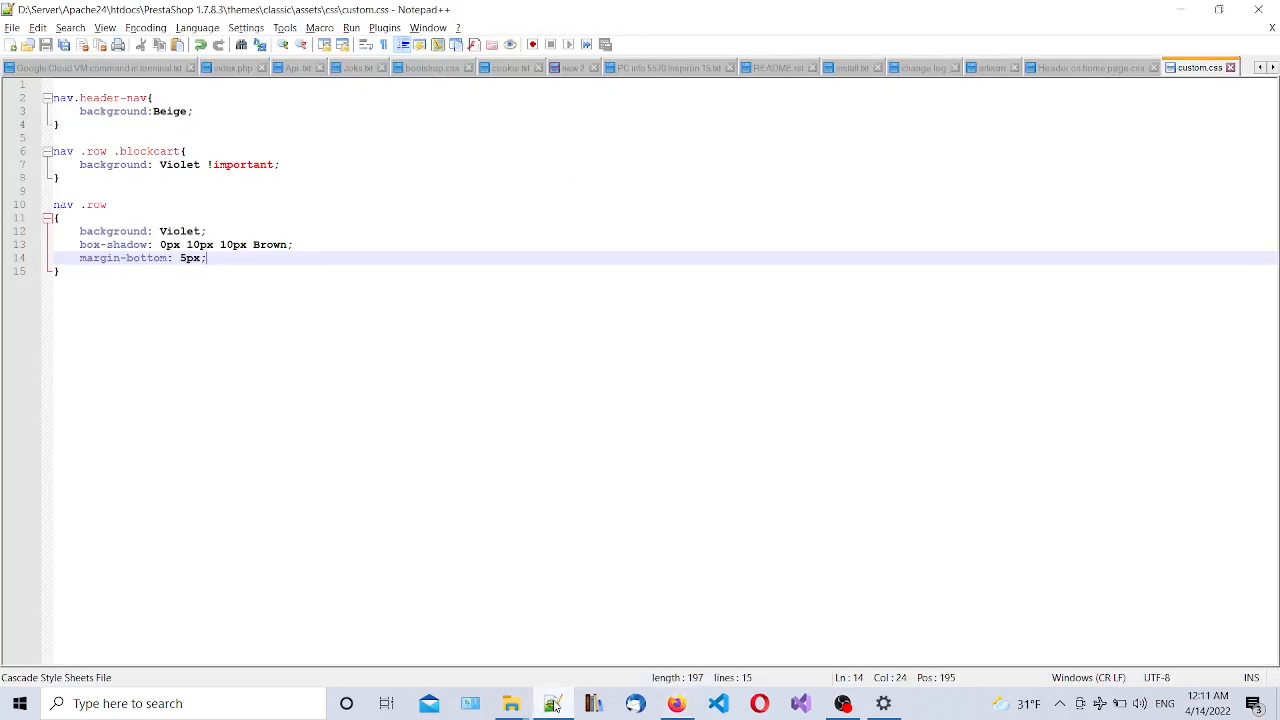
Add 'border-radius: 20px 20px 0 0;' on a new line in the nav .row rule
key("Enter")
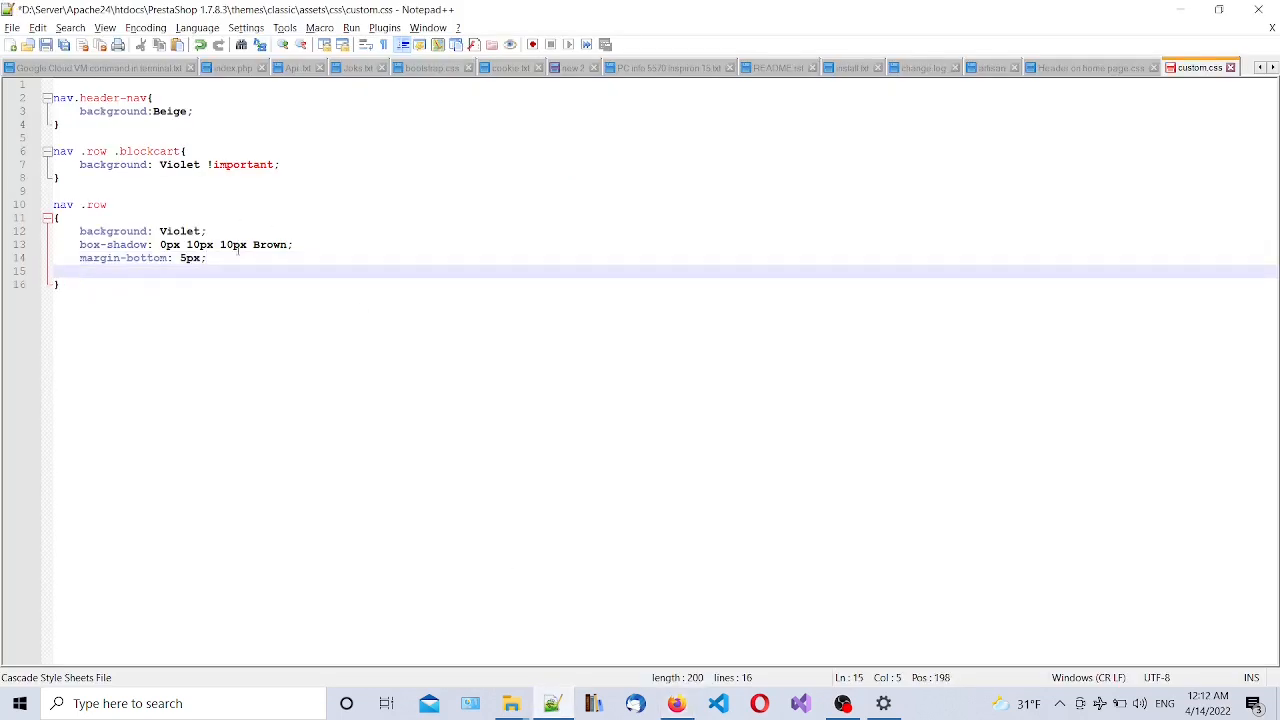
type("border-radiu")
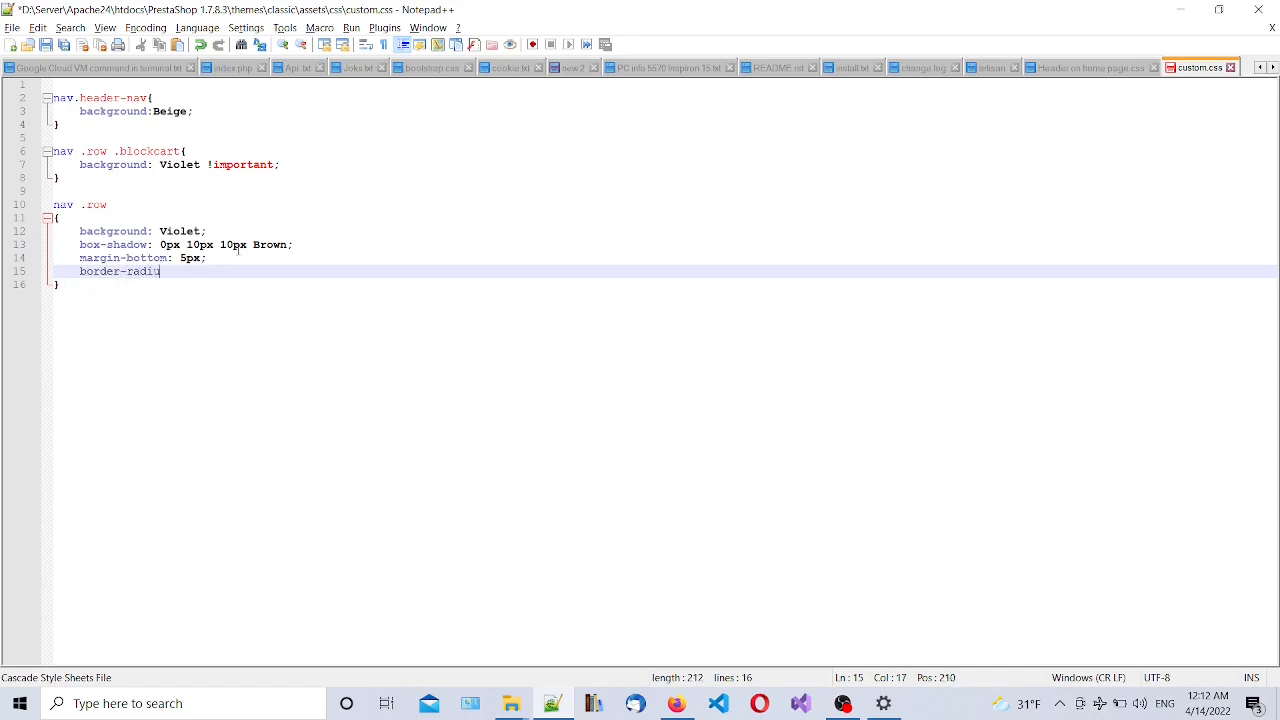
type("s")
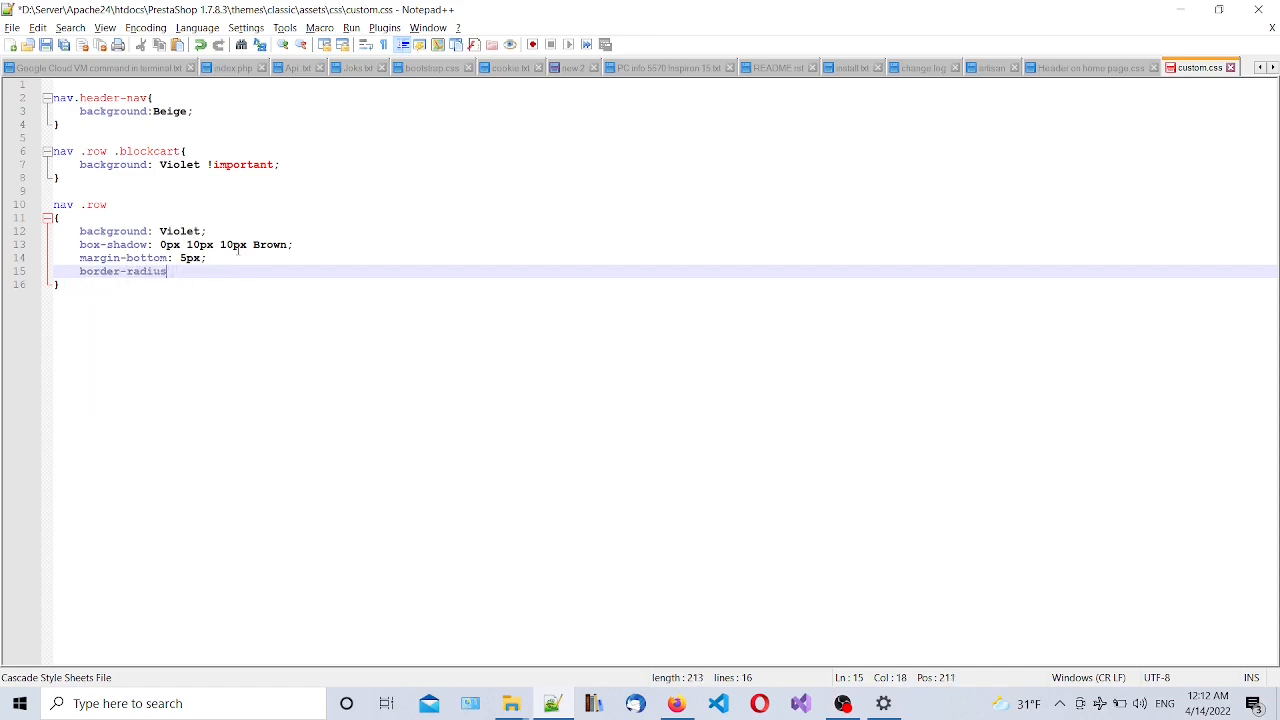
type(":")
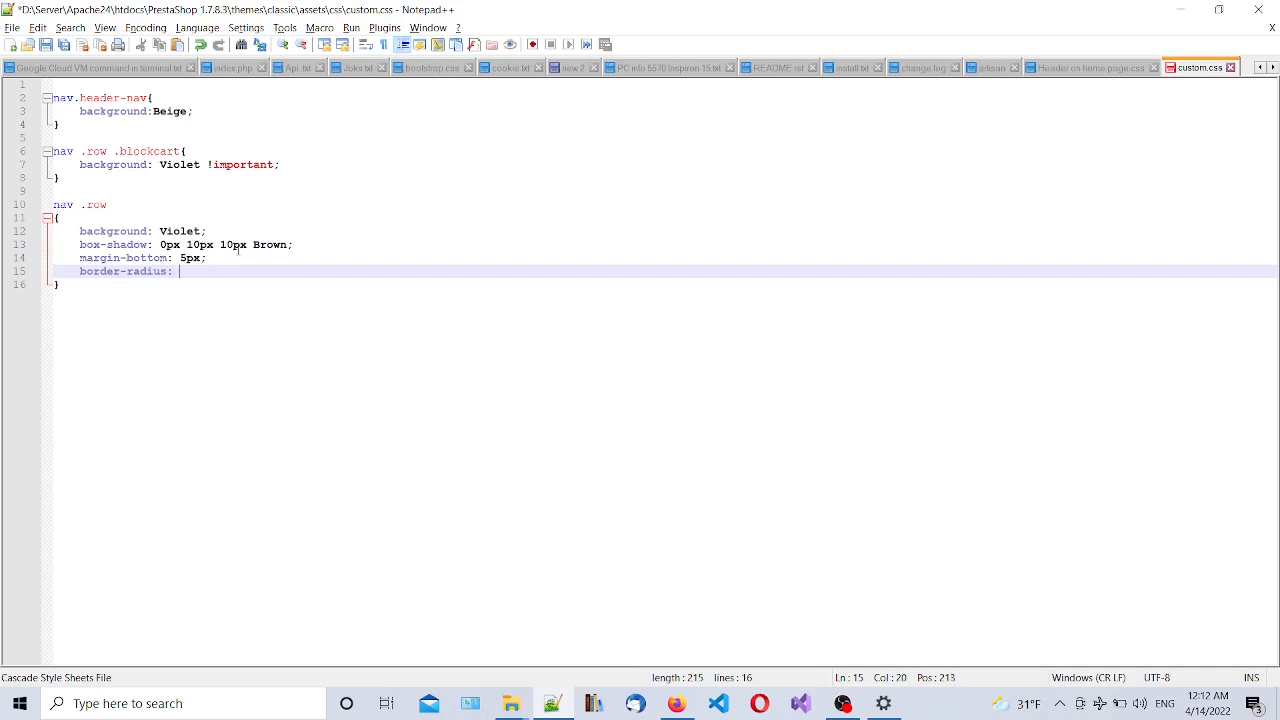
type("10")
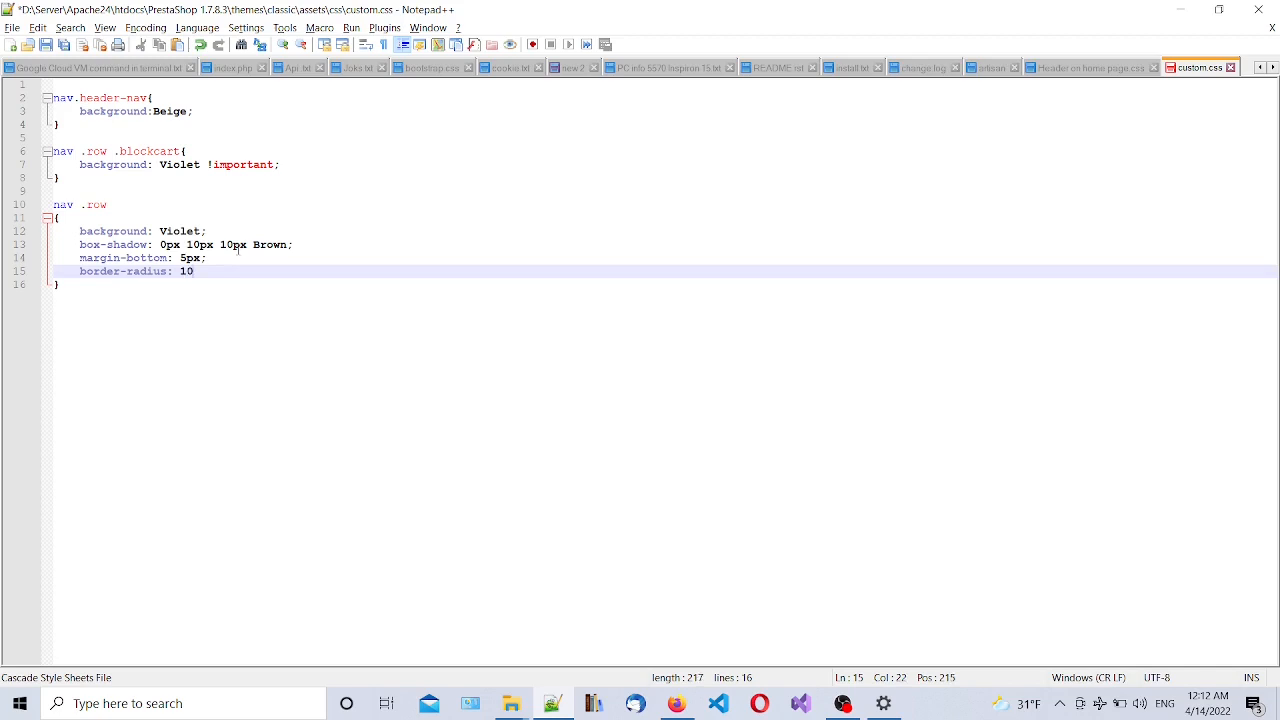
type("px")
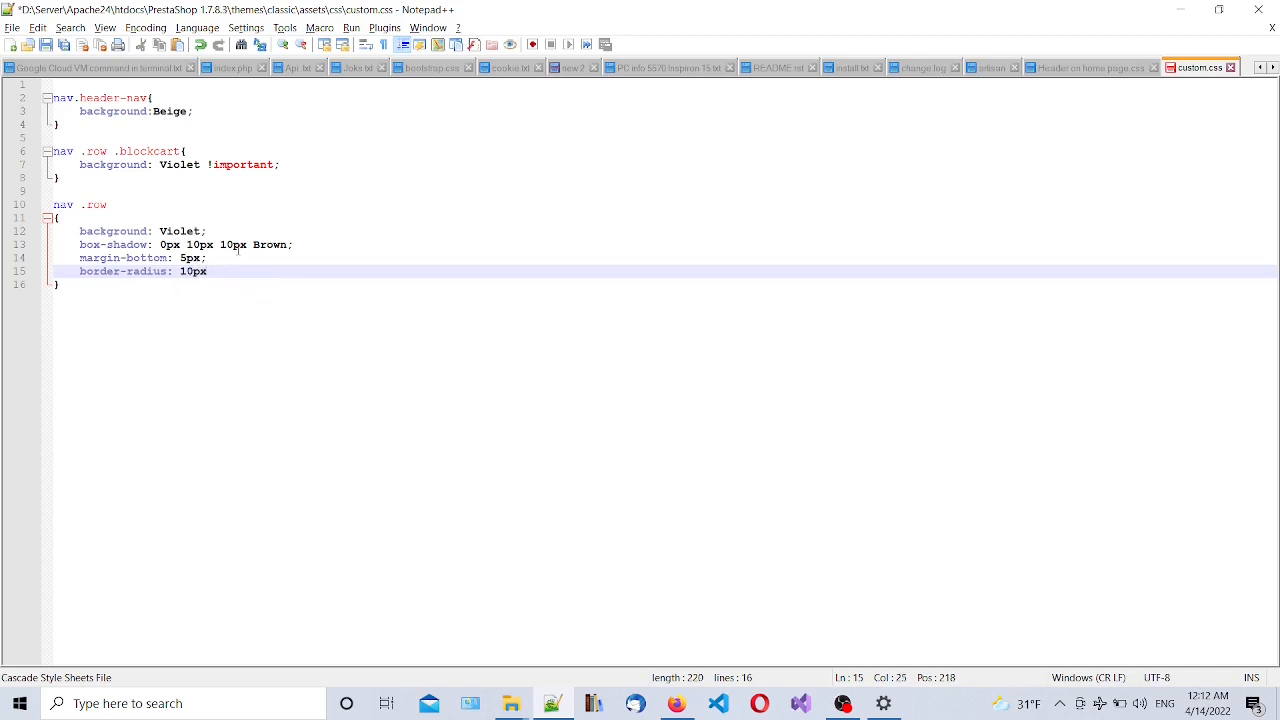
type("2")
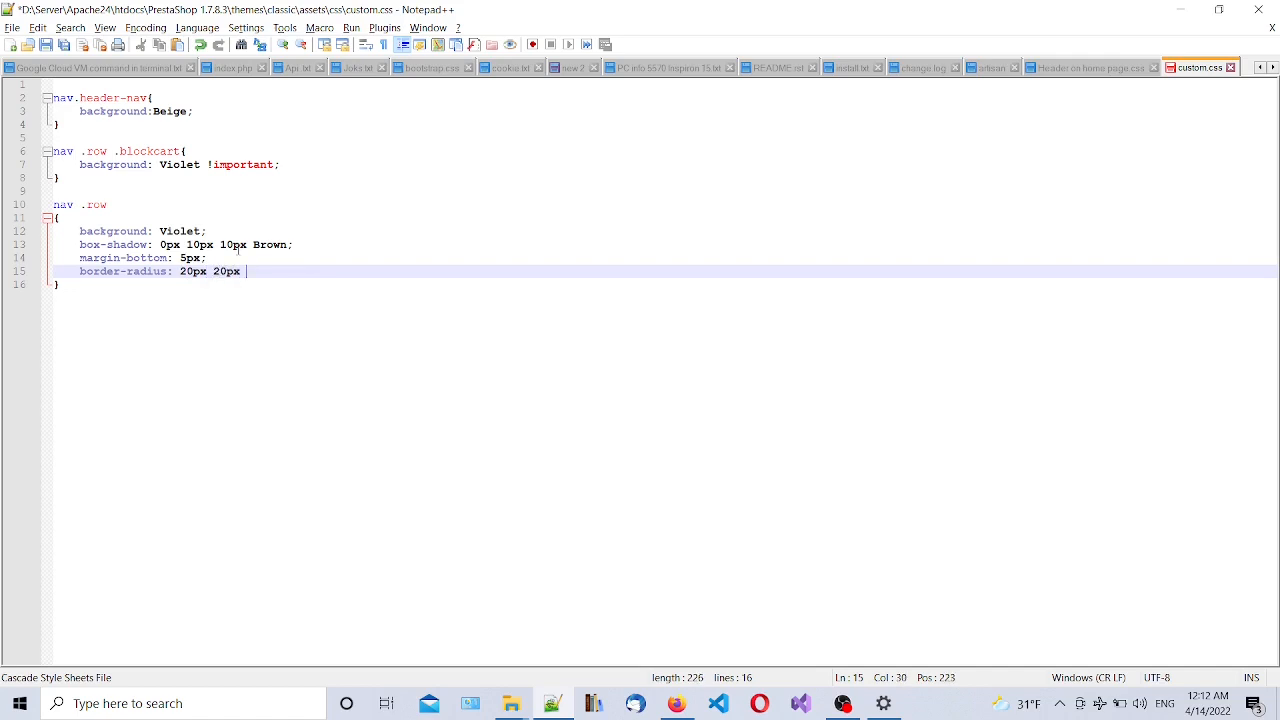
type("0 0")
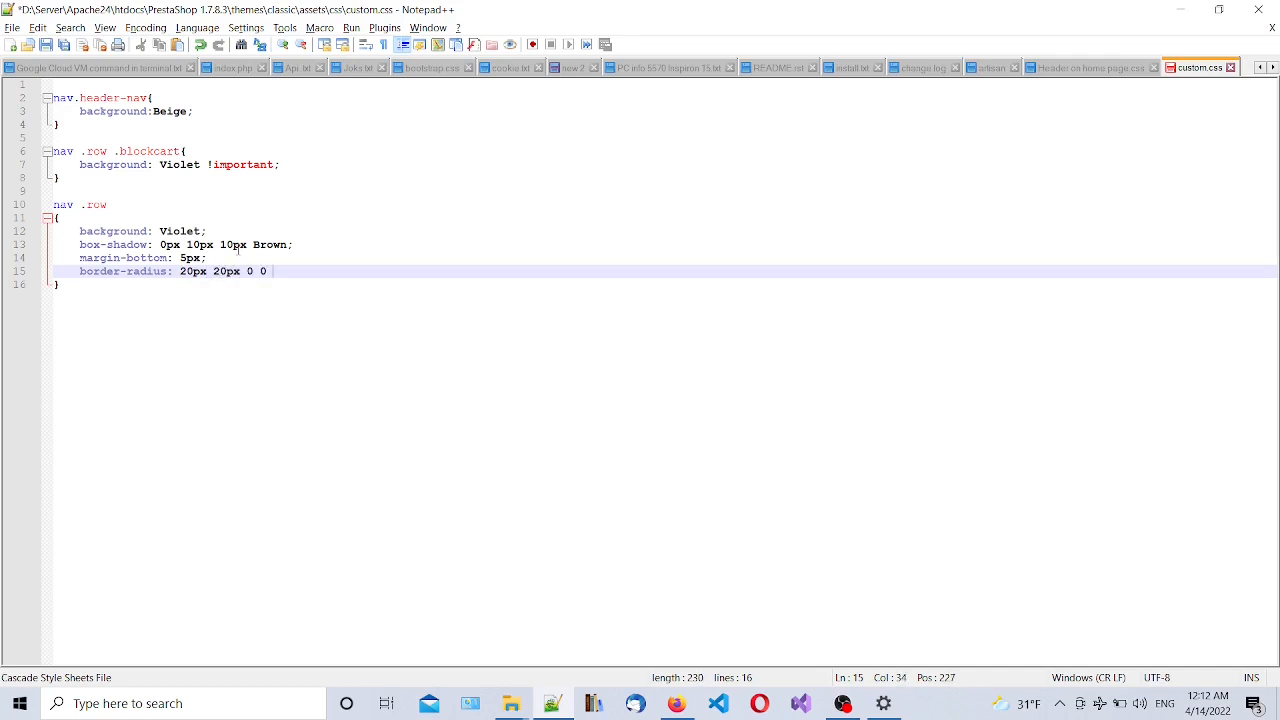
type(";")
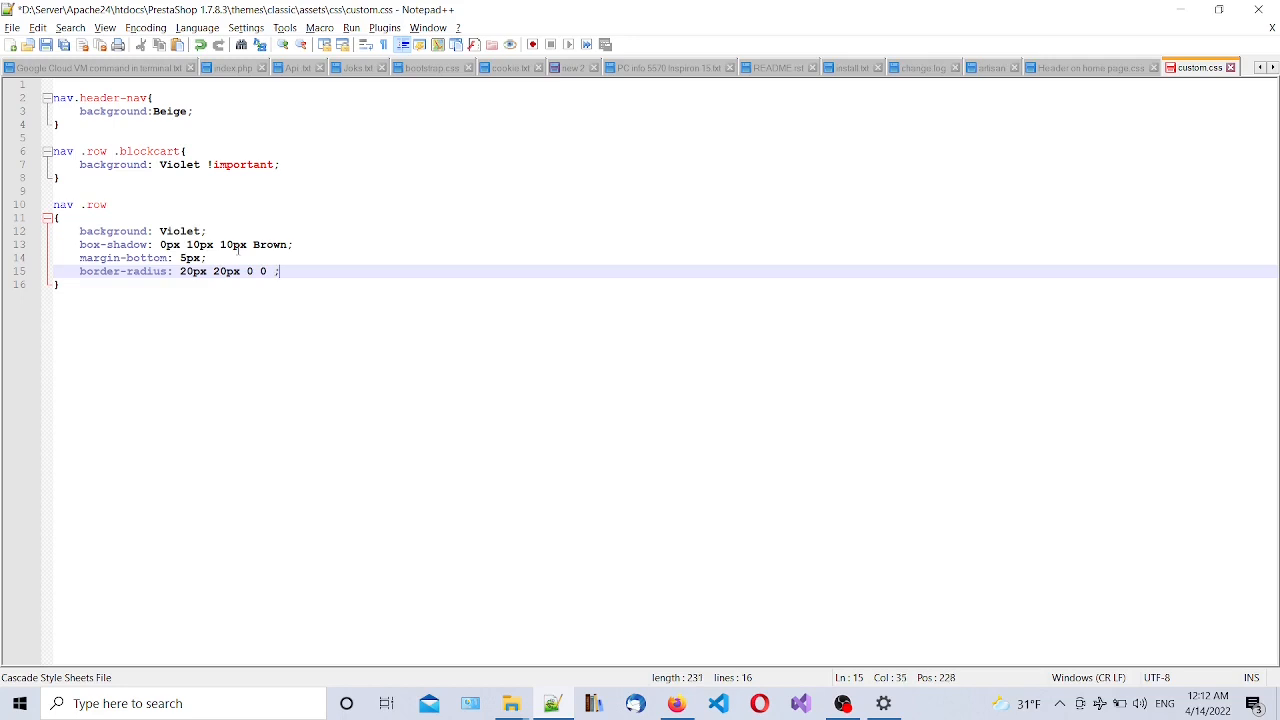
key("Backspace")
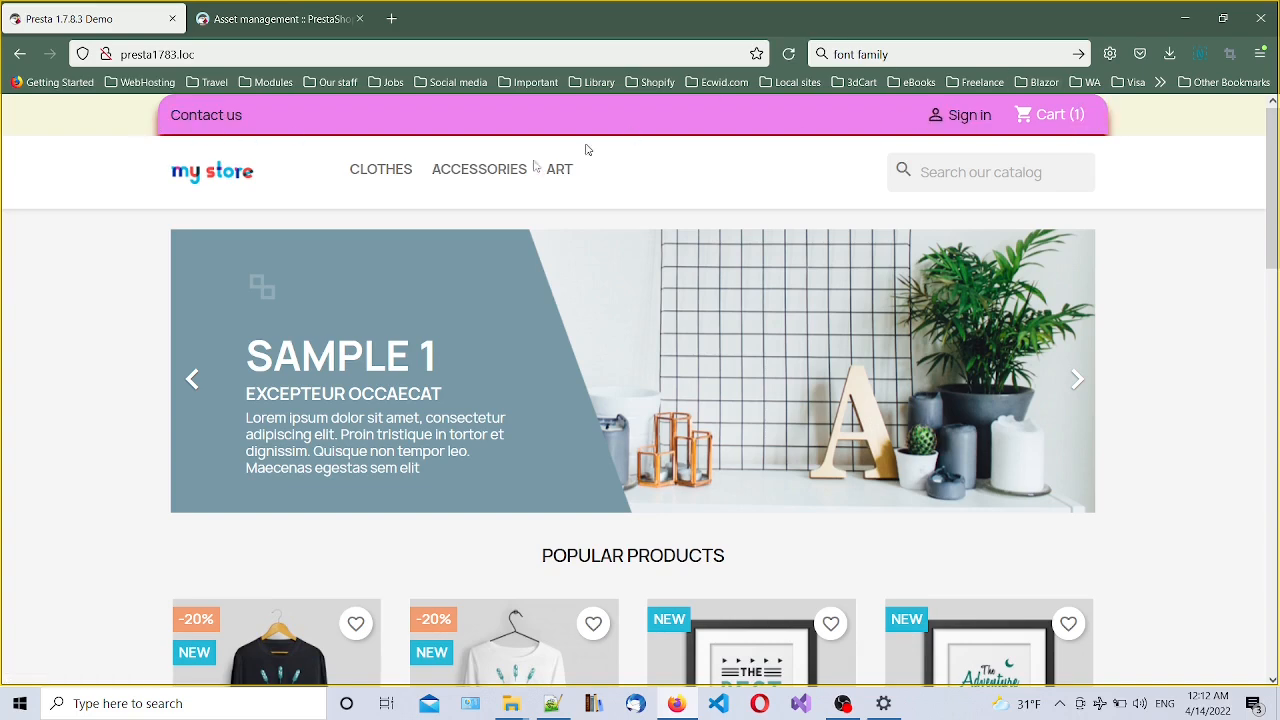
Reload the storefront to view the nav row's rounded top corners, then return to custom.css
left_click(1077, 379)
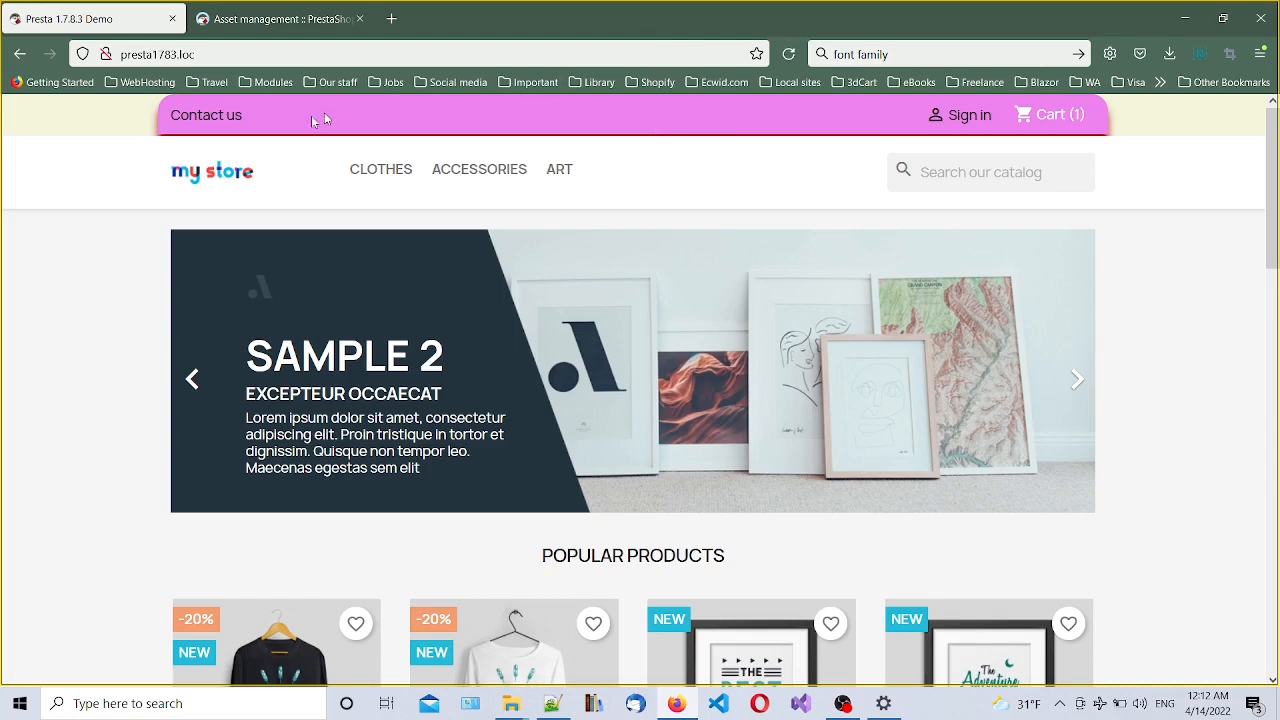
left_click(1077, 379)
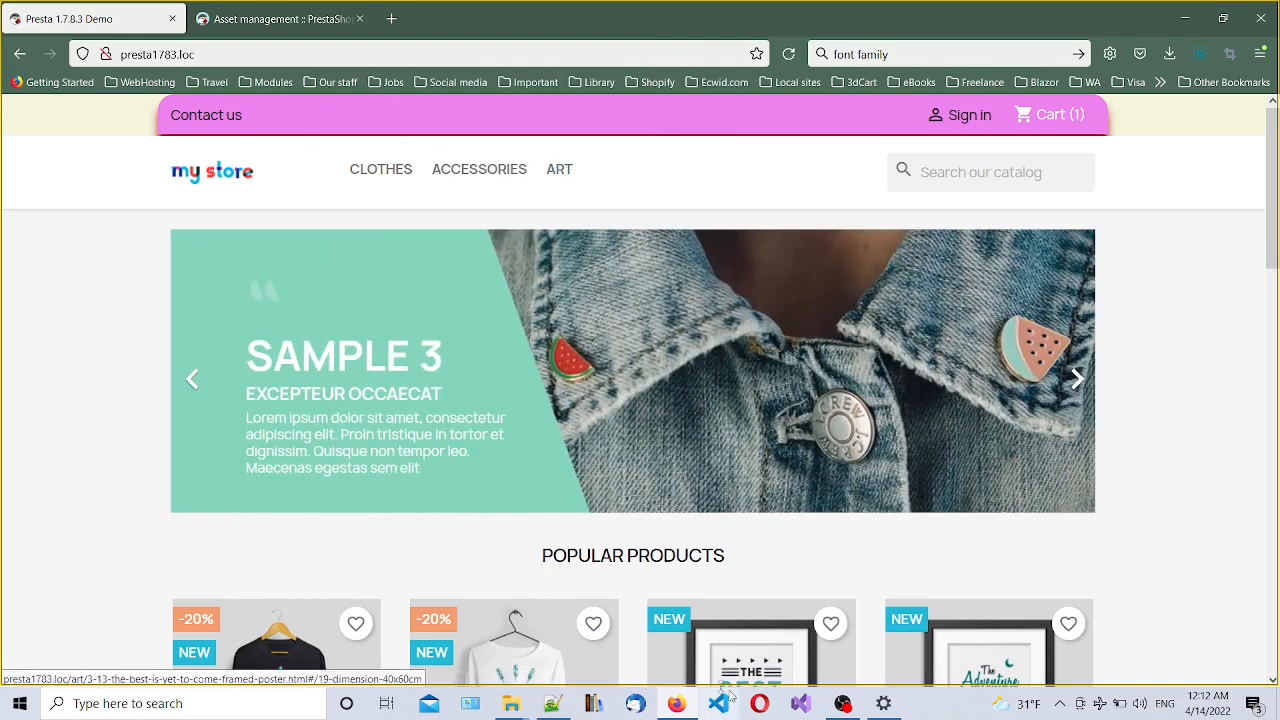
left_click(553, 703)
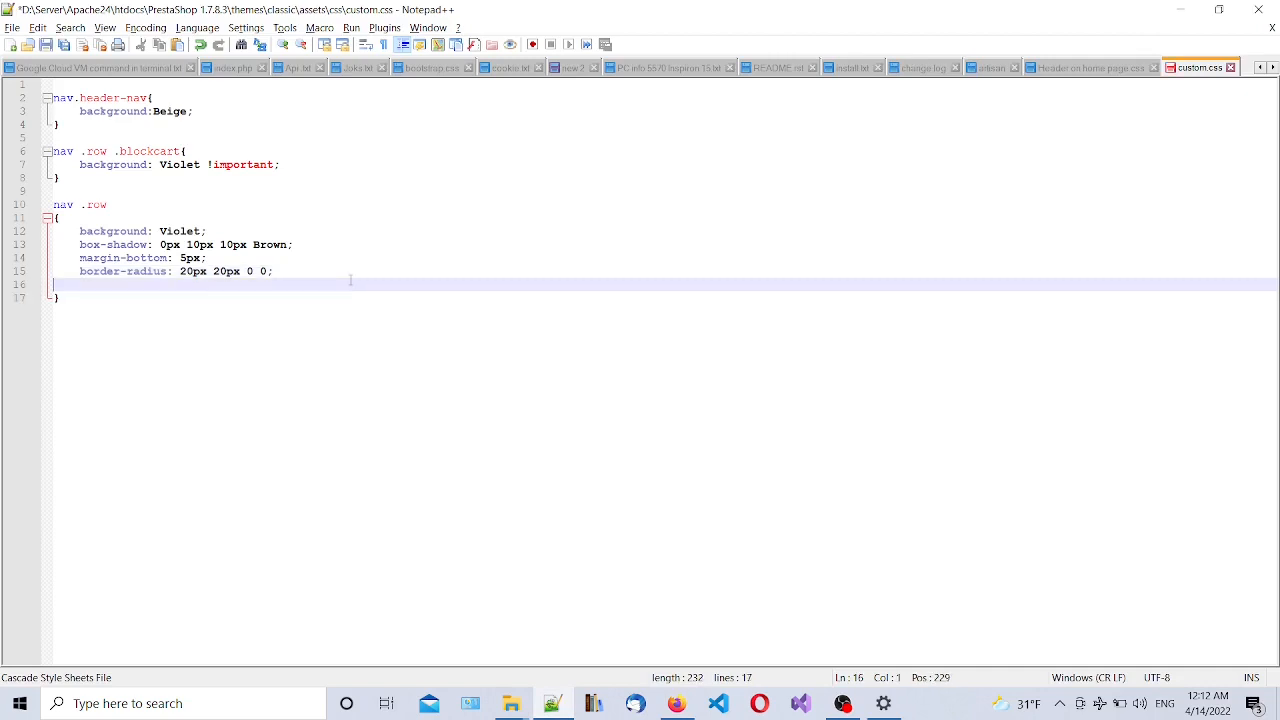
Type 'font-weight:bold' on a new line in the nav .row rule
type("font-weight")
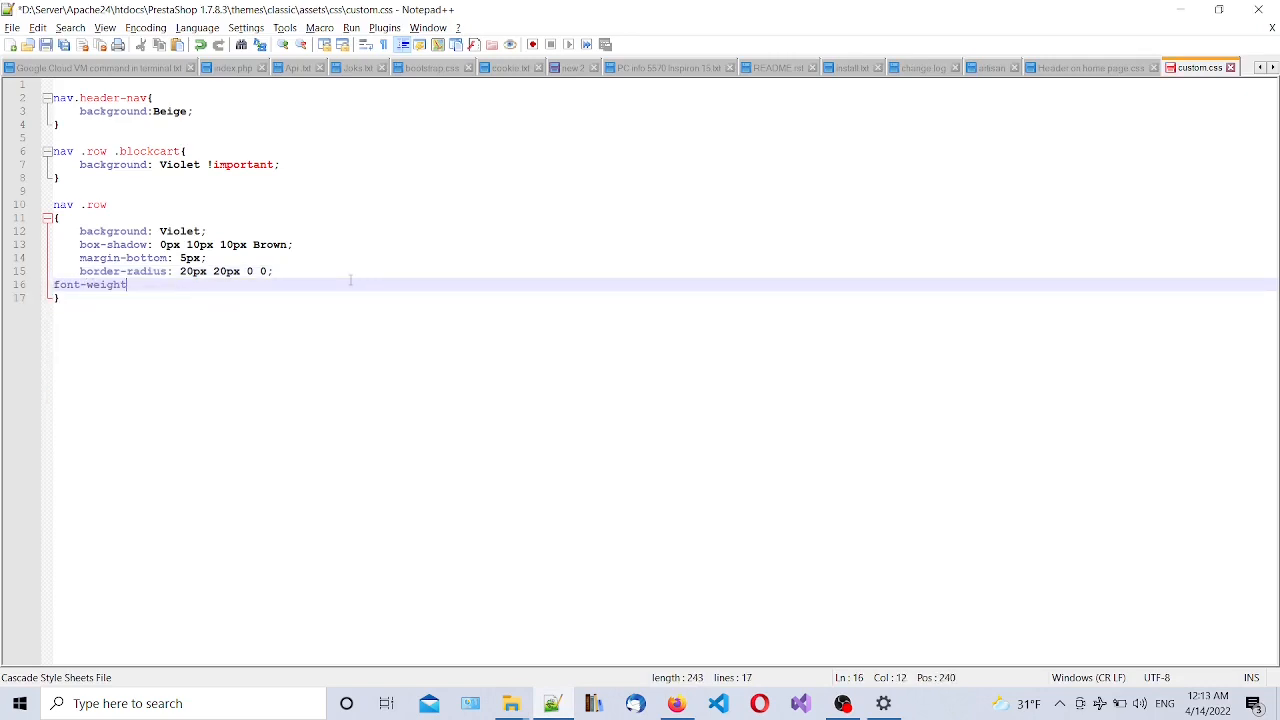
type(":bold")
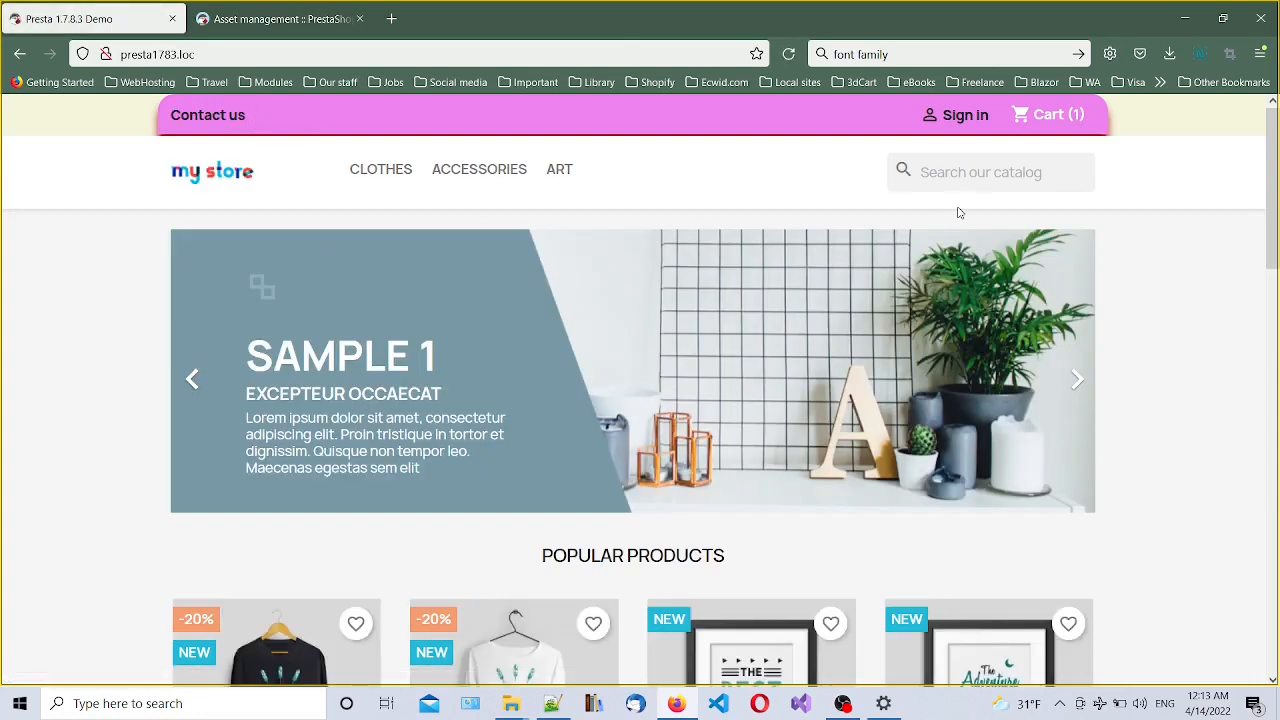
mouse_move(318, 110)
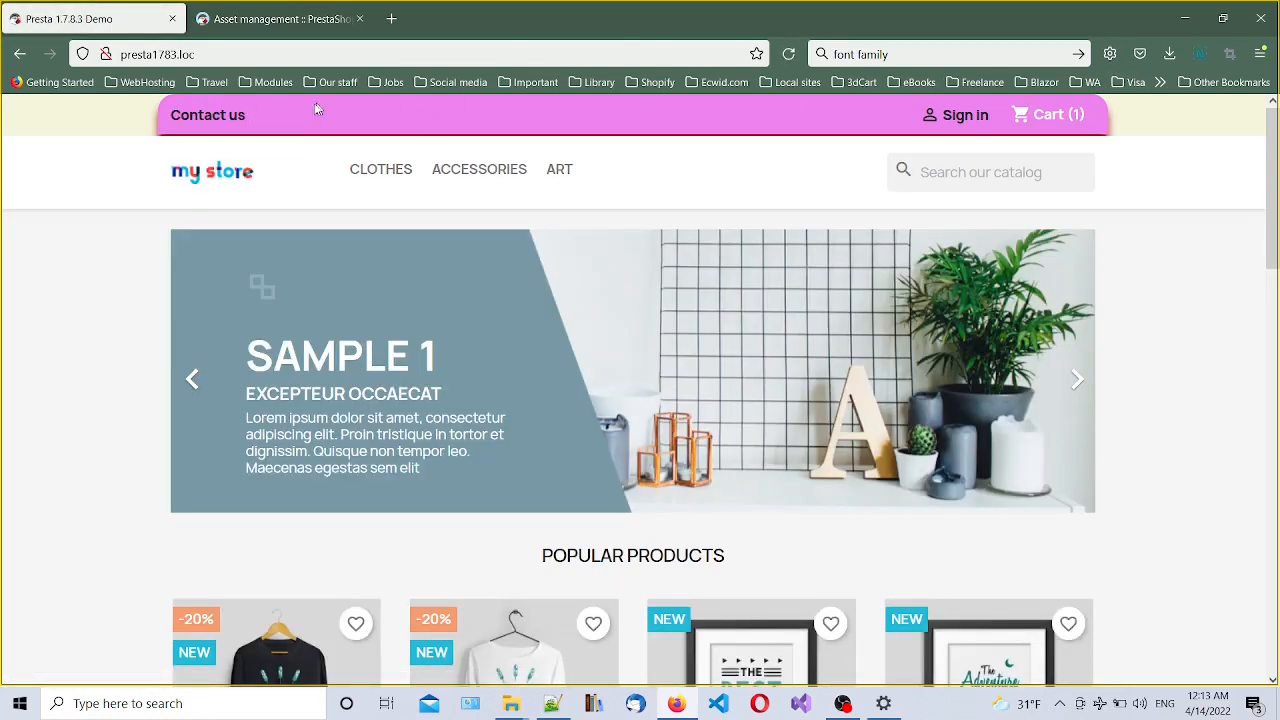
Reload the storefront to confirm bold Contact us, Sign in and Cart text, then return to custom.css
left_click(1077, 378)
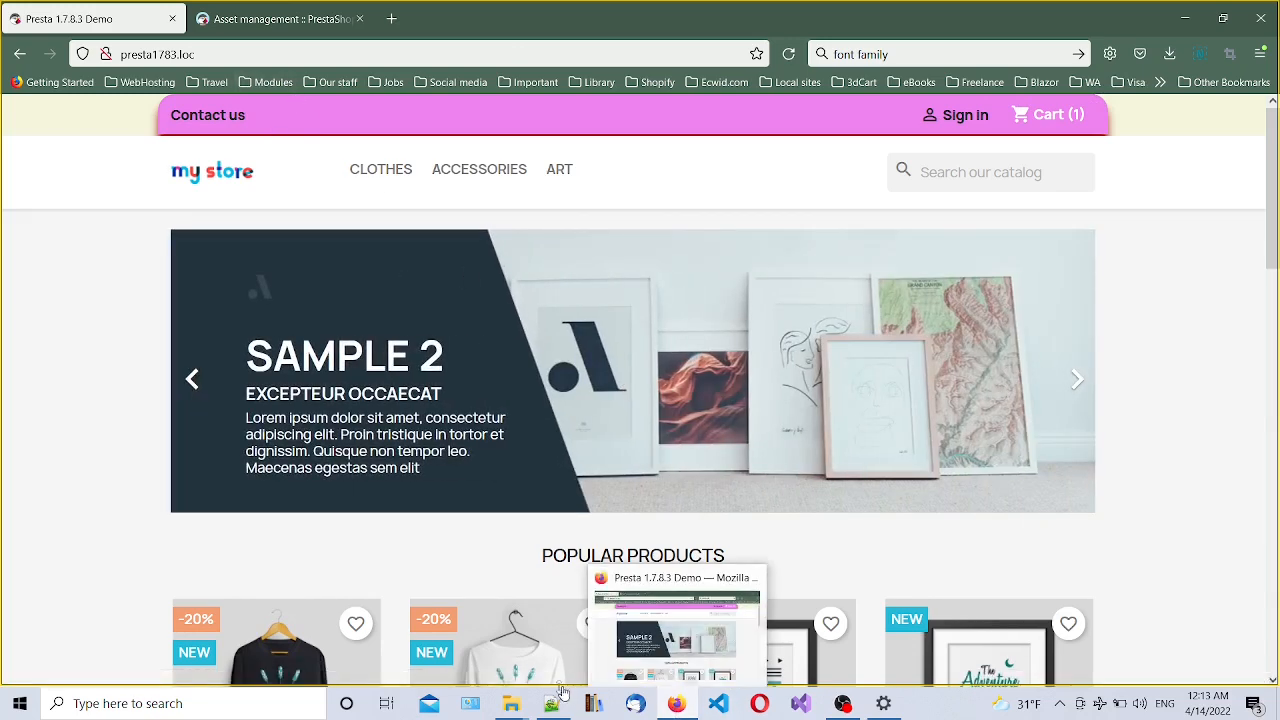
left_click(553, 703)
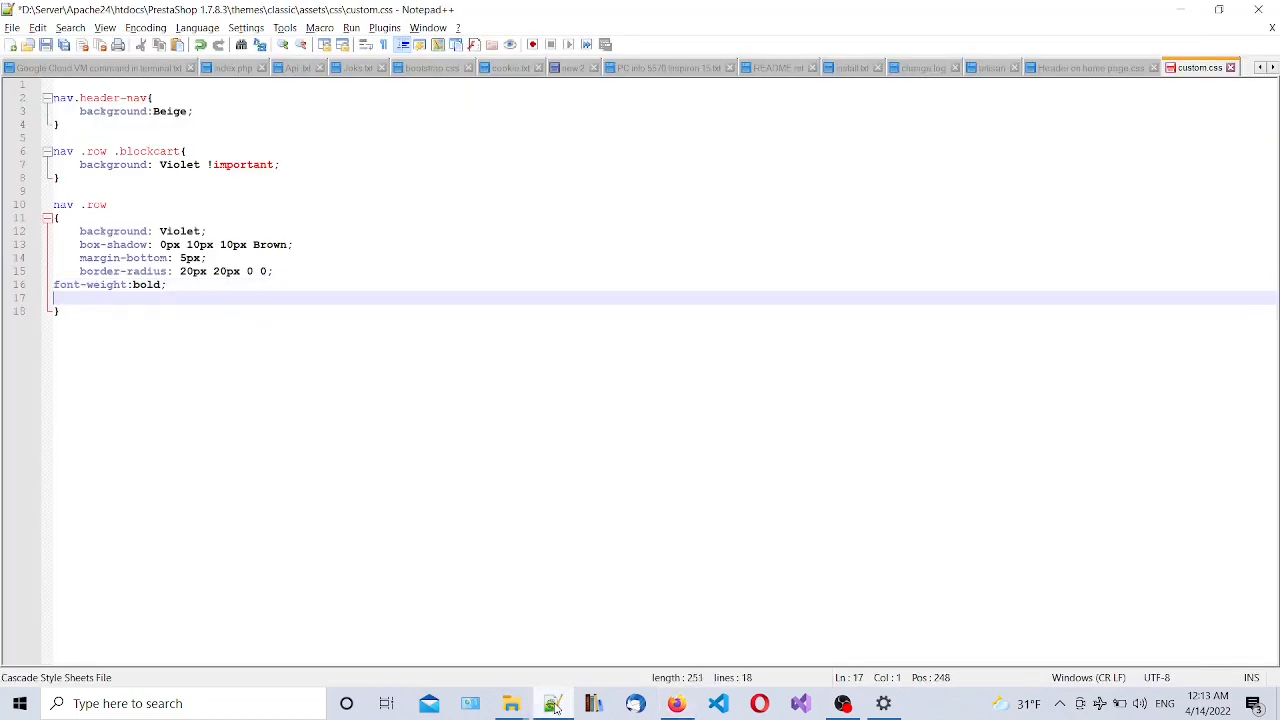
Add 'font-family:Georgia;' and a 'font-size:18px' line to the nav .row rule
type("font-family")
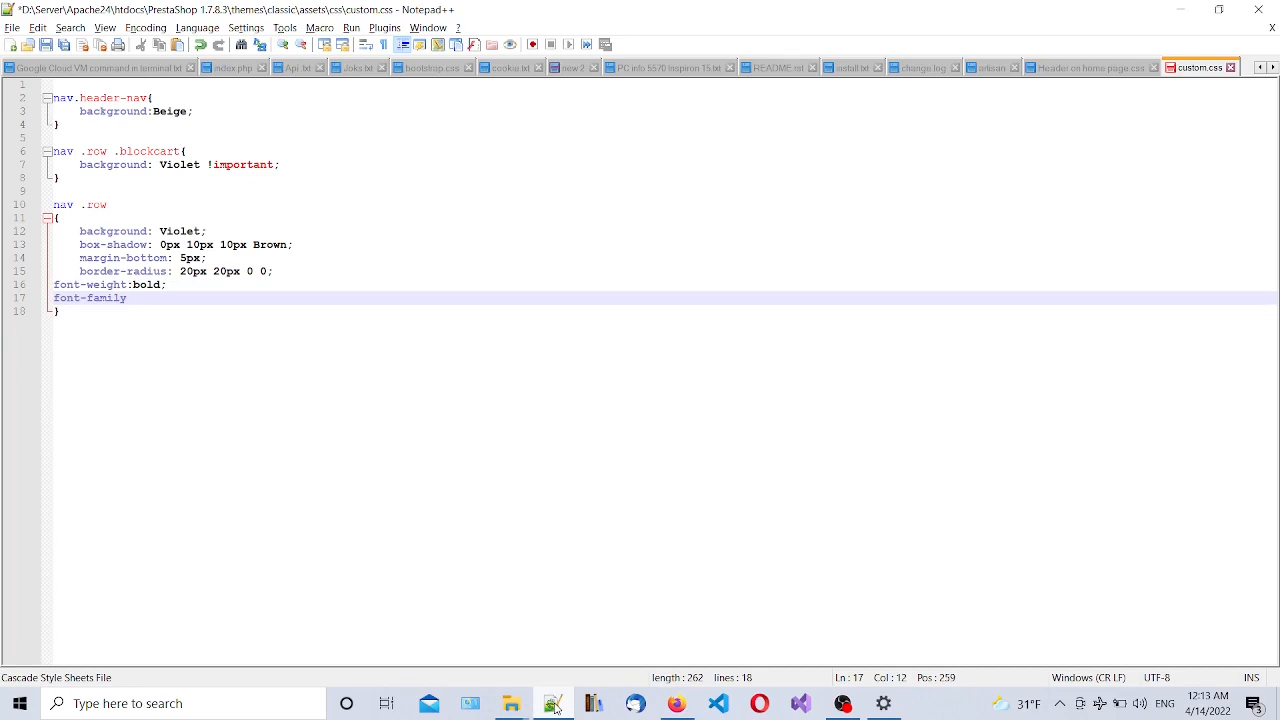
type("Geor")
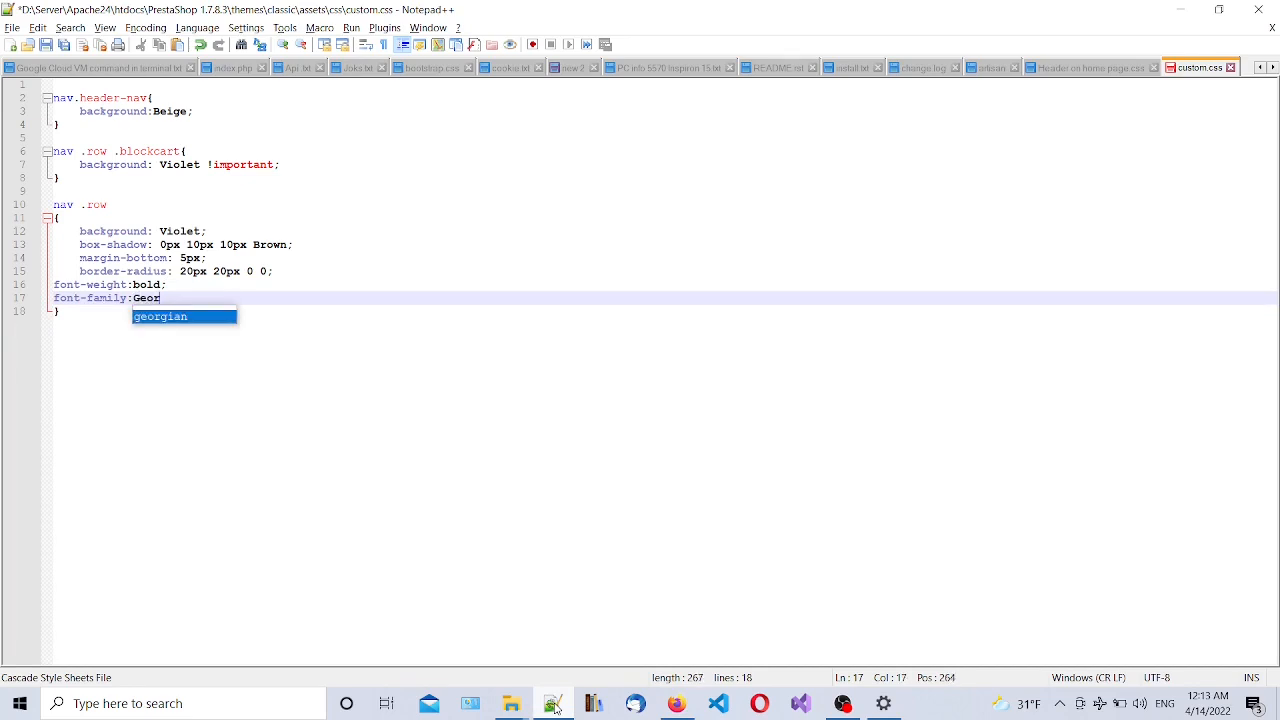
type("gia")
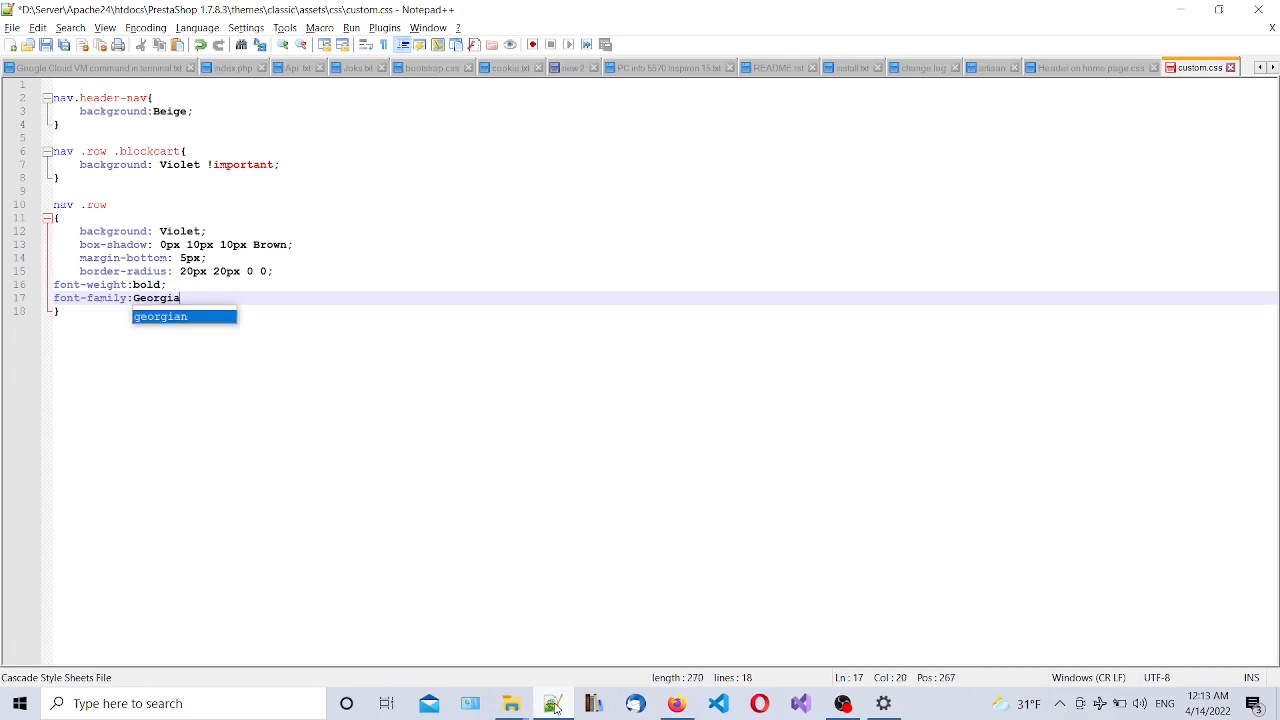
type("font-size:")
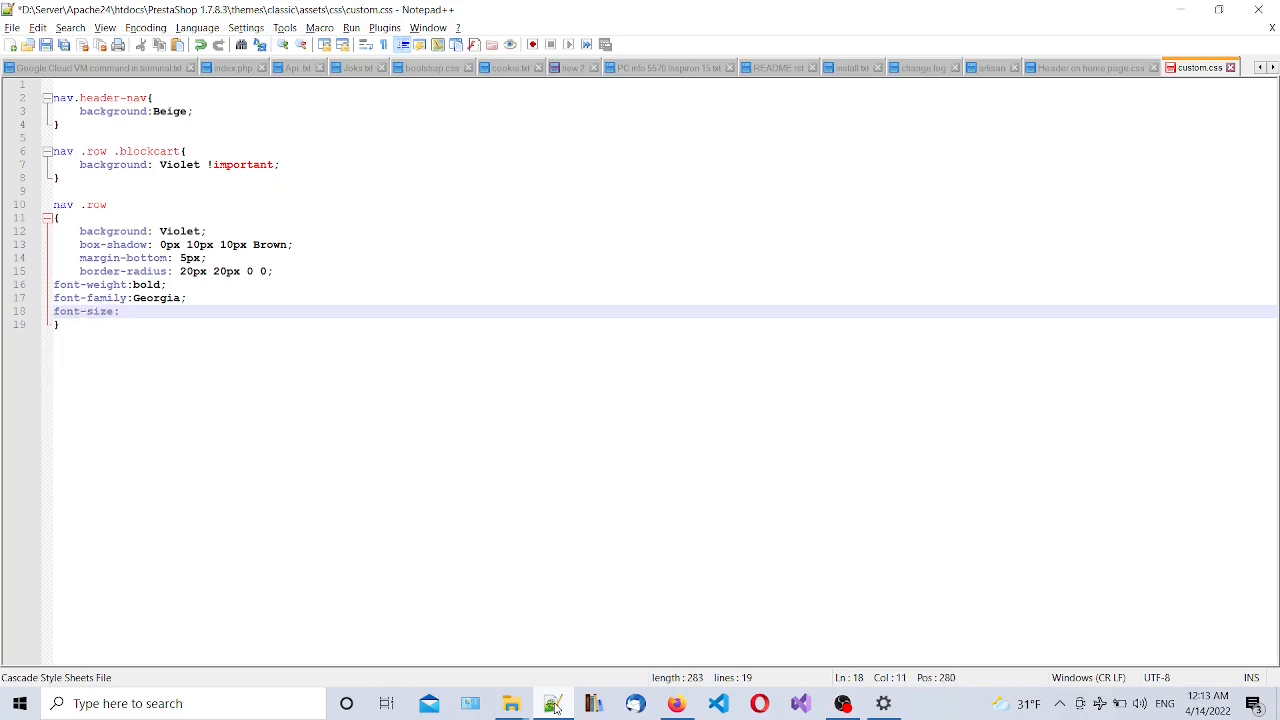
type("18px")
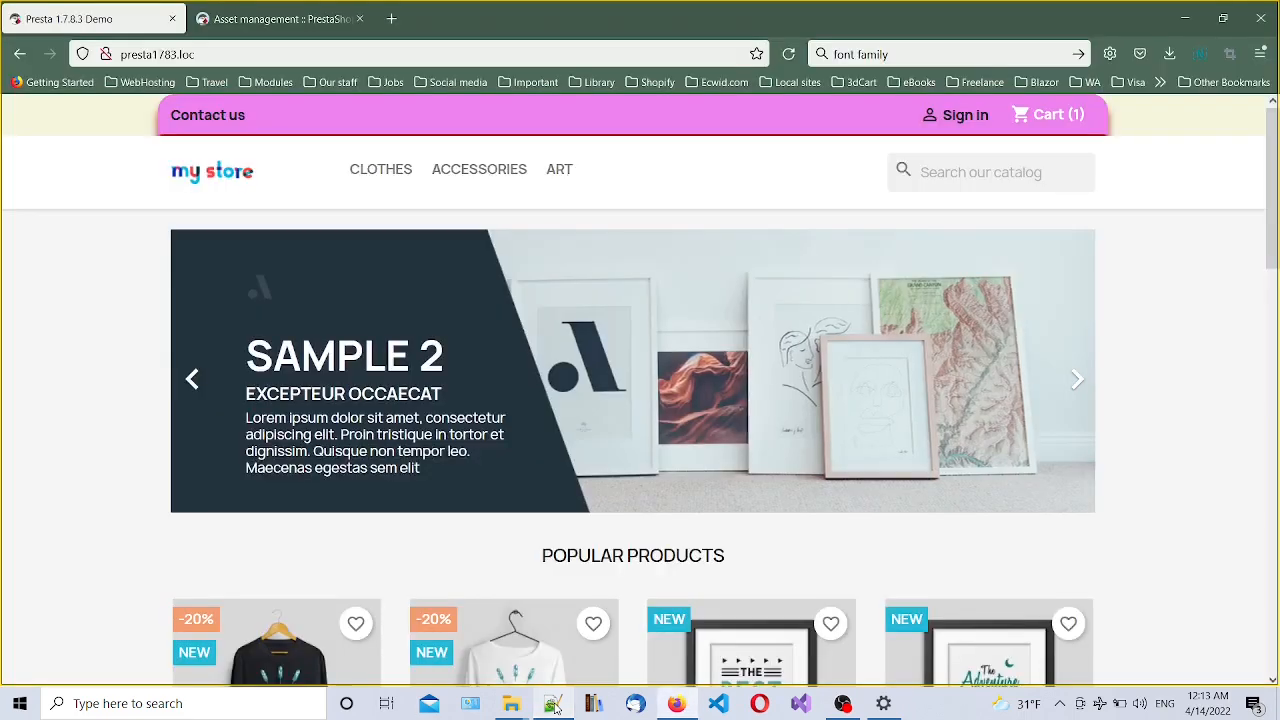
Reload the storefront until Contact us, Sign in and Cart appear in bold Georgia
left_click(1078, 379)
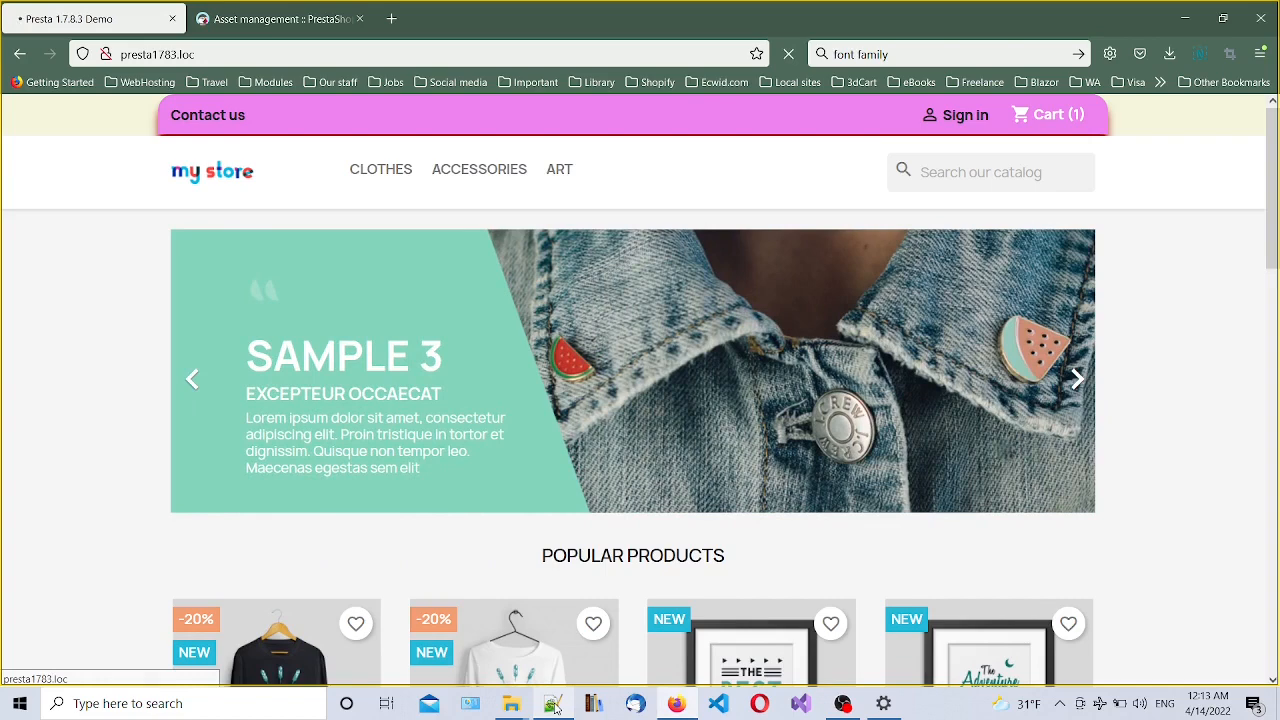
left_click(1076, 378)
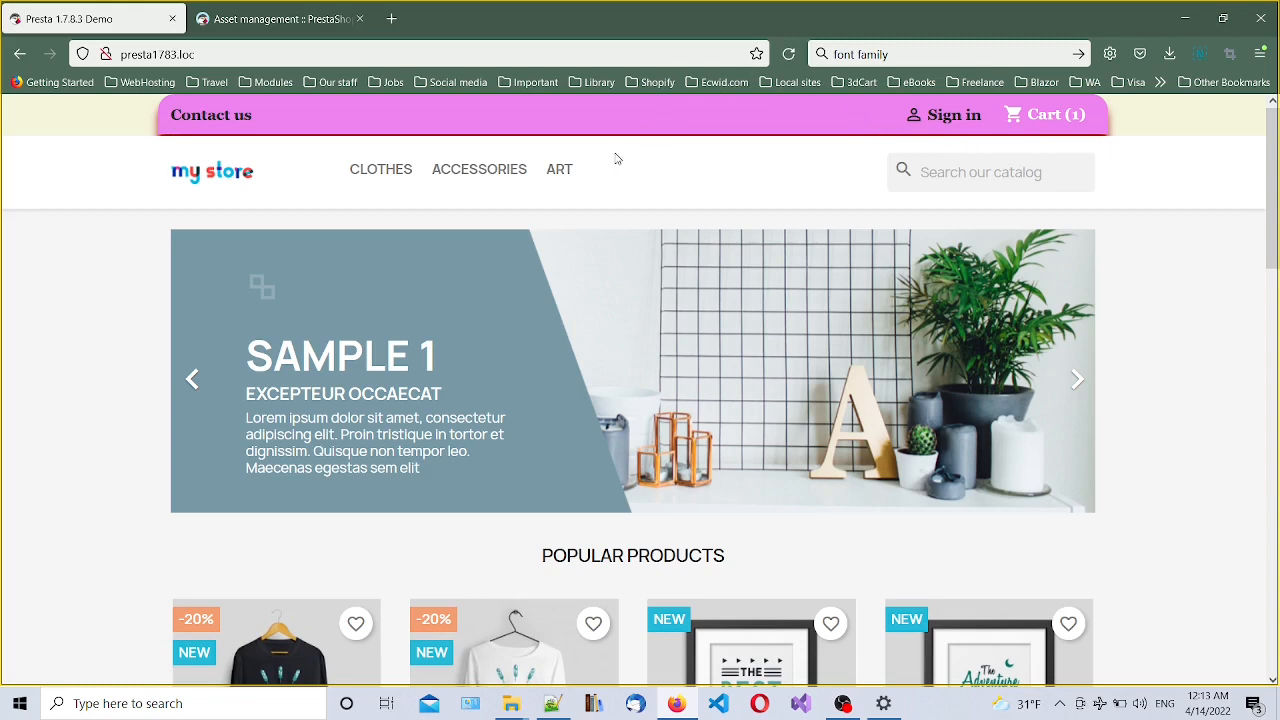
left_click(1077, 379)
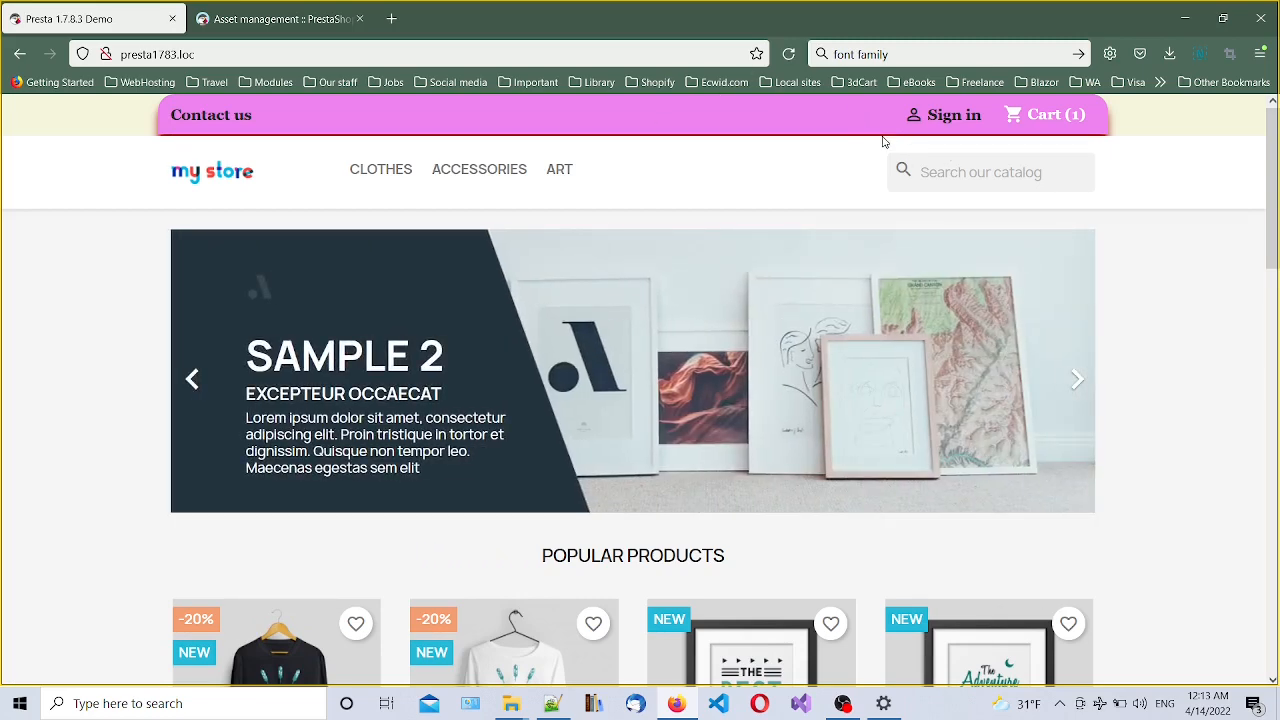
left_click(1078, 379)
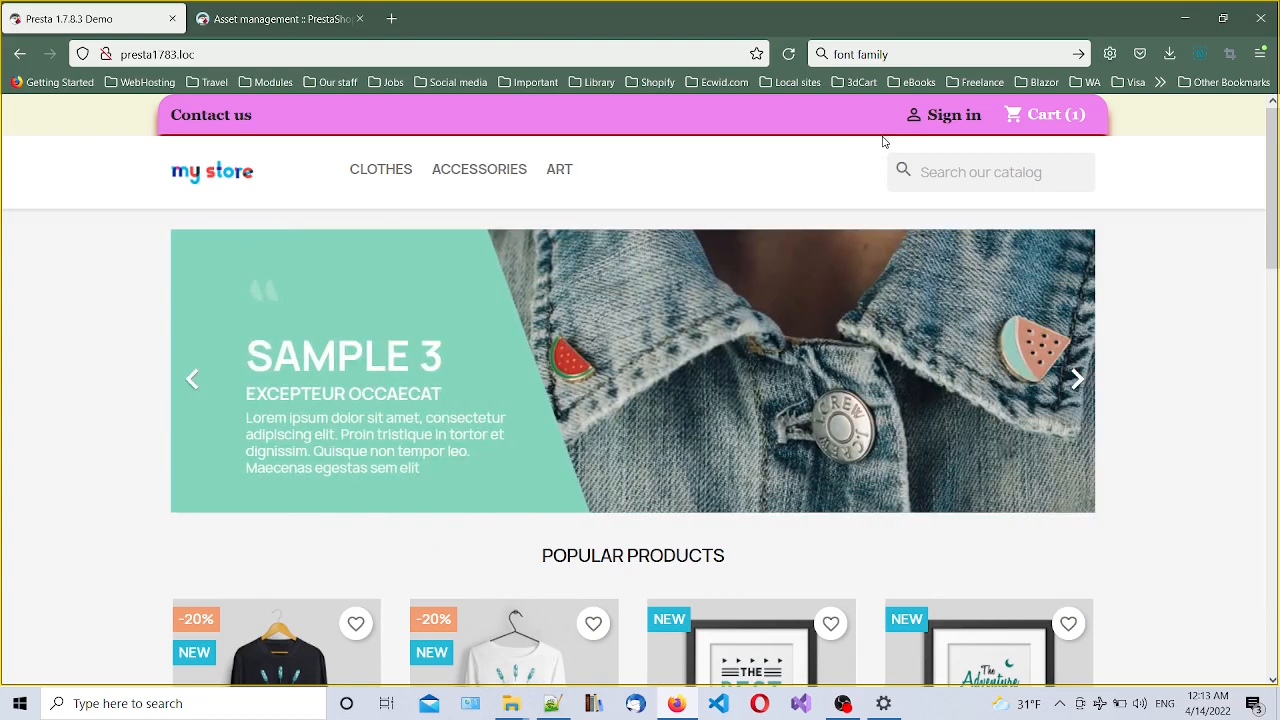
mouse_move(776, 108)
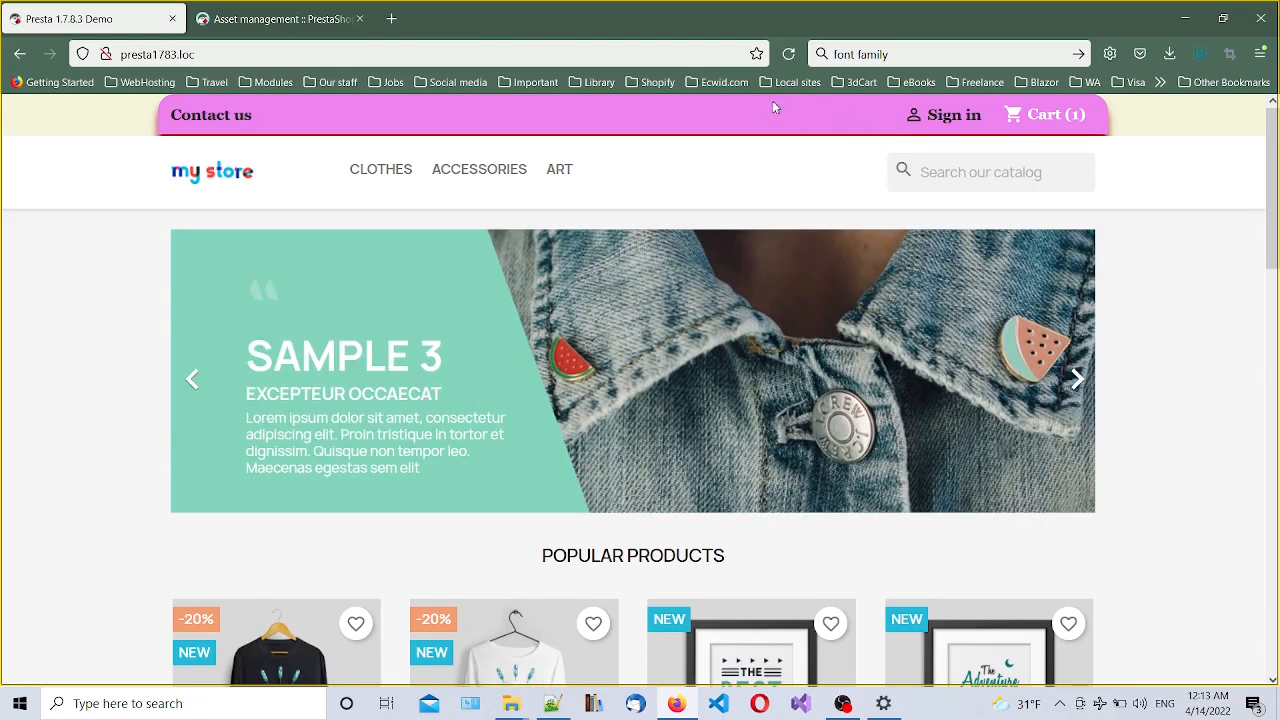
left_click(1077, 379)
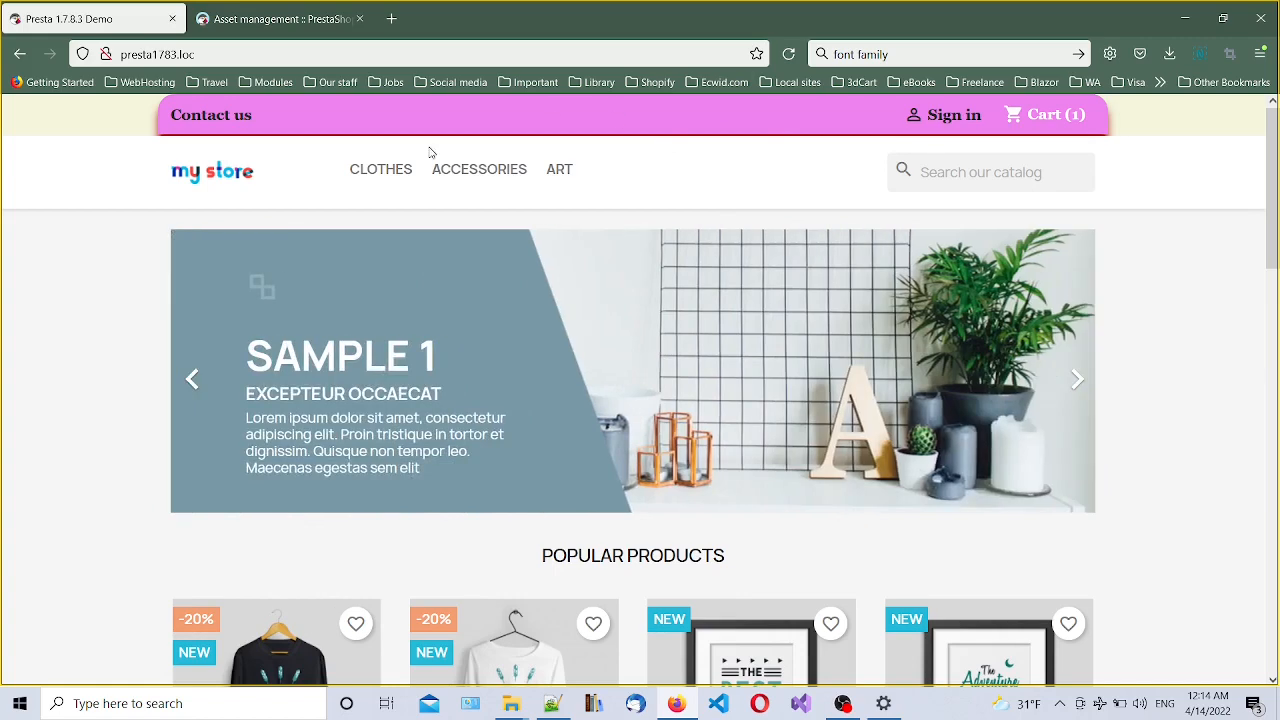
mouse_move(90, 121)
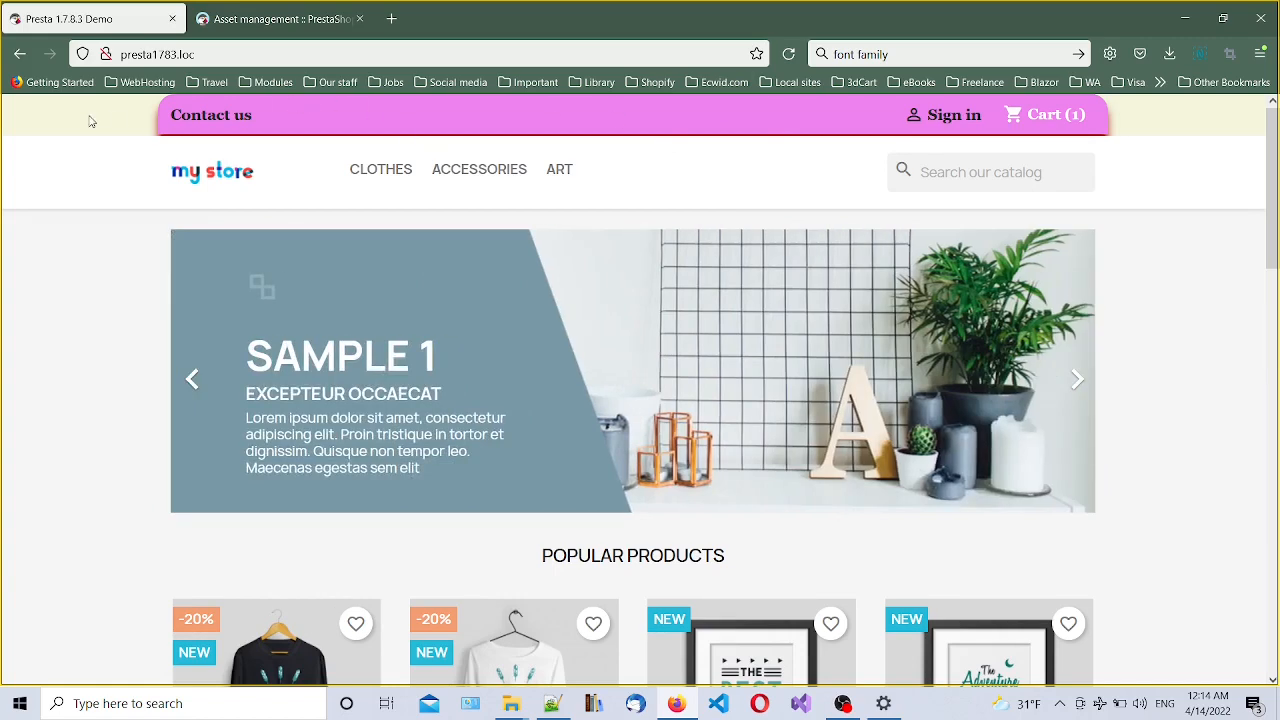
left_click(1077, 379)
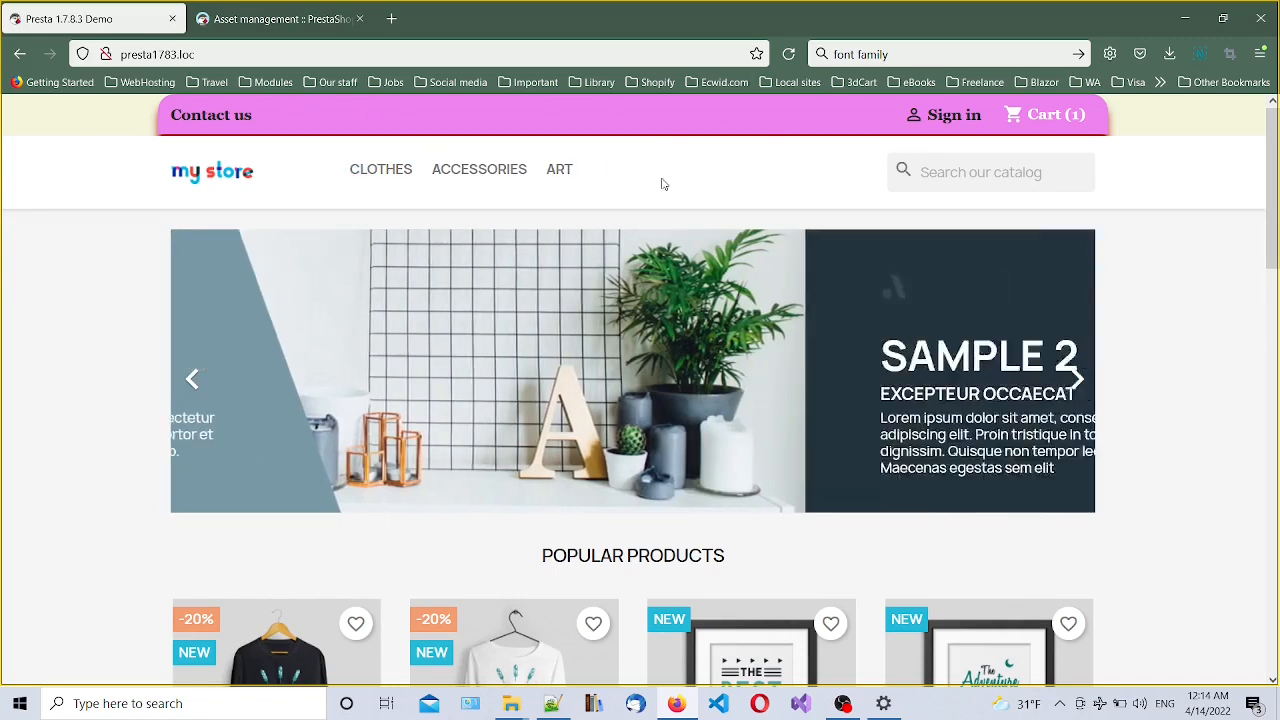
left_click(1077, 379)
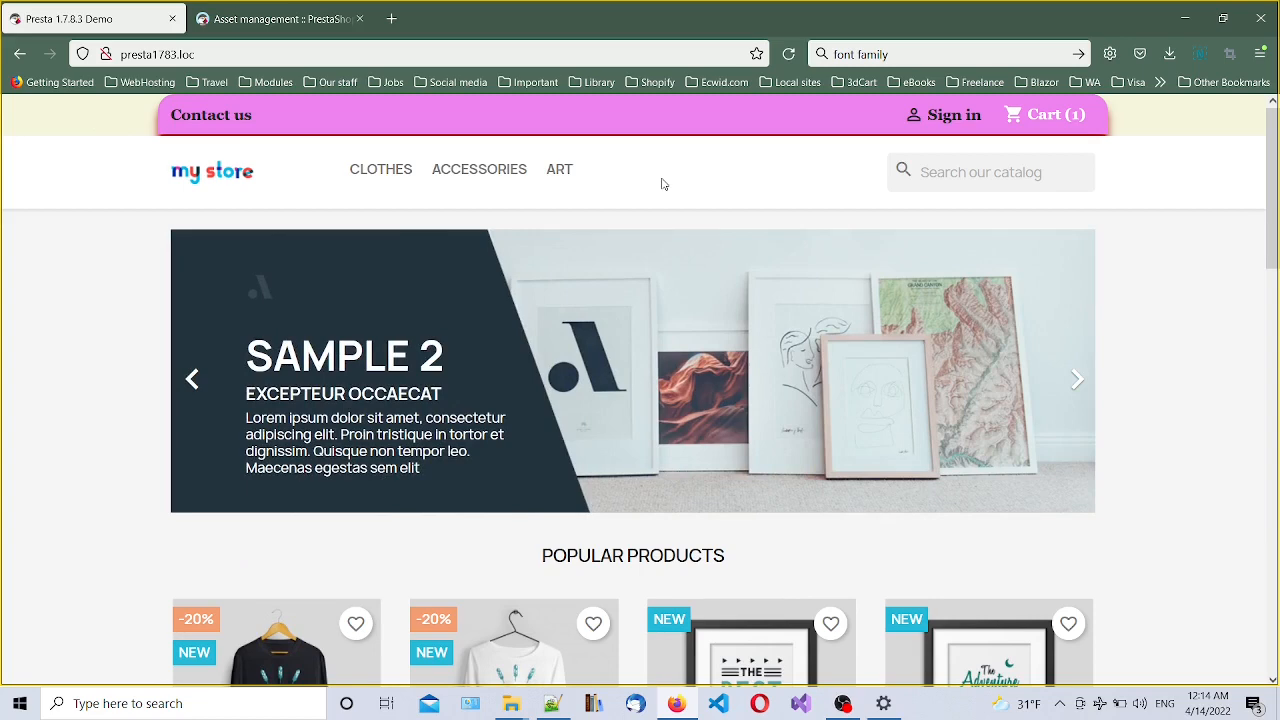
left_click(1077, 379)
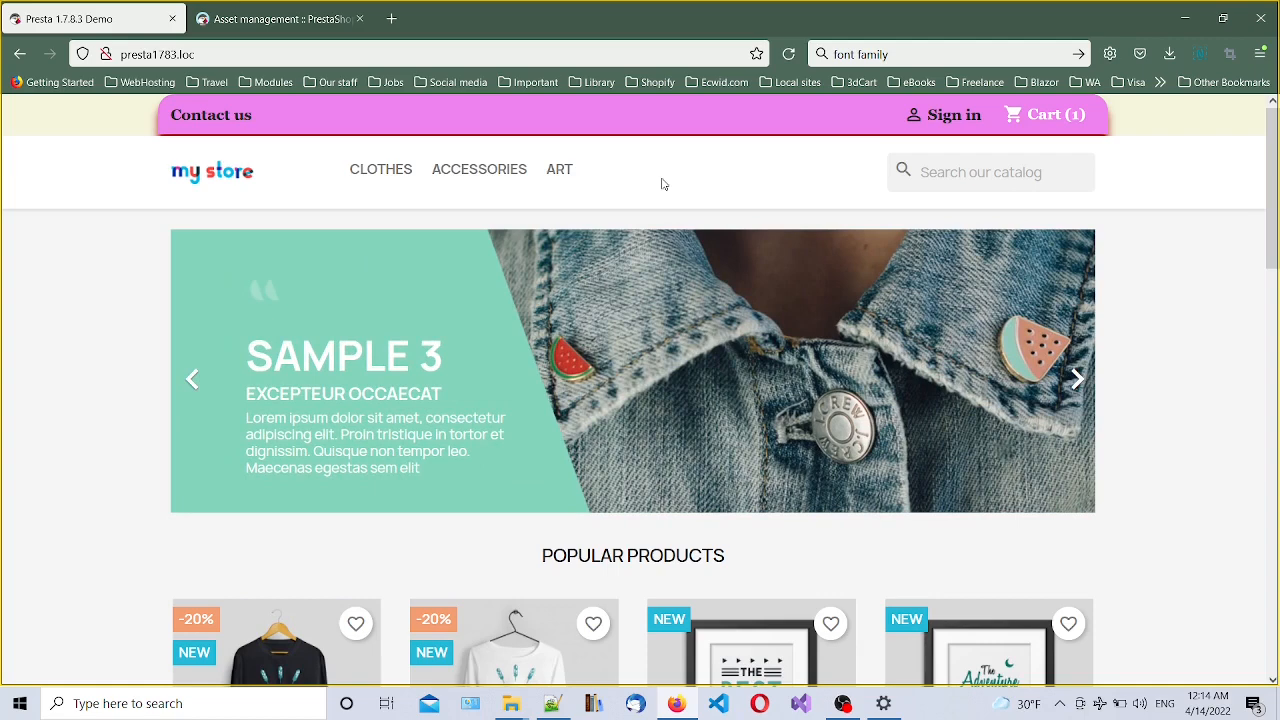
left_click(1077, 379)
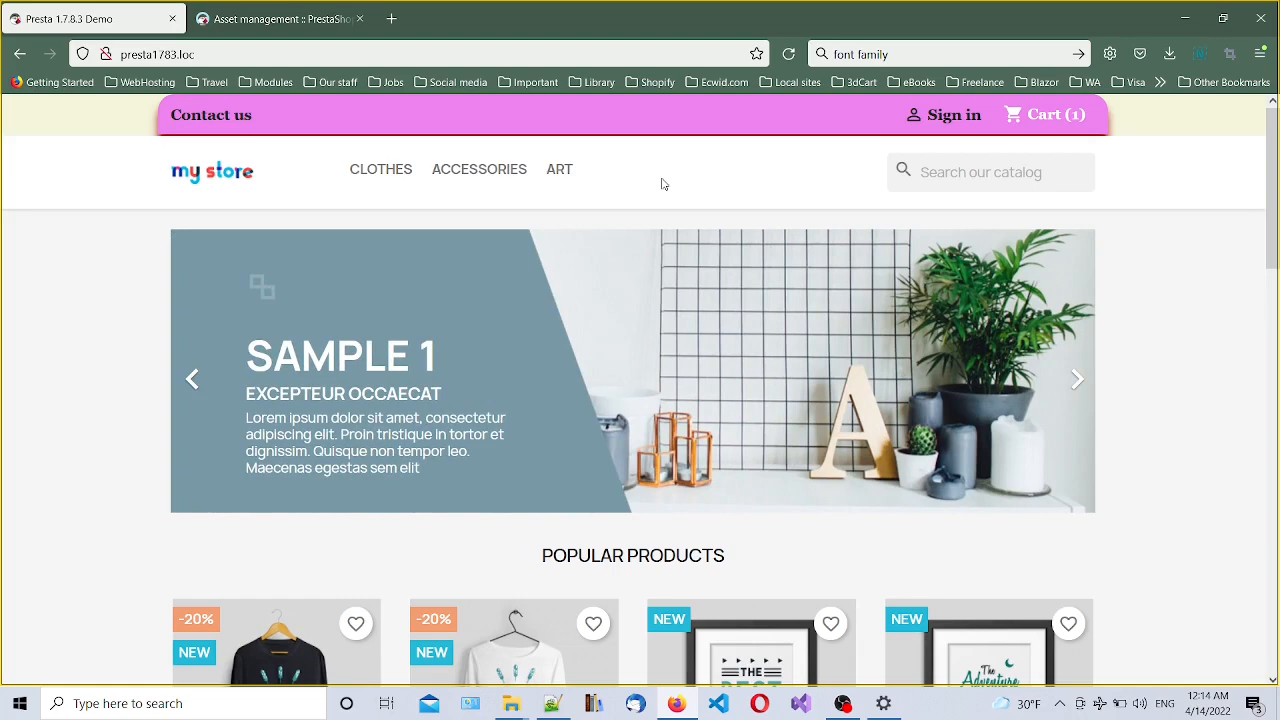
left_click(1077, 379)
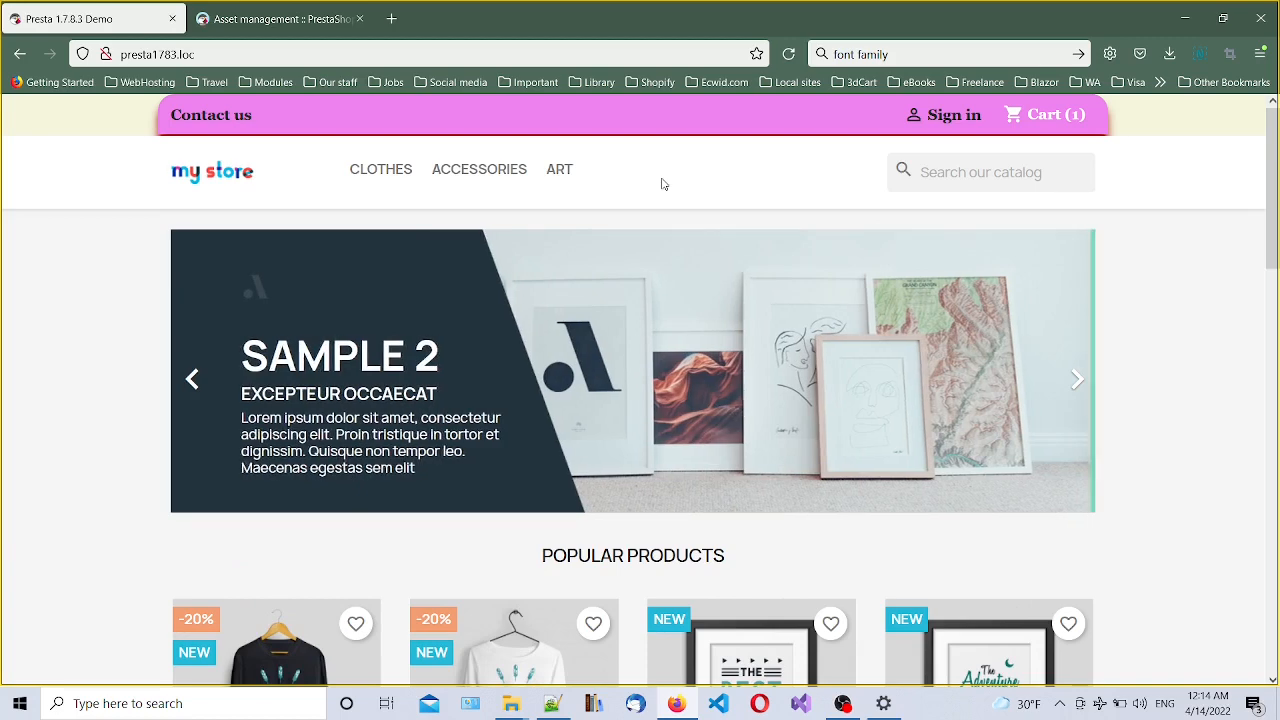
left_click(1076, 380)
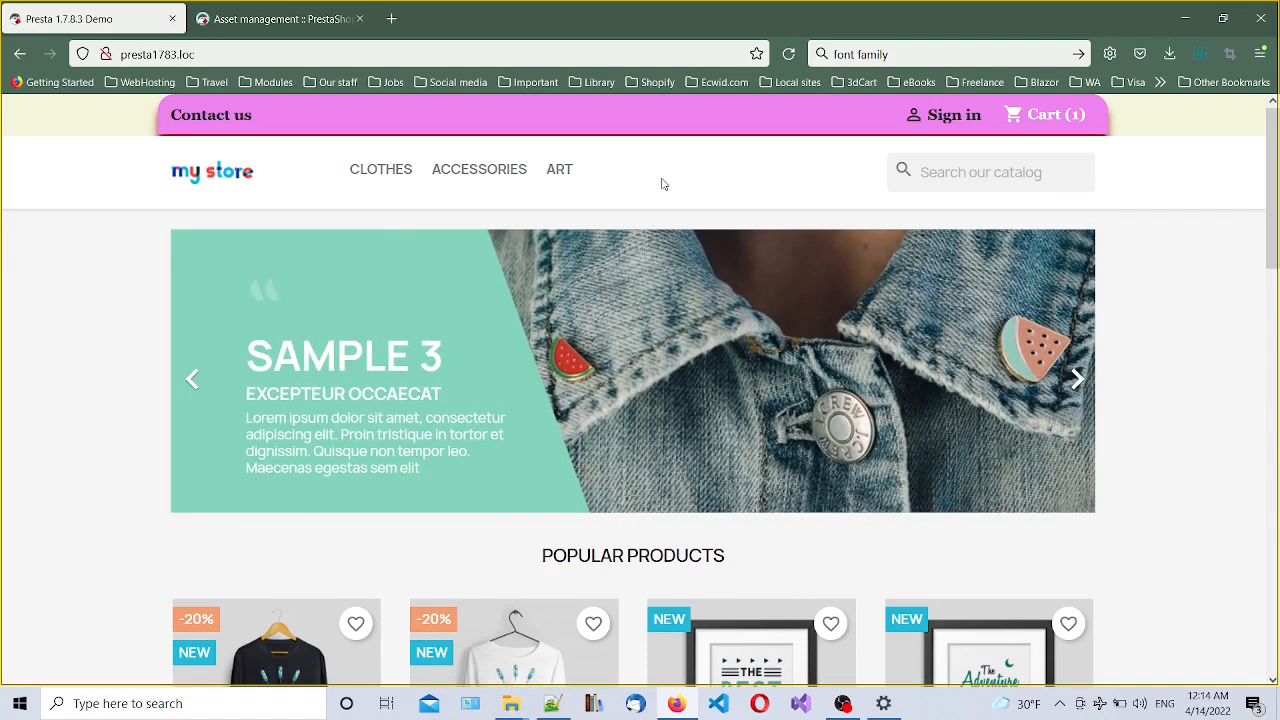
left_click(1077, 379)
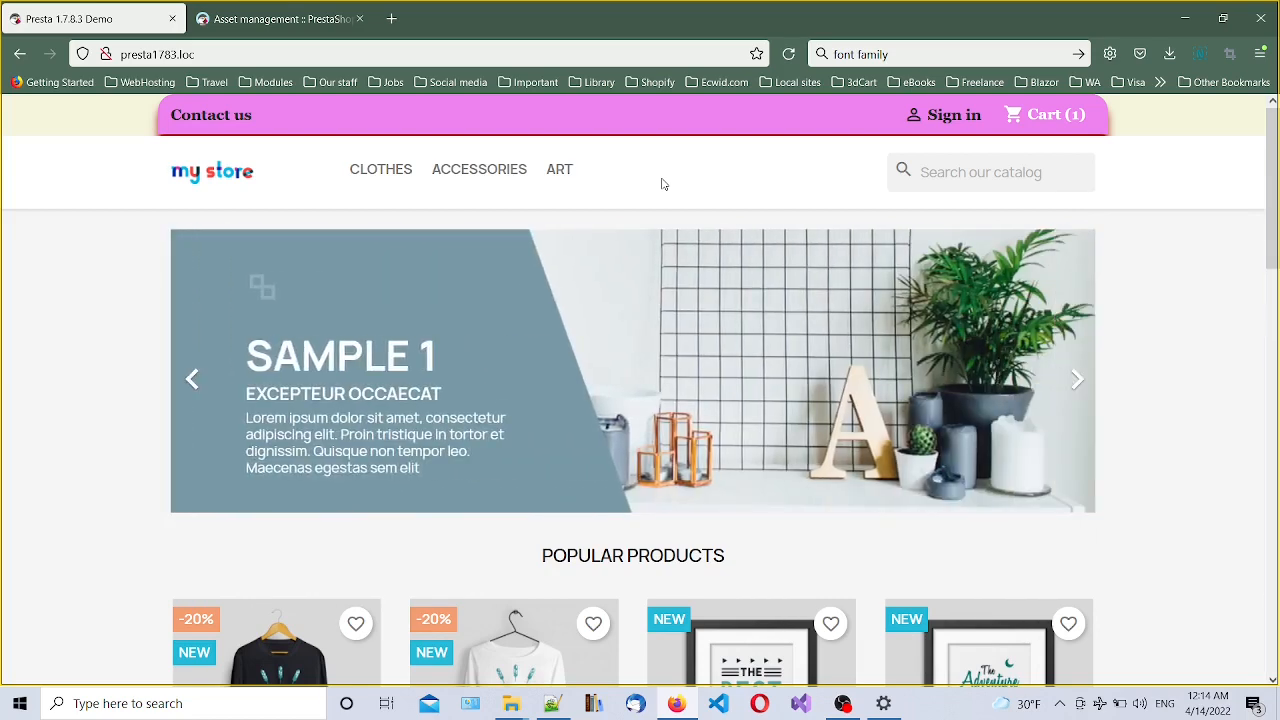
left_click(1076, 379)
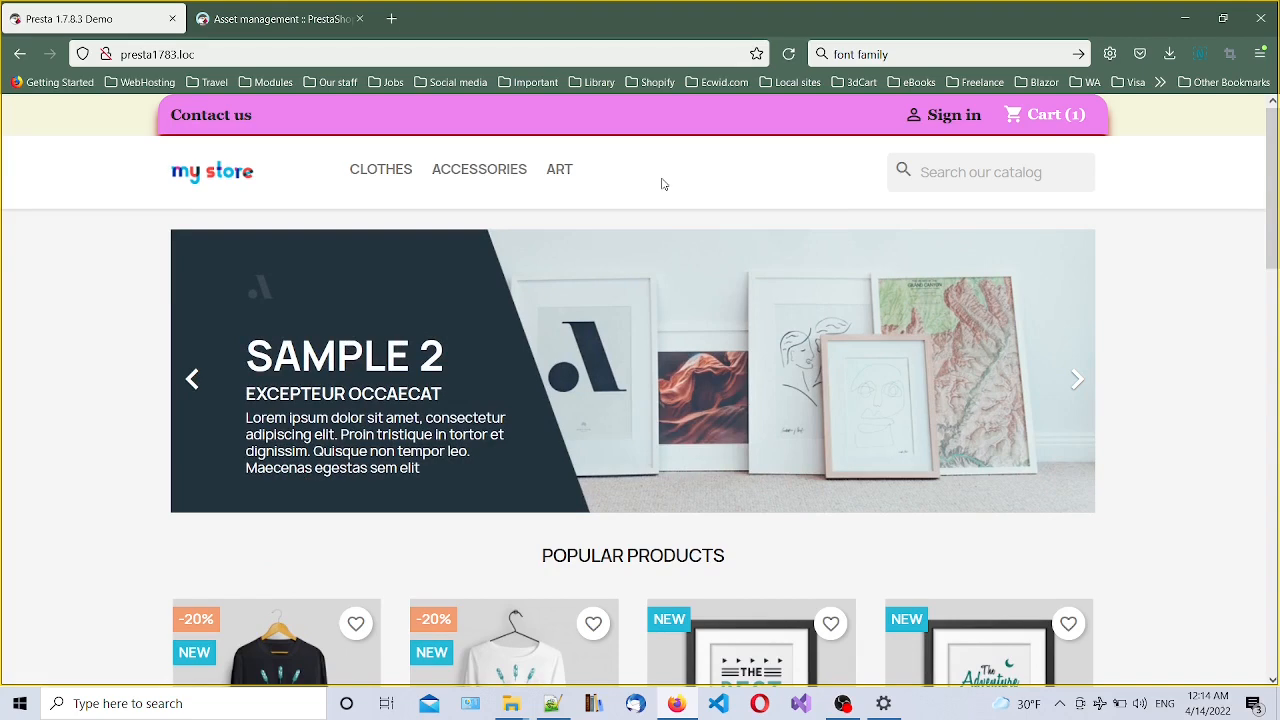
left_click(1076, 379)
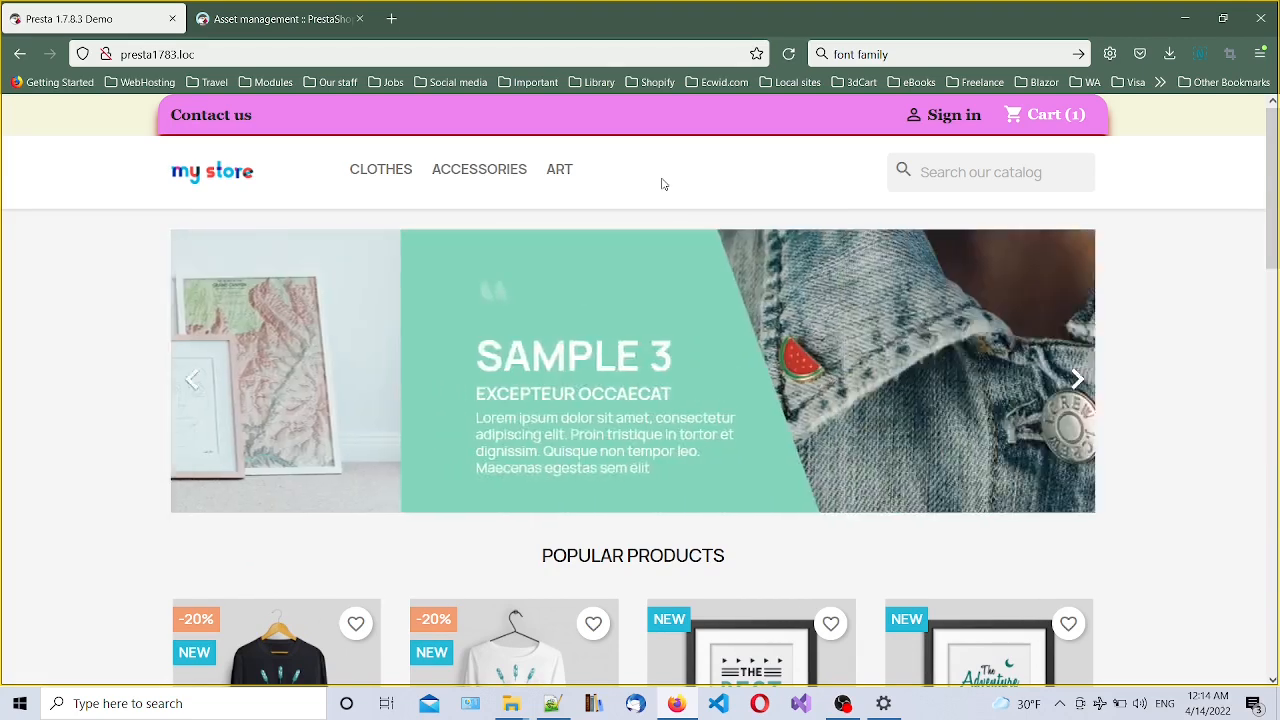
left_click(1078, 379)
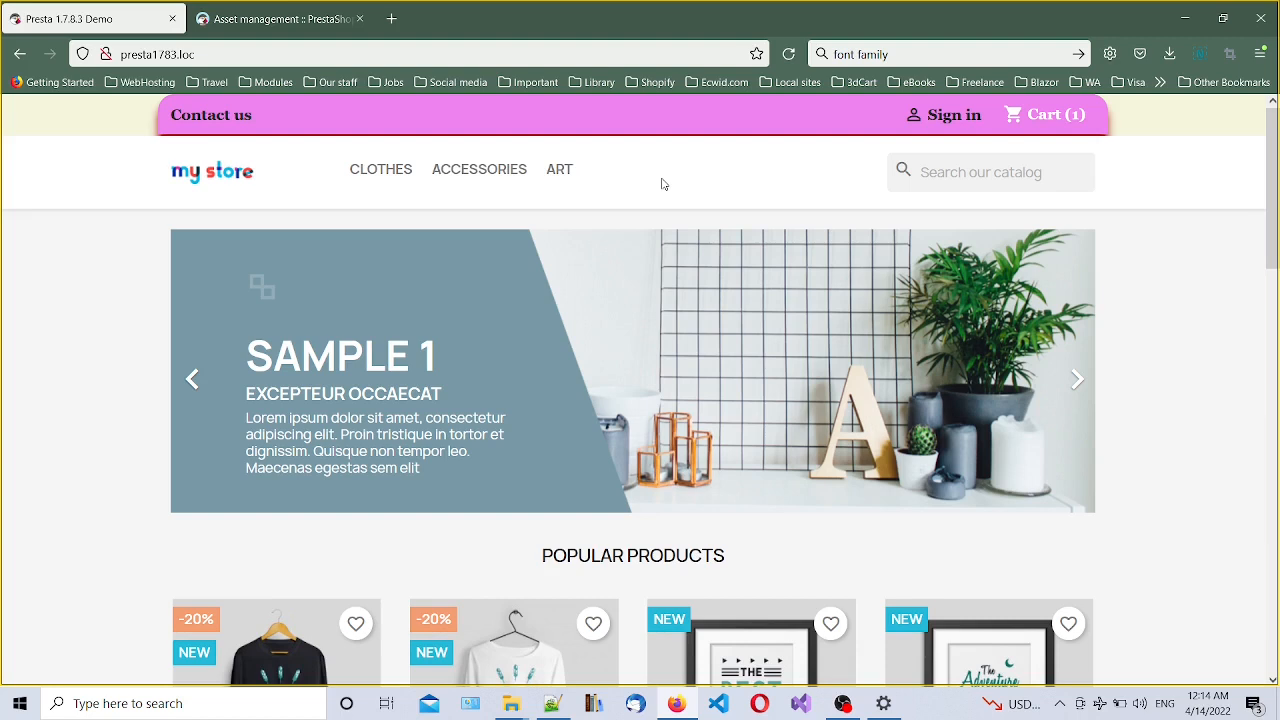
left_click(1078, 379)
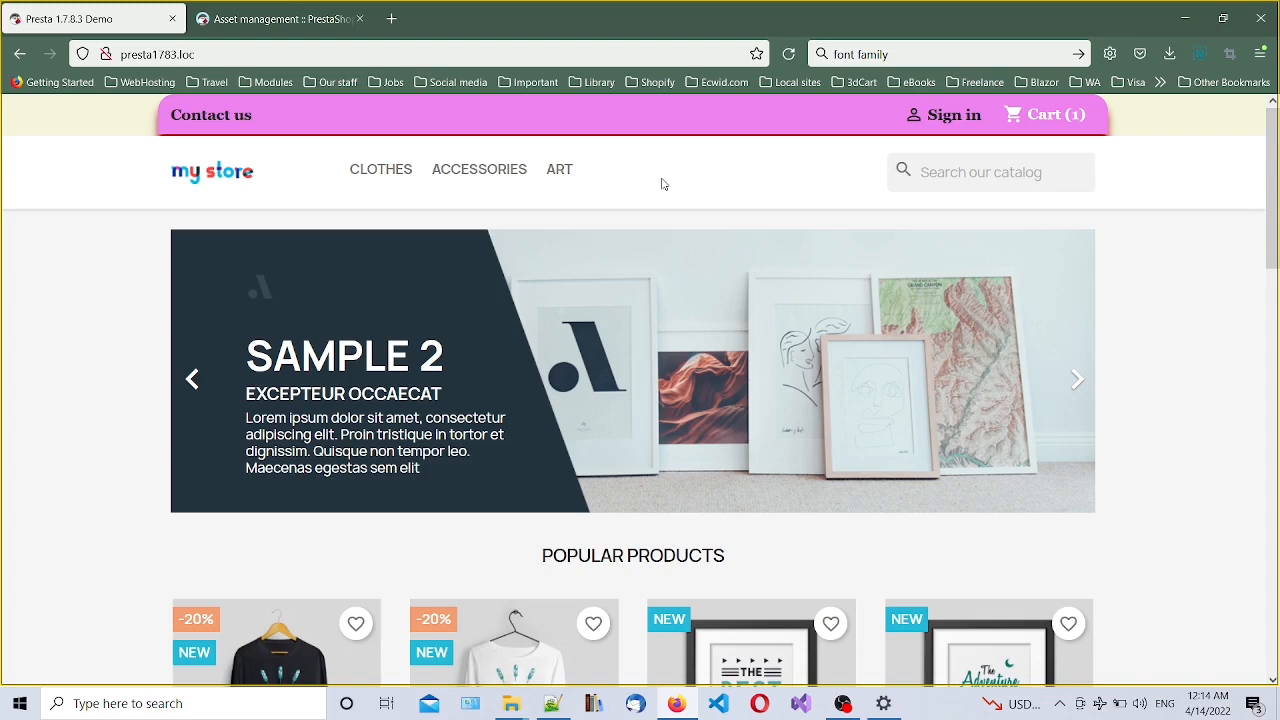
left_click(1077, 379)
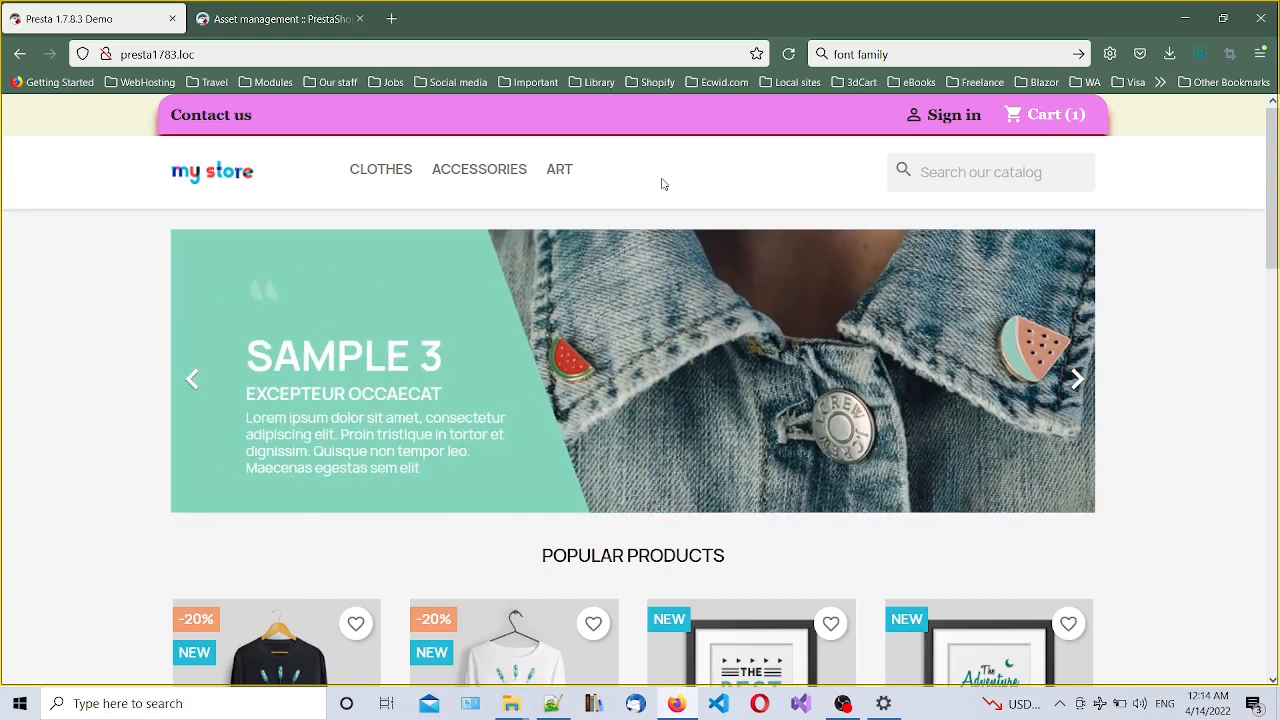